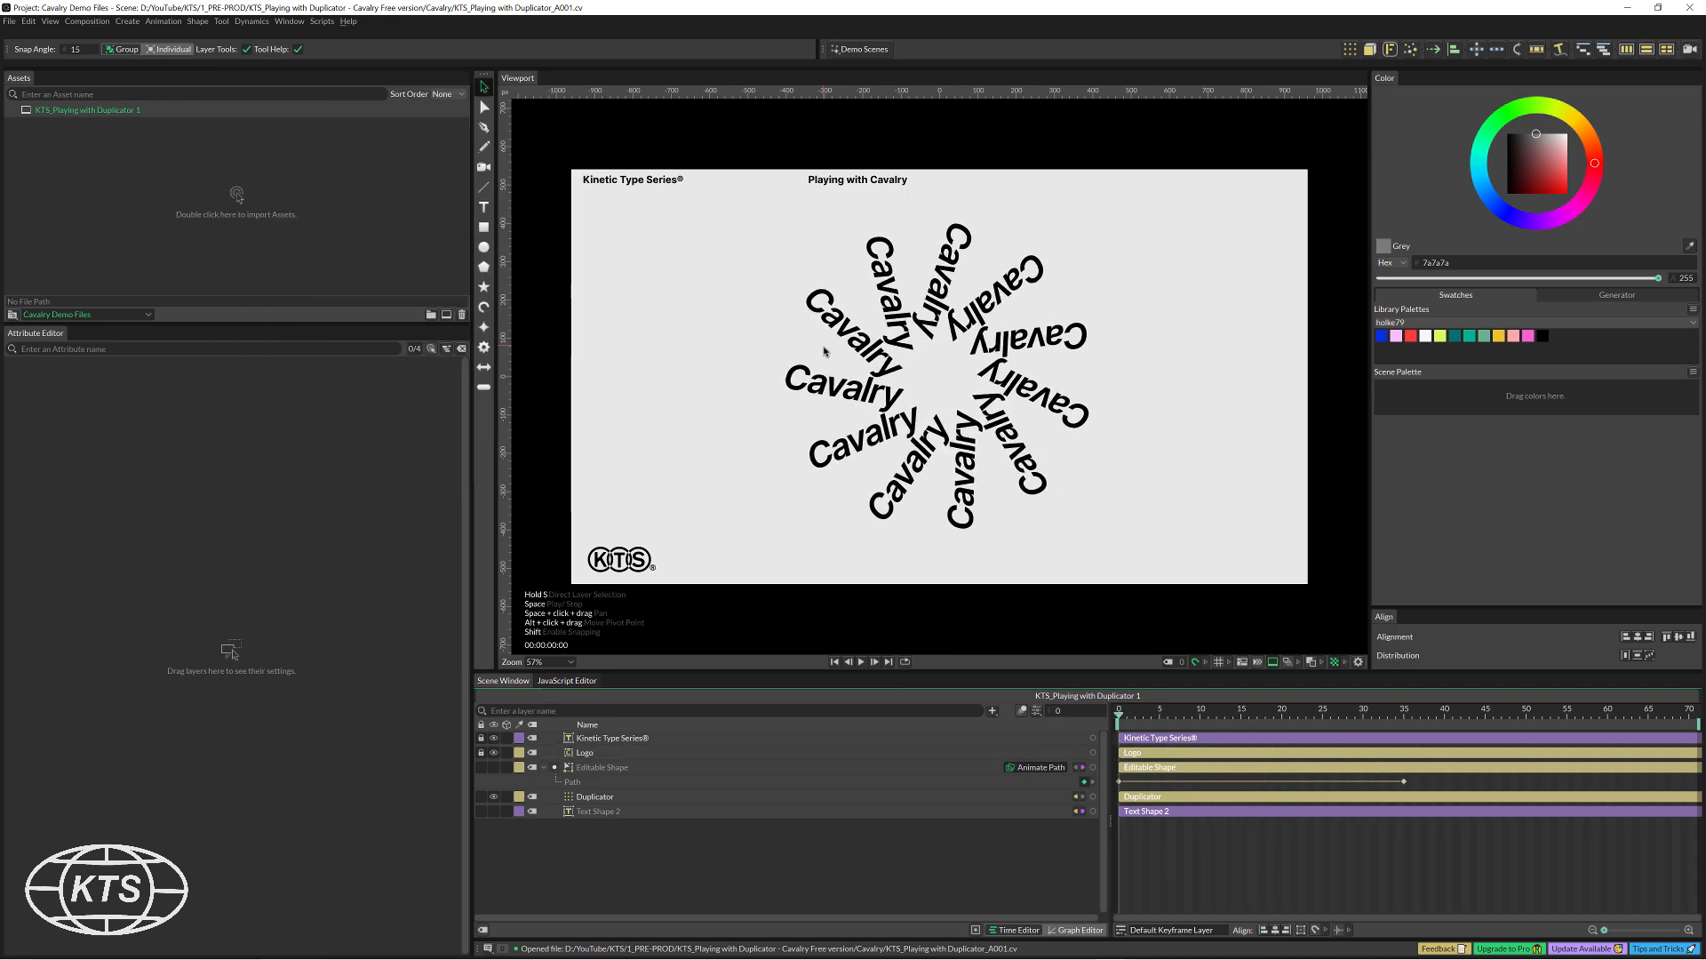
Review the Playing with Duplicator demo of radially repeated 'Cavalry' text.
click(596, 796)
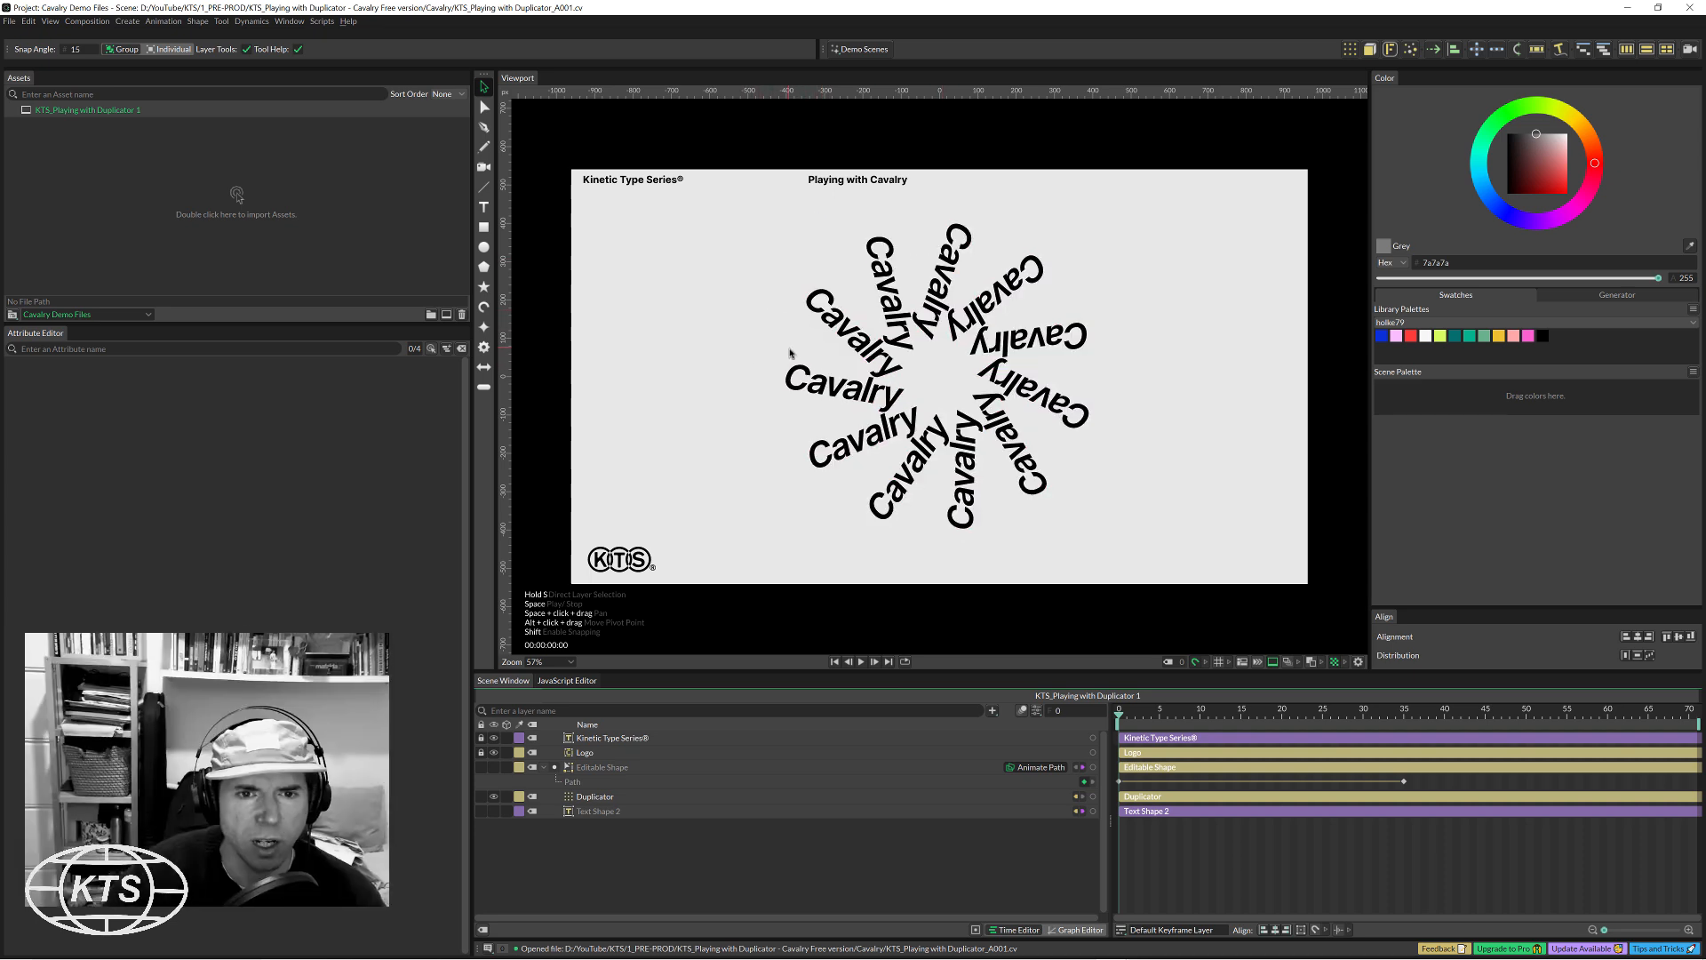
mouse_move(1111, 424)
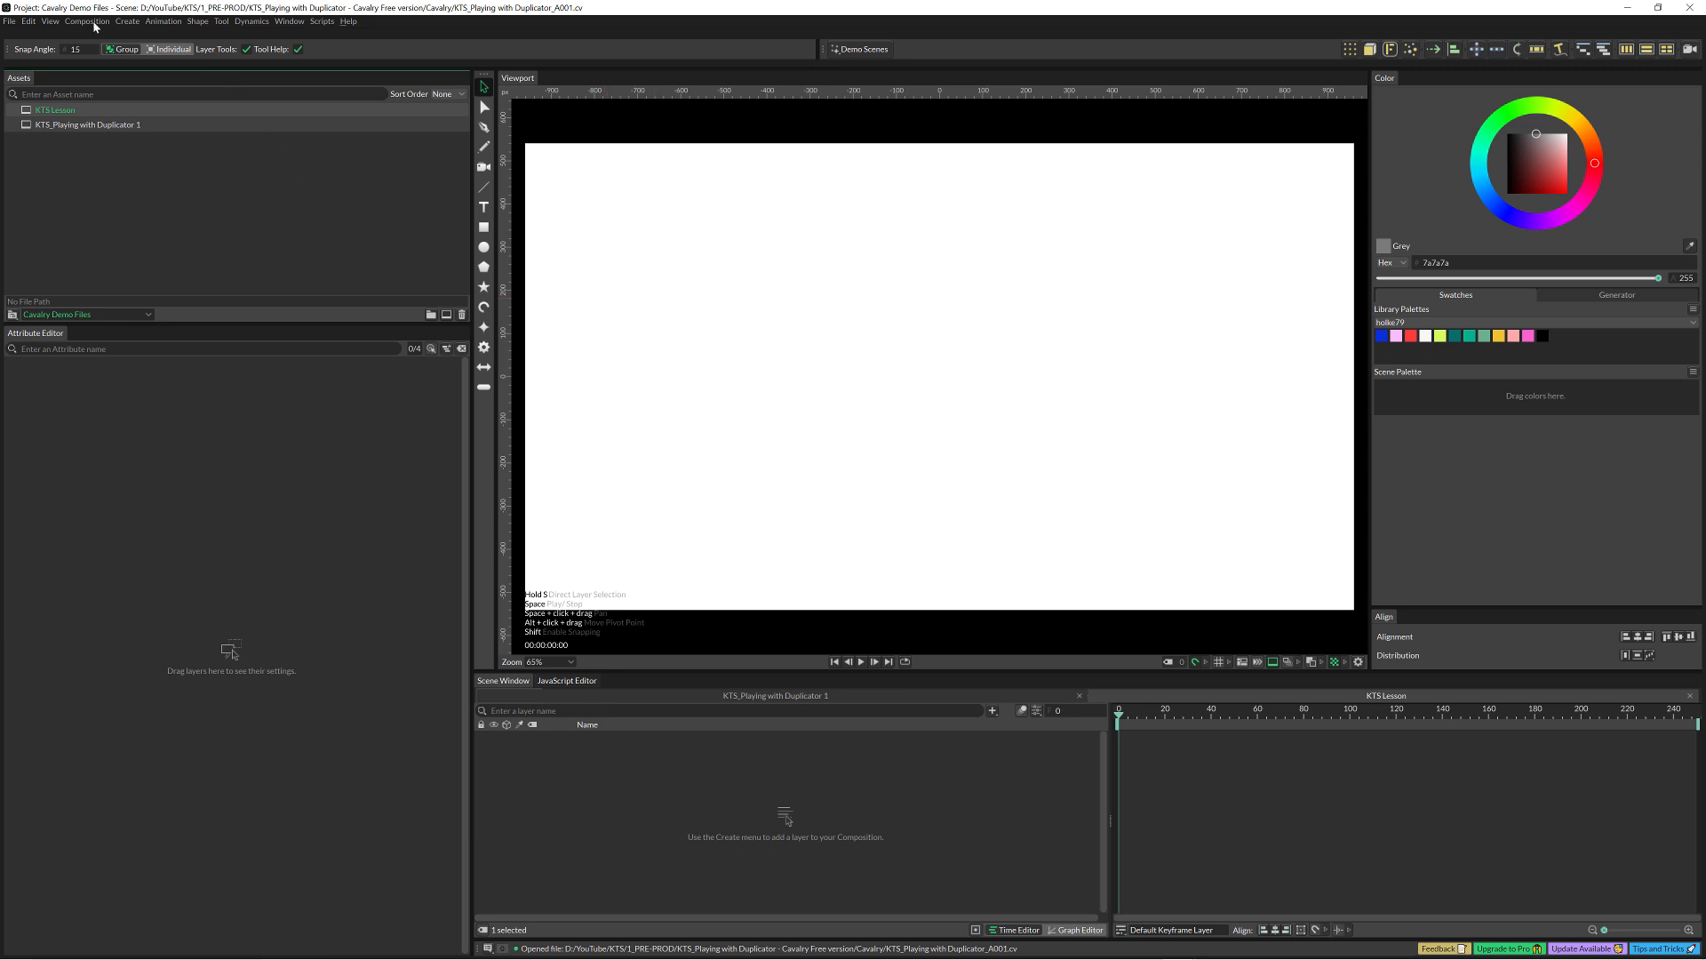
click(87, 20)
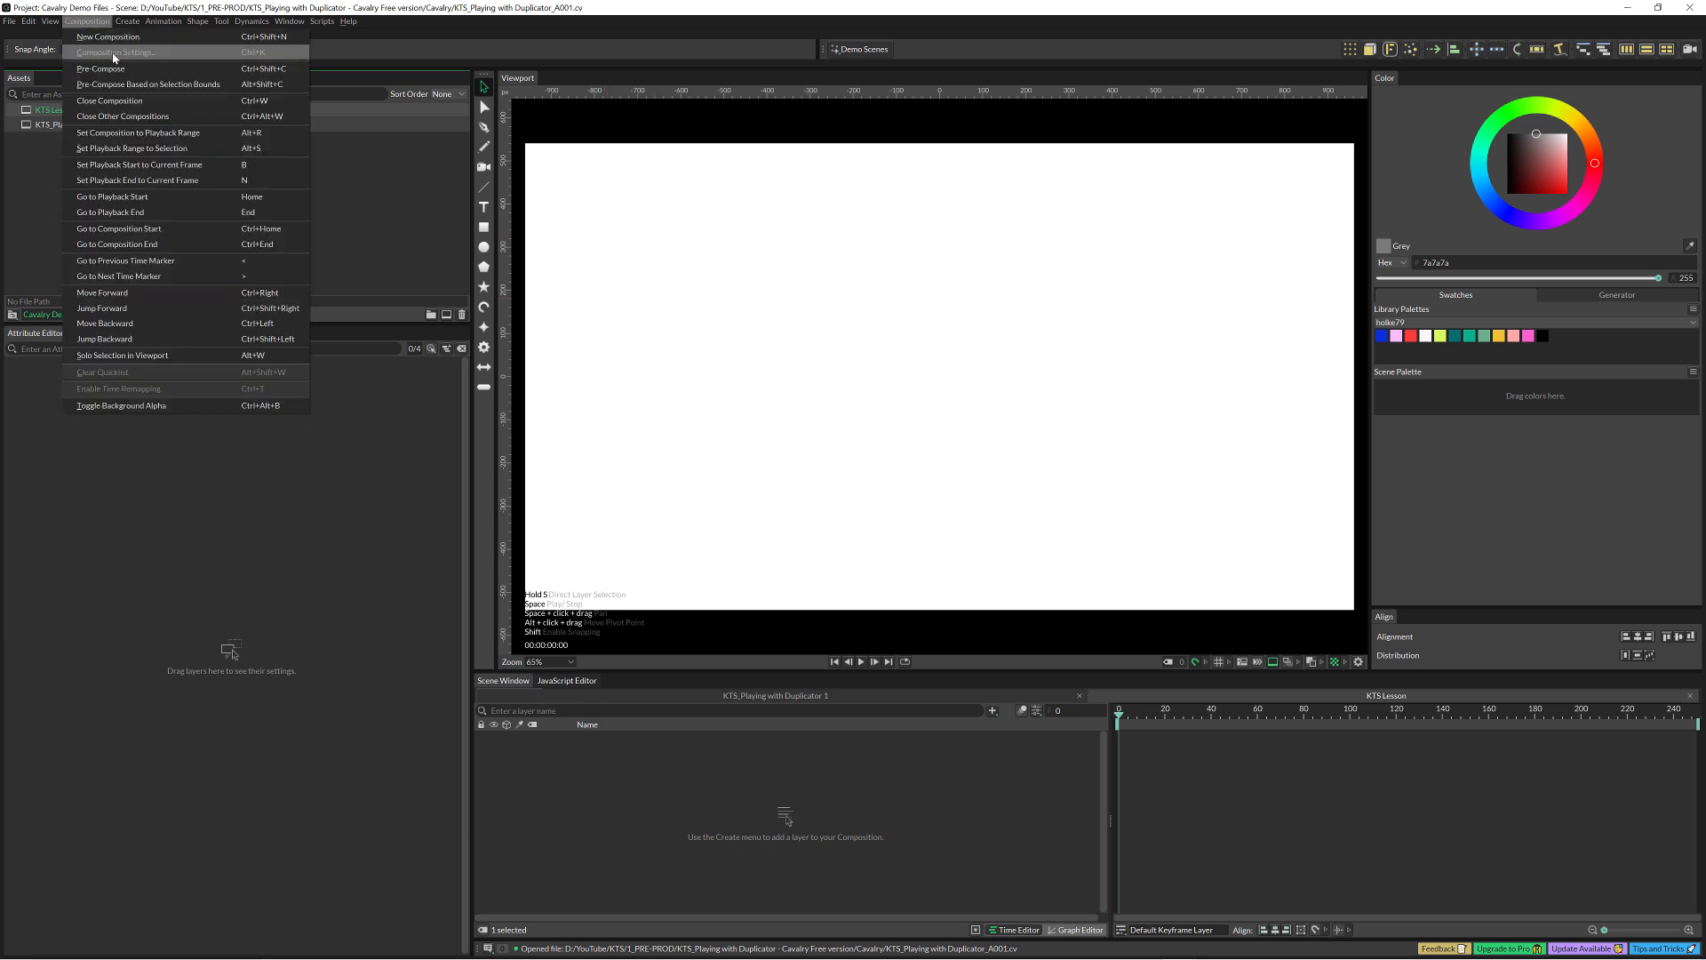
click(115, 53)
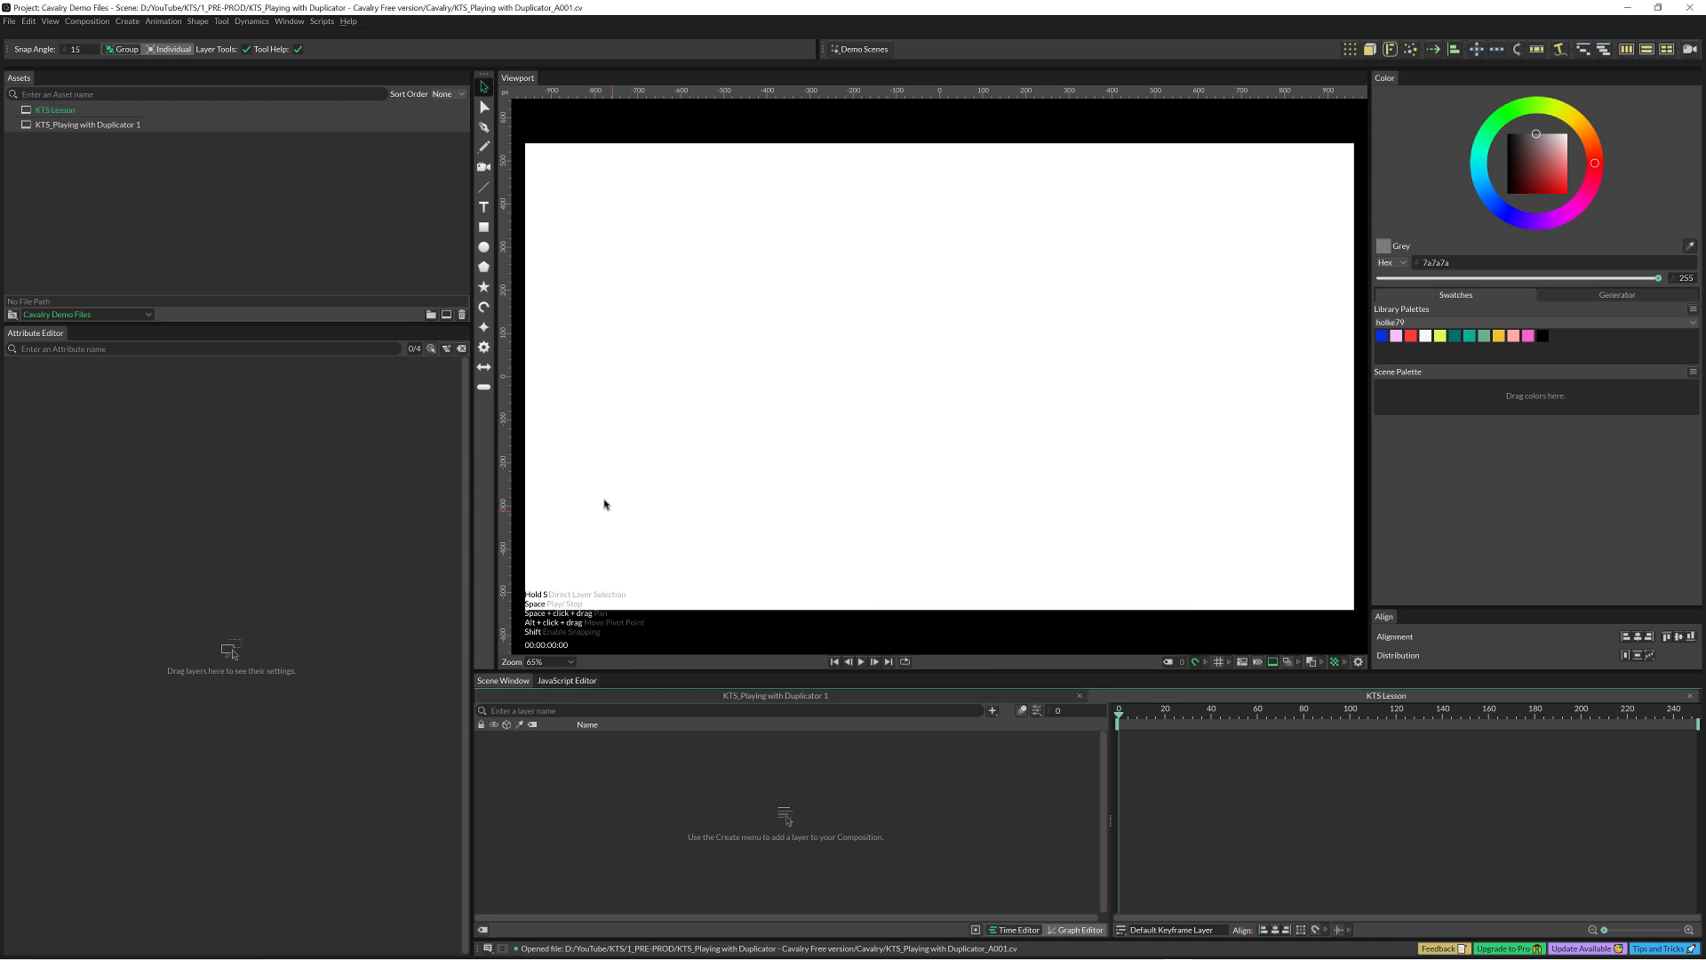
Add a 'Cavalry' text shape and set its font weight to Bold.
click(483, 207)
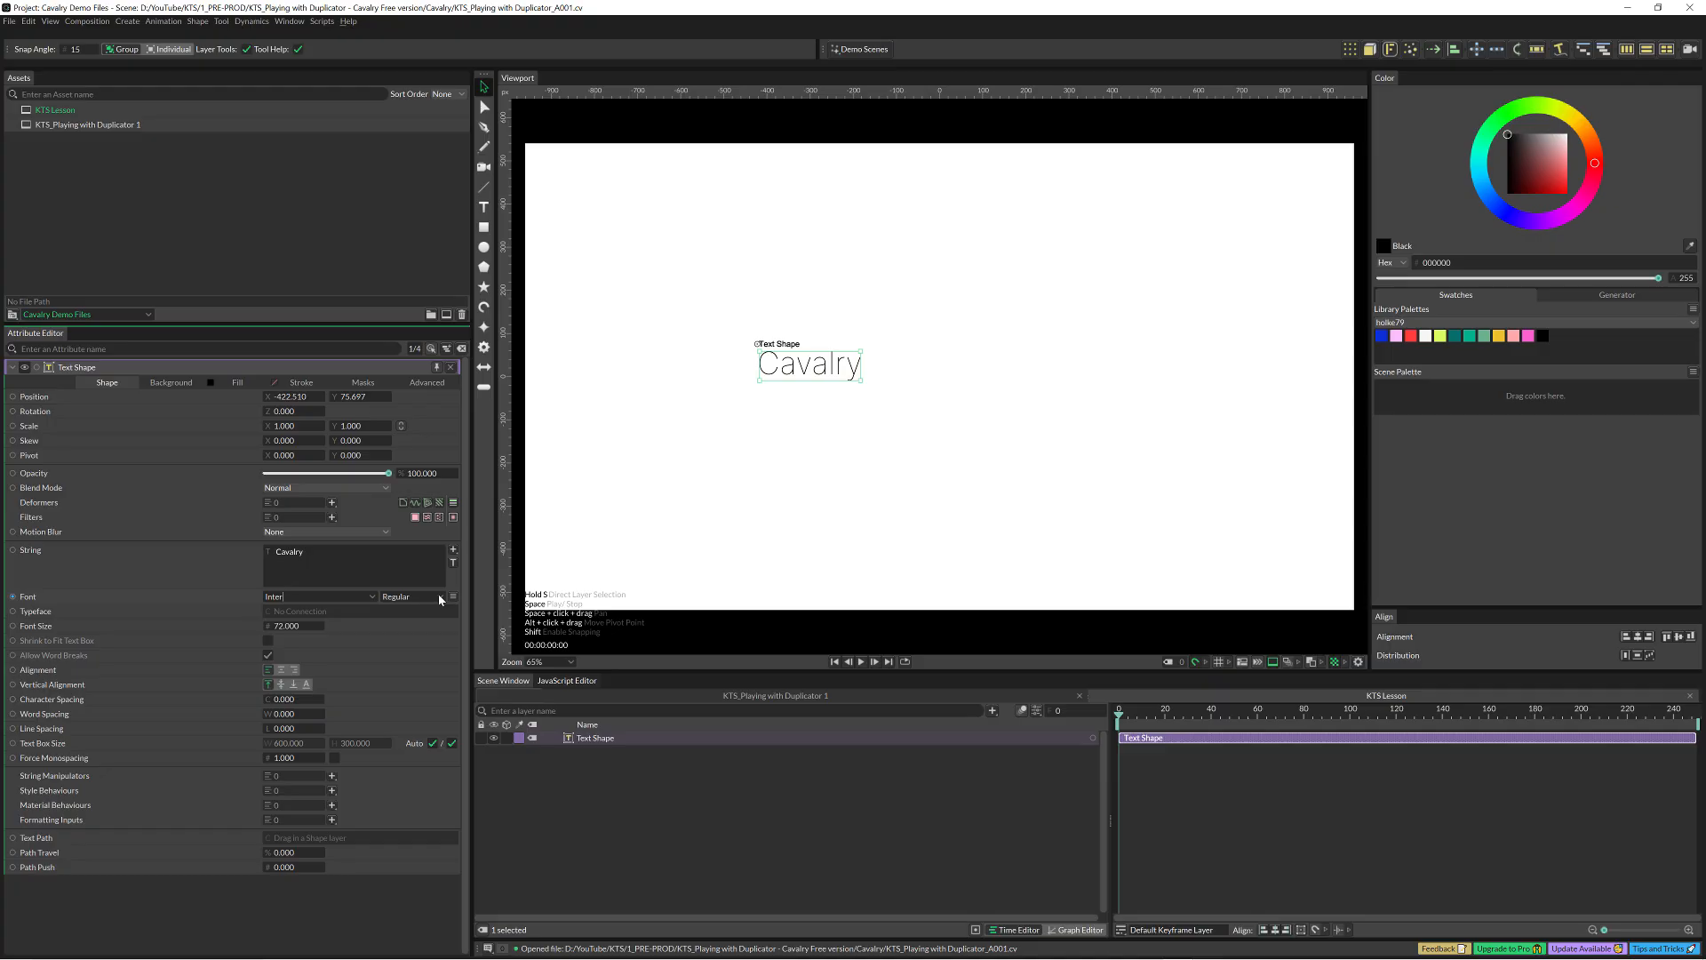
click(412, 596)
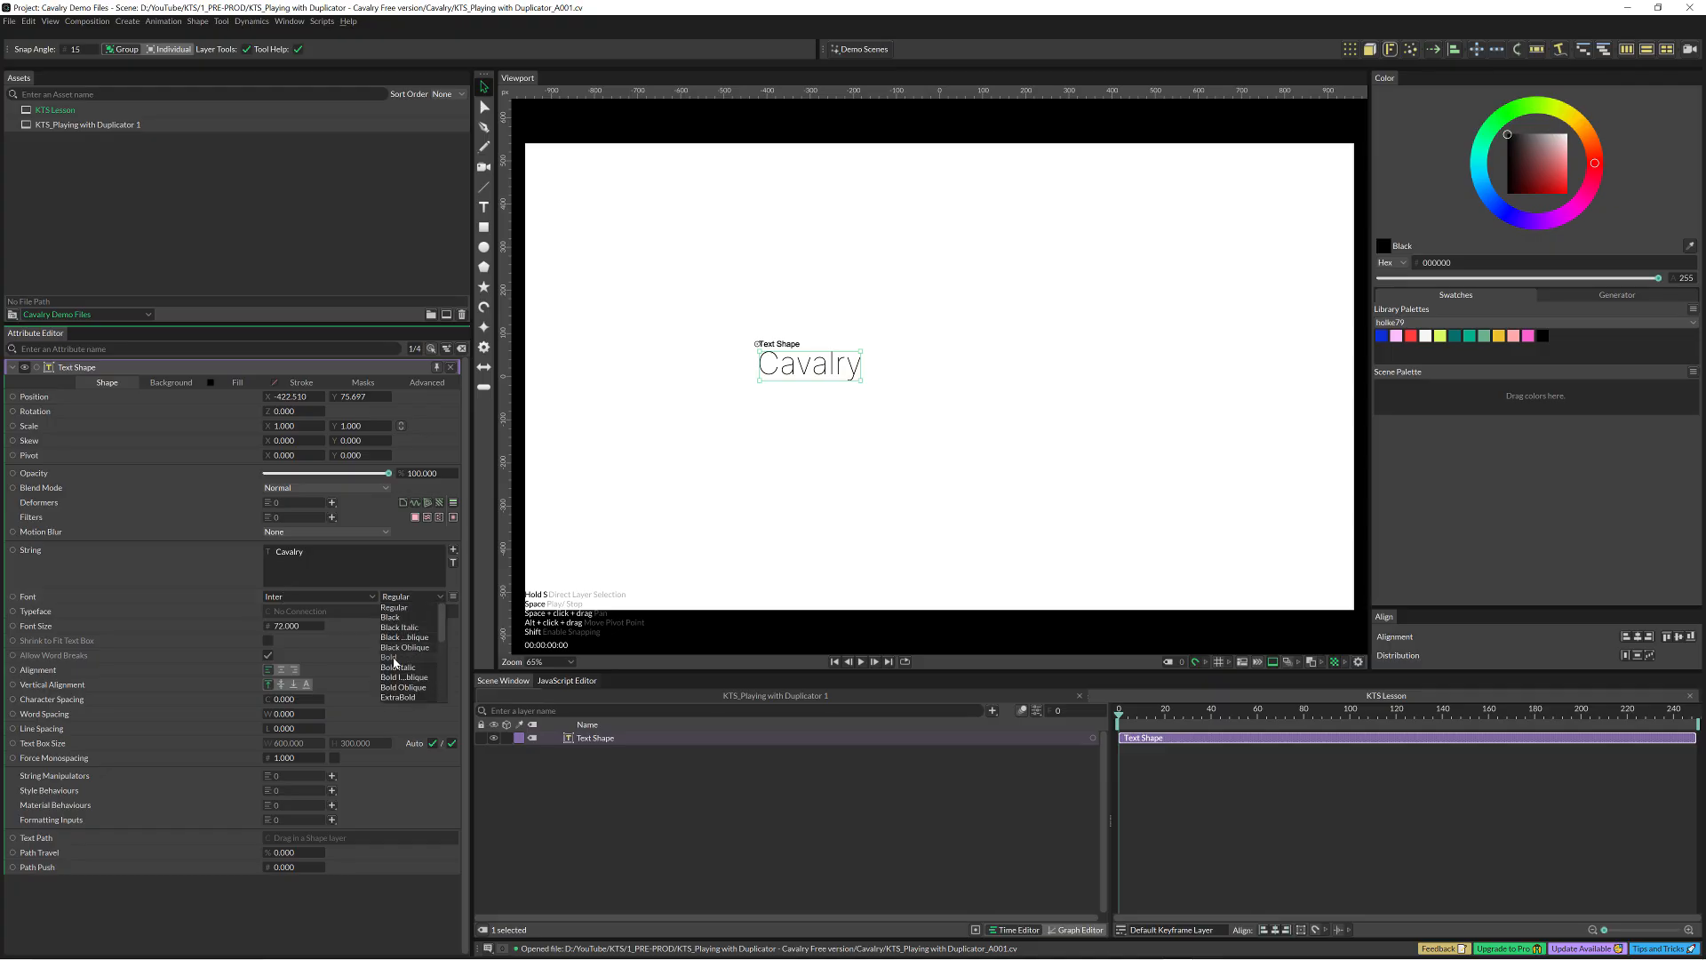
click(392, 658)
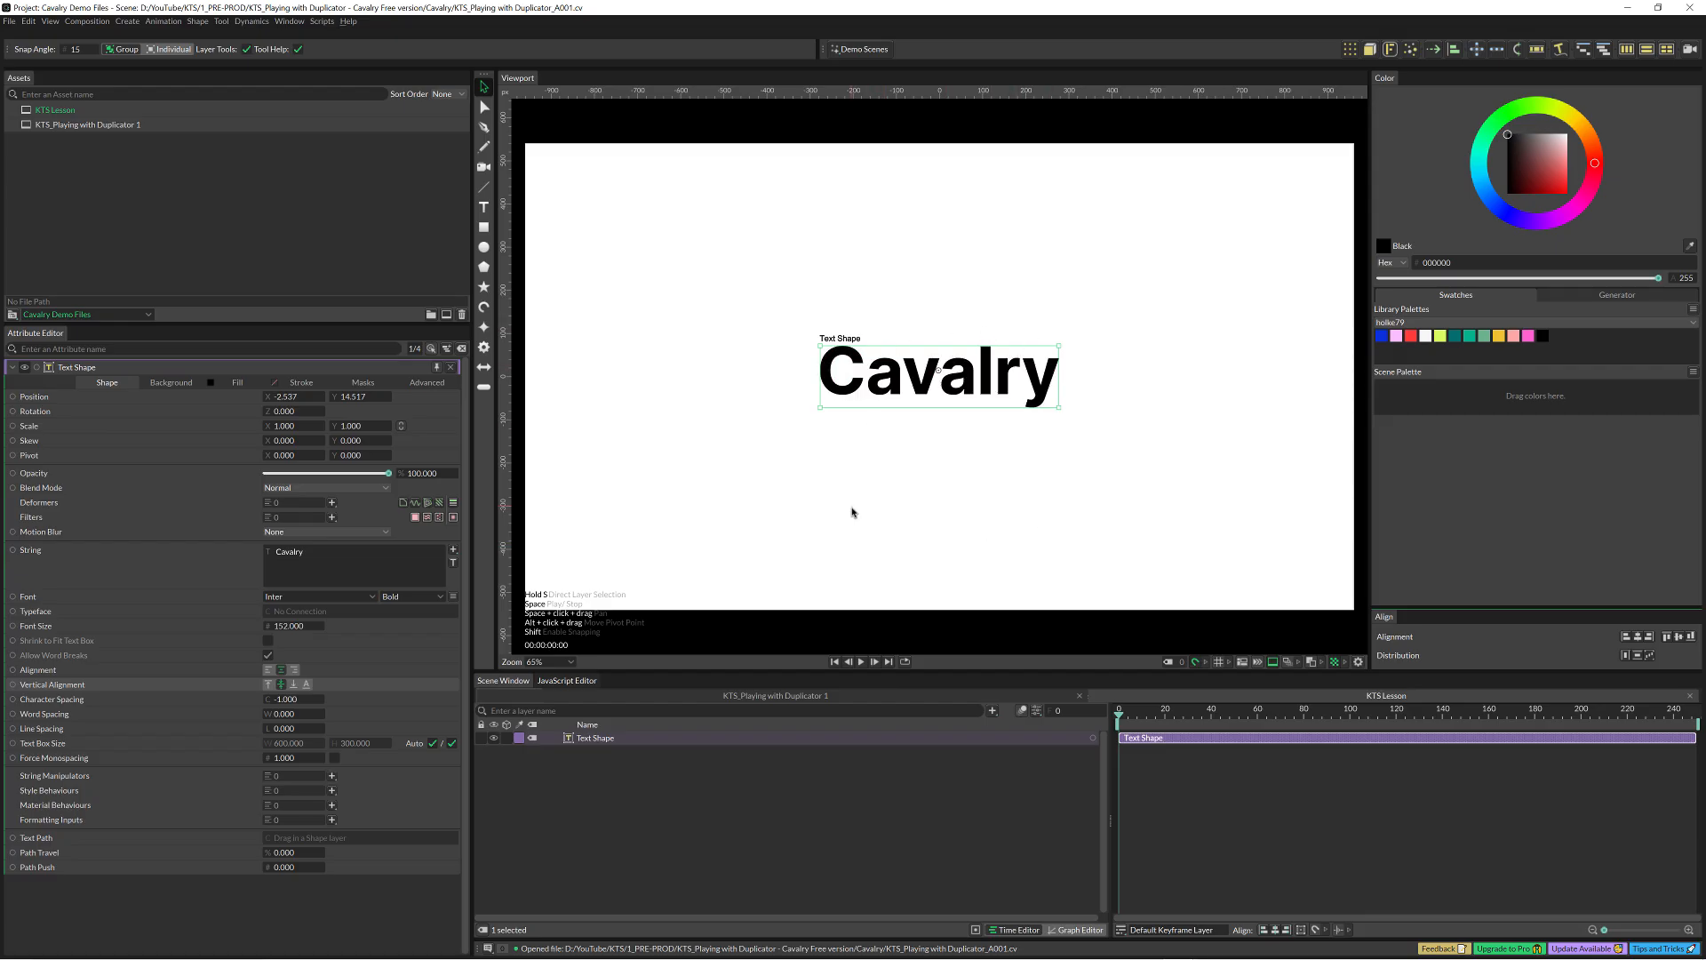
mouse_move(1106, 493)
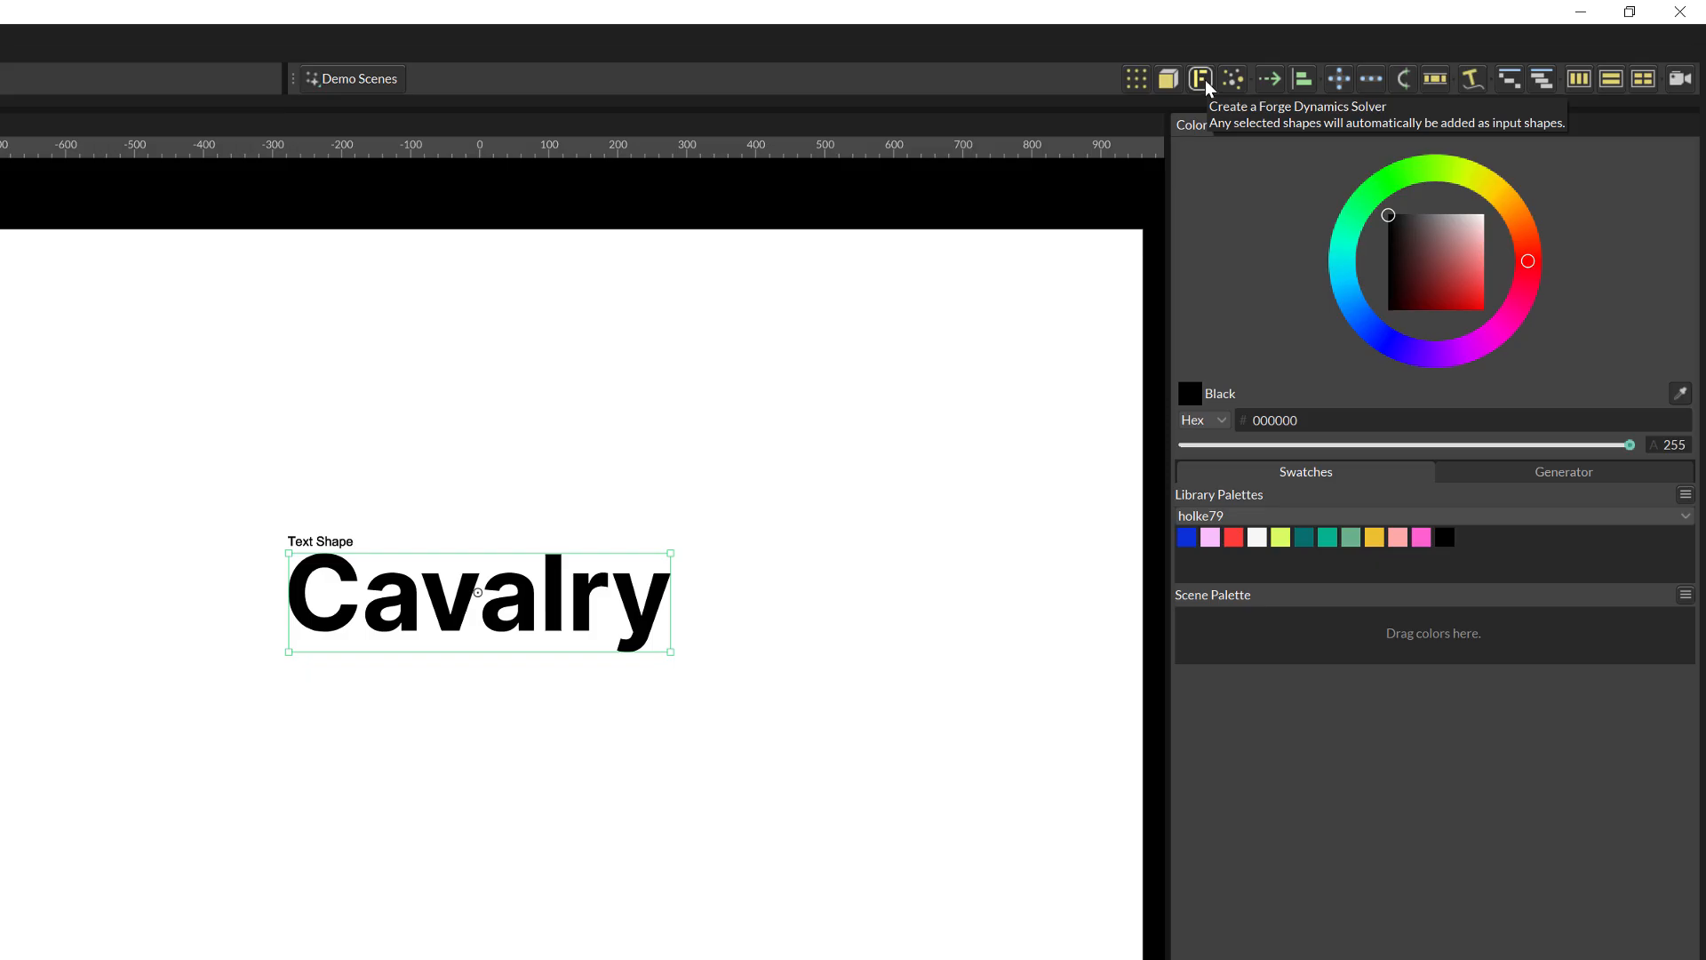
click(1201, 77)
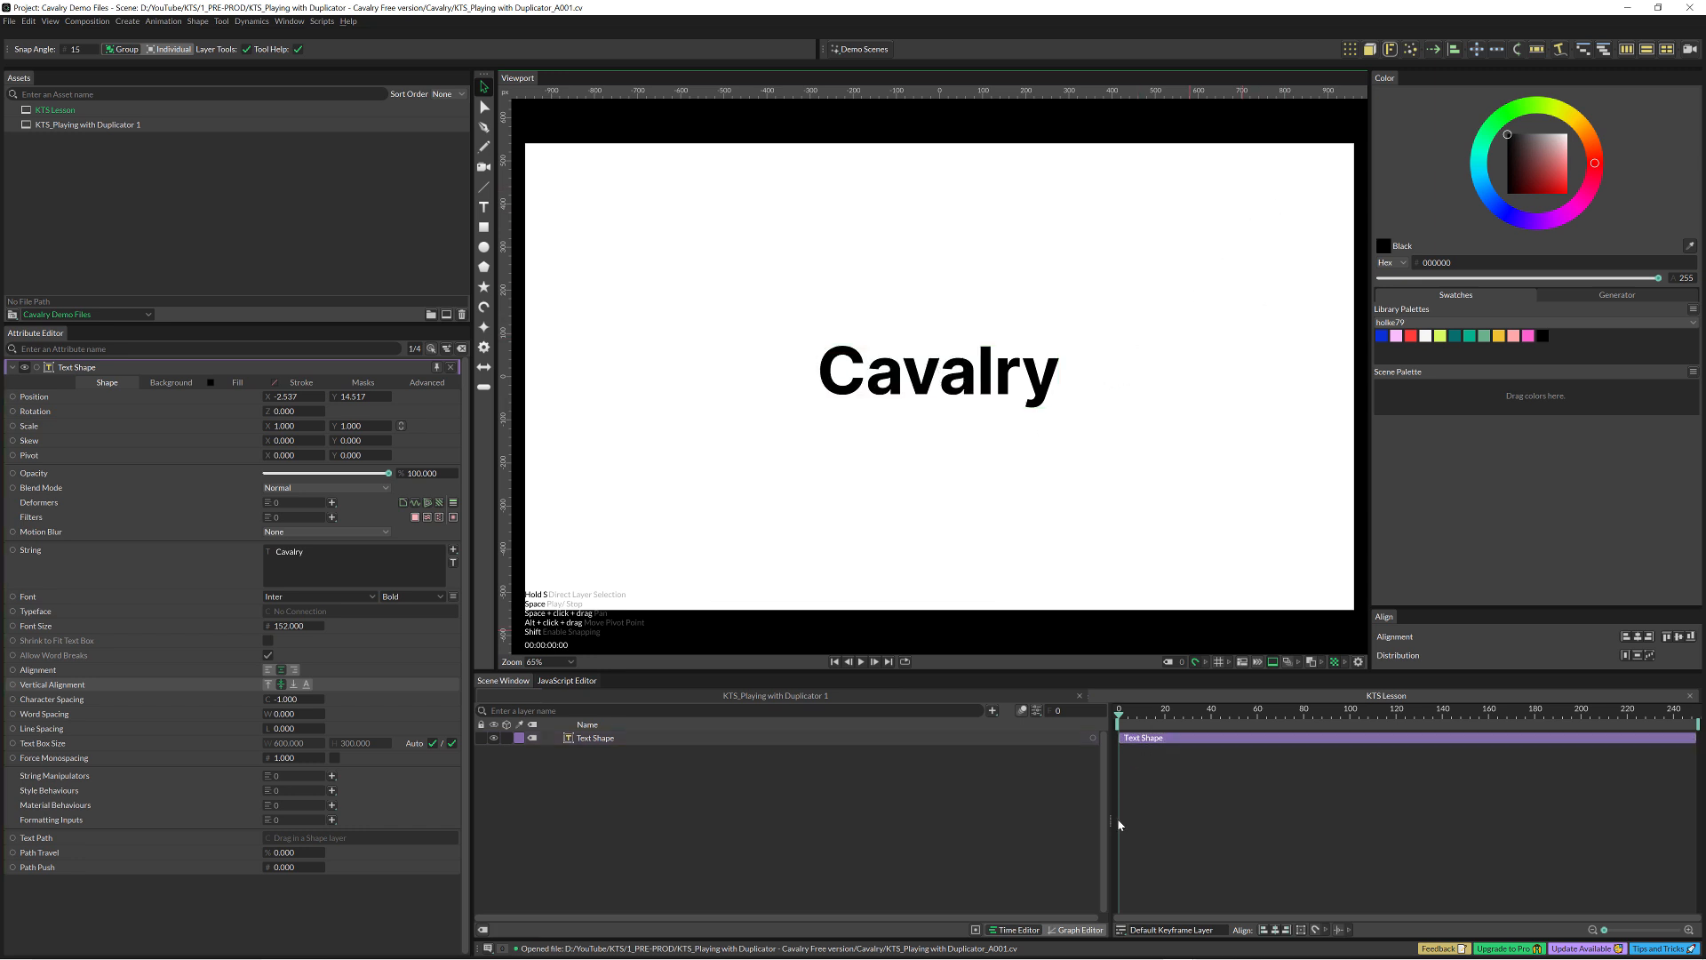
click(1153, 737)
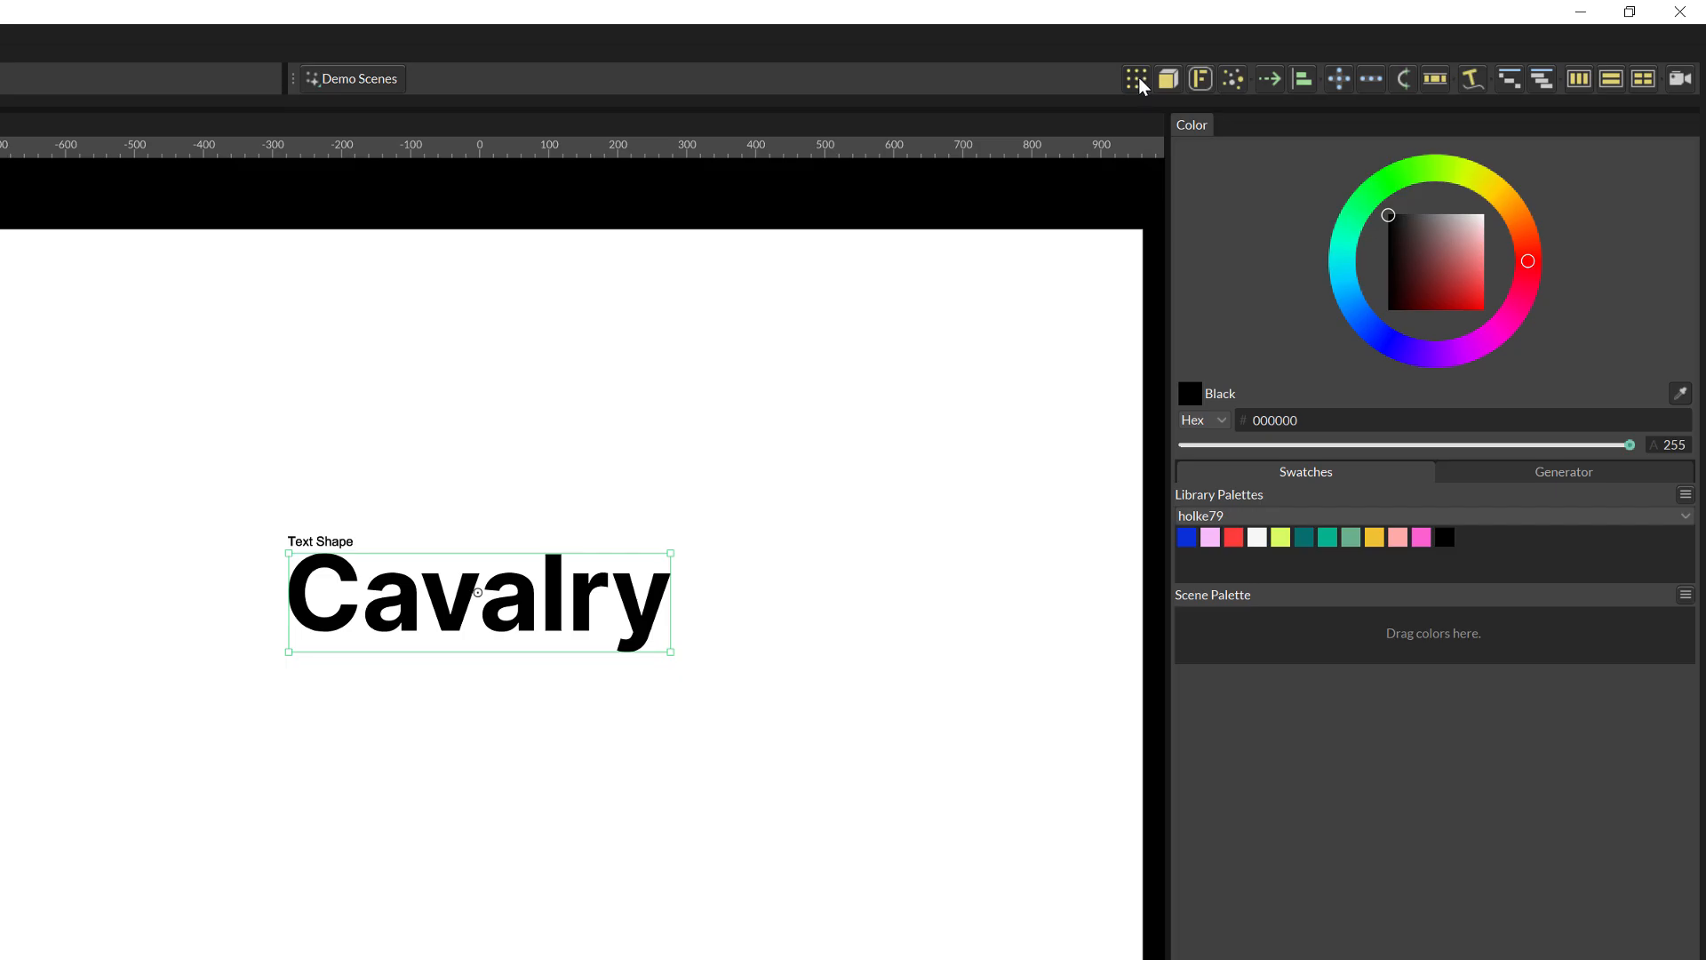
mouse_move(1135, 77)
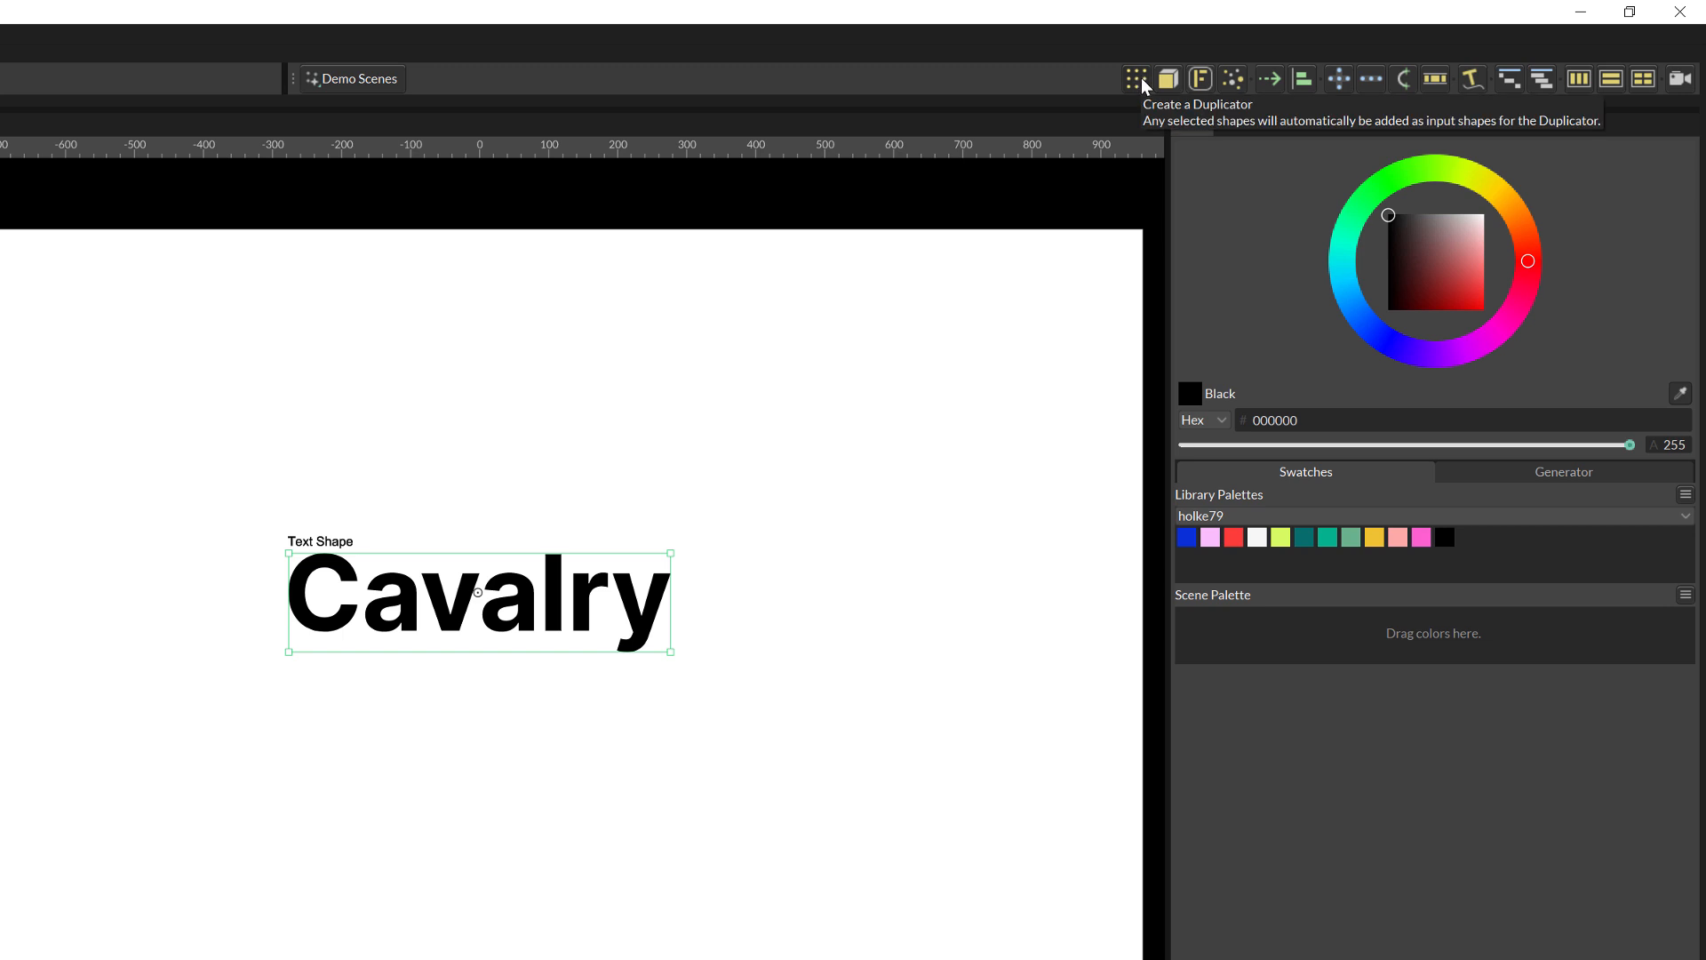
mouse_move(1139, 87)
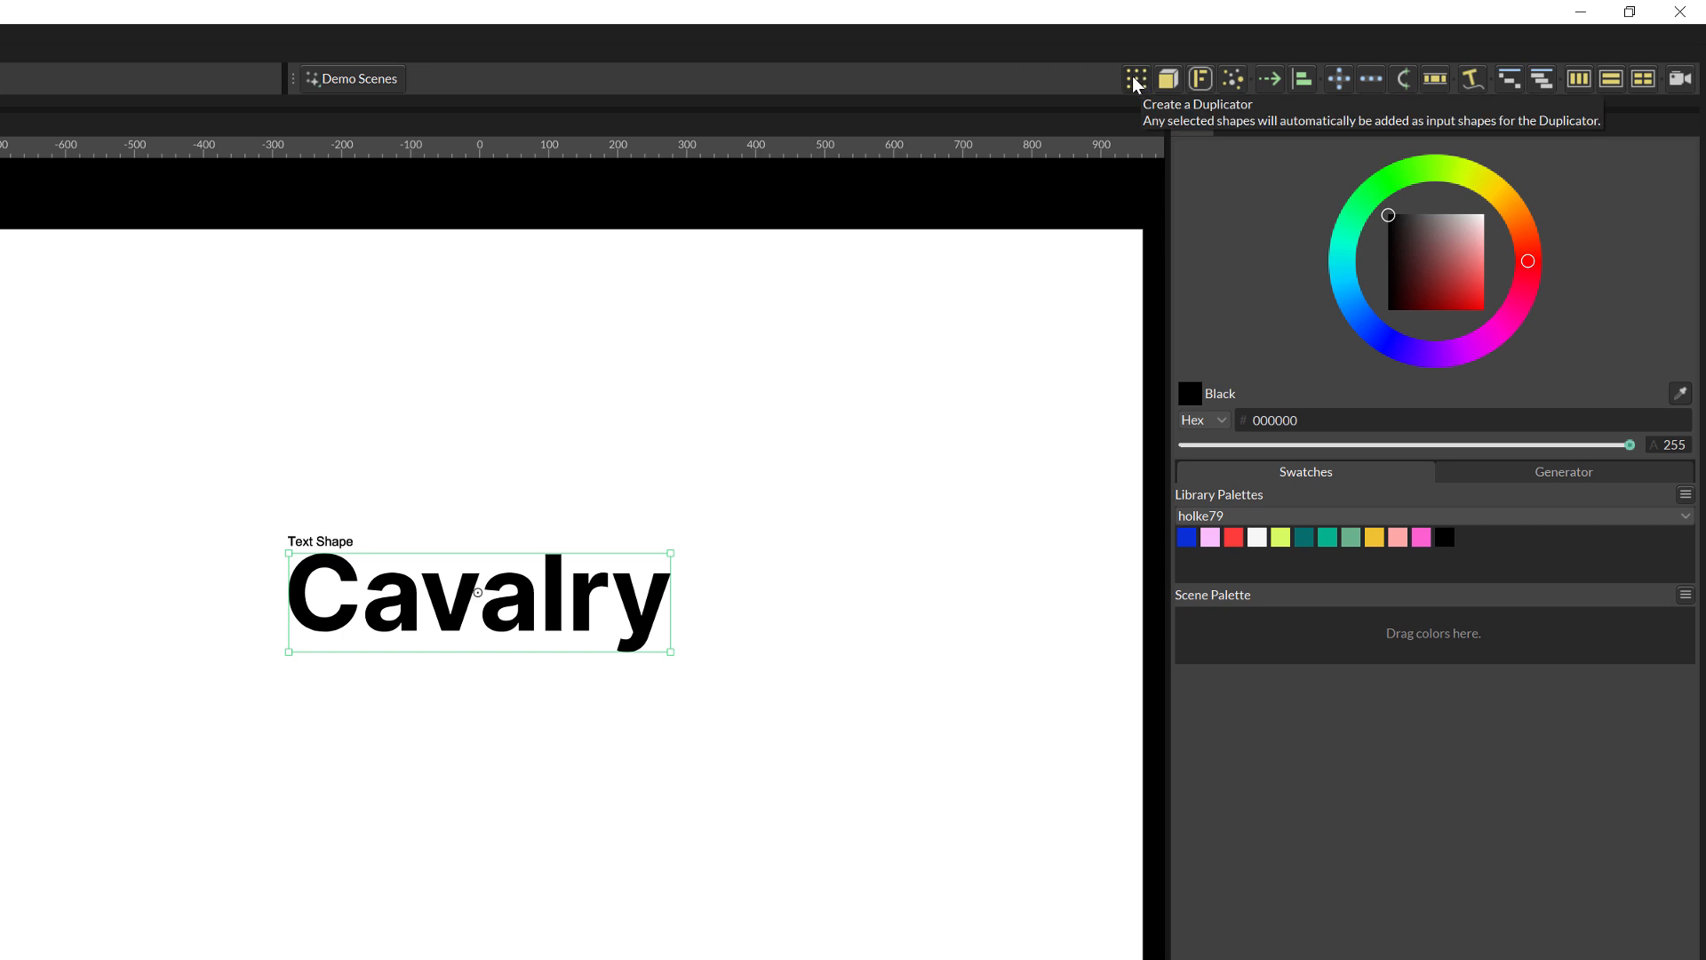
Duplicate the text with a Duplicator using Circle distribution and ten copies.
click(1134, 78)
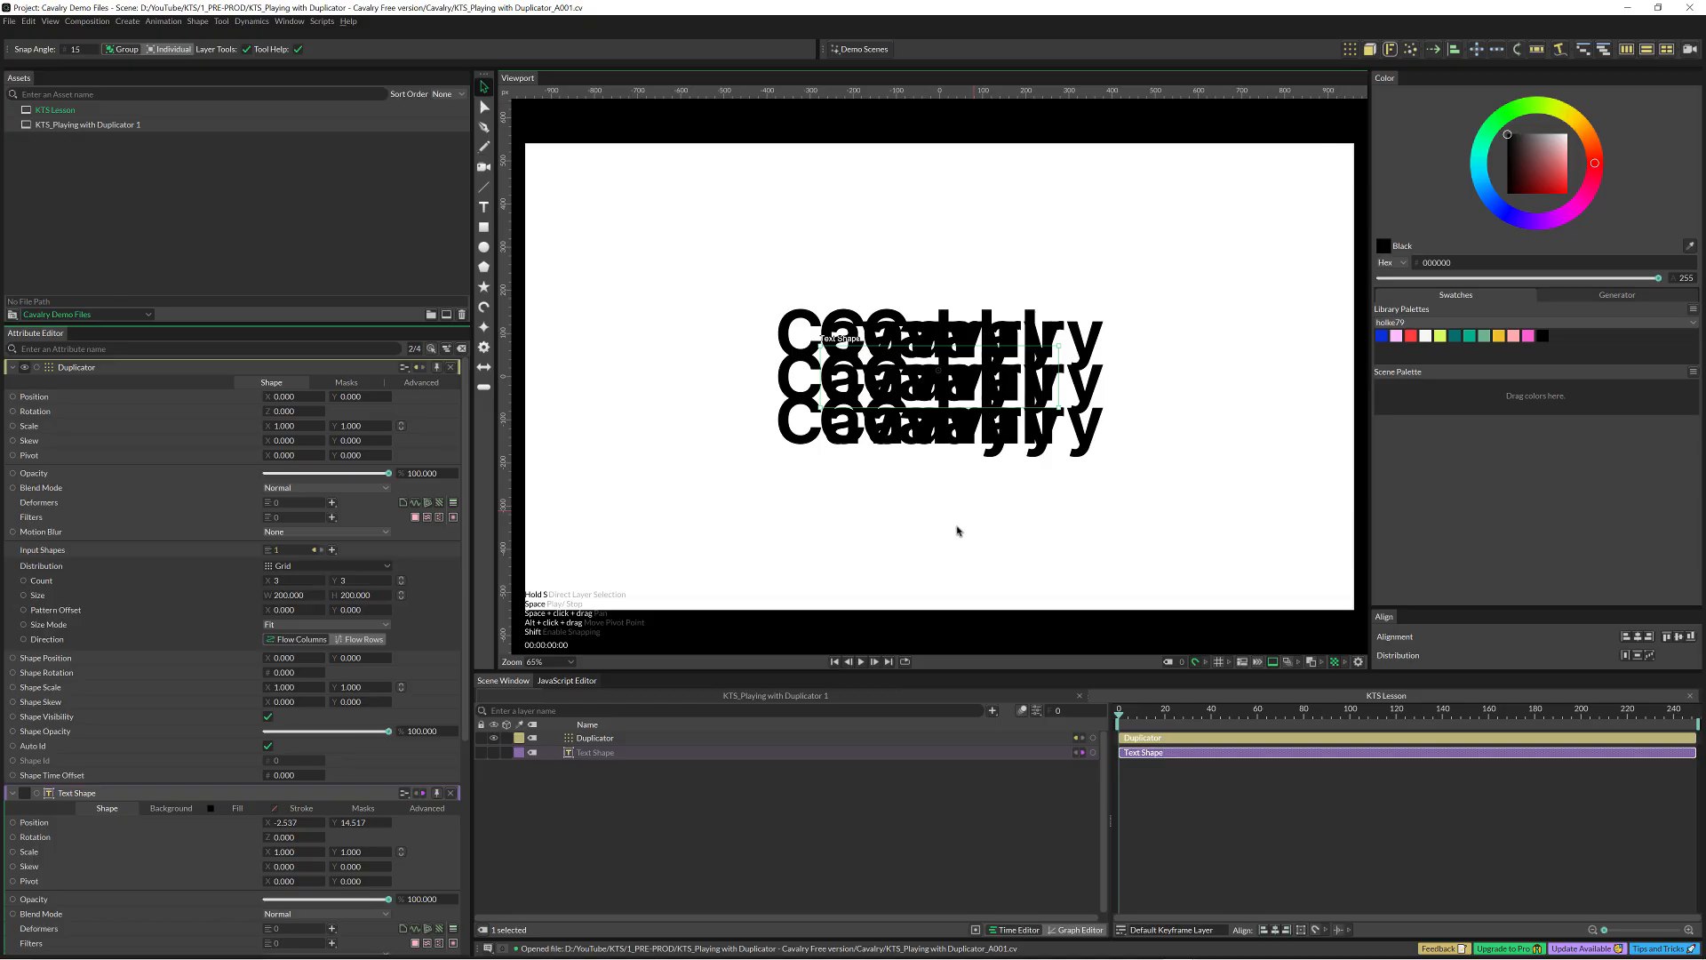
mouse_move(1296, 163)
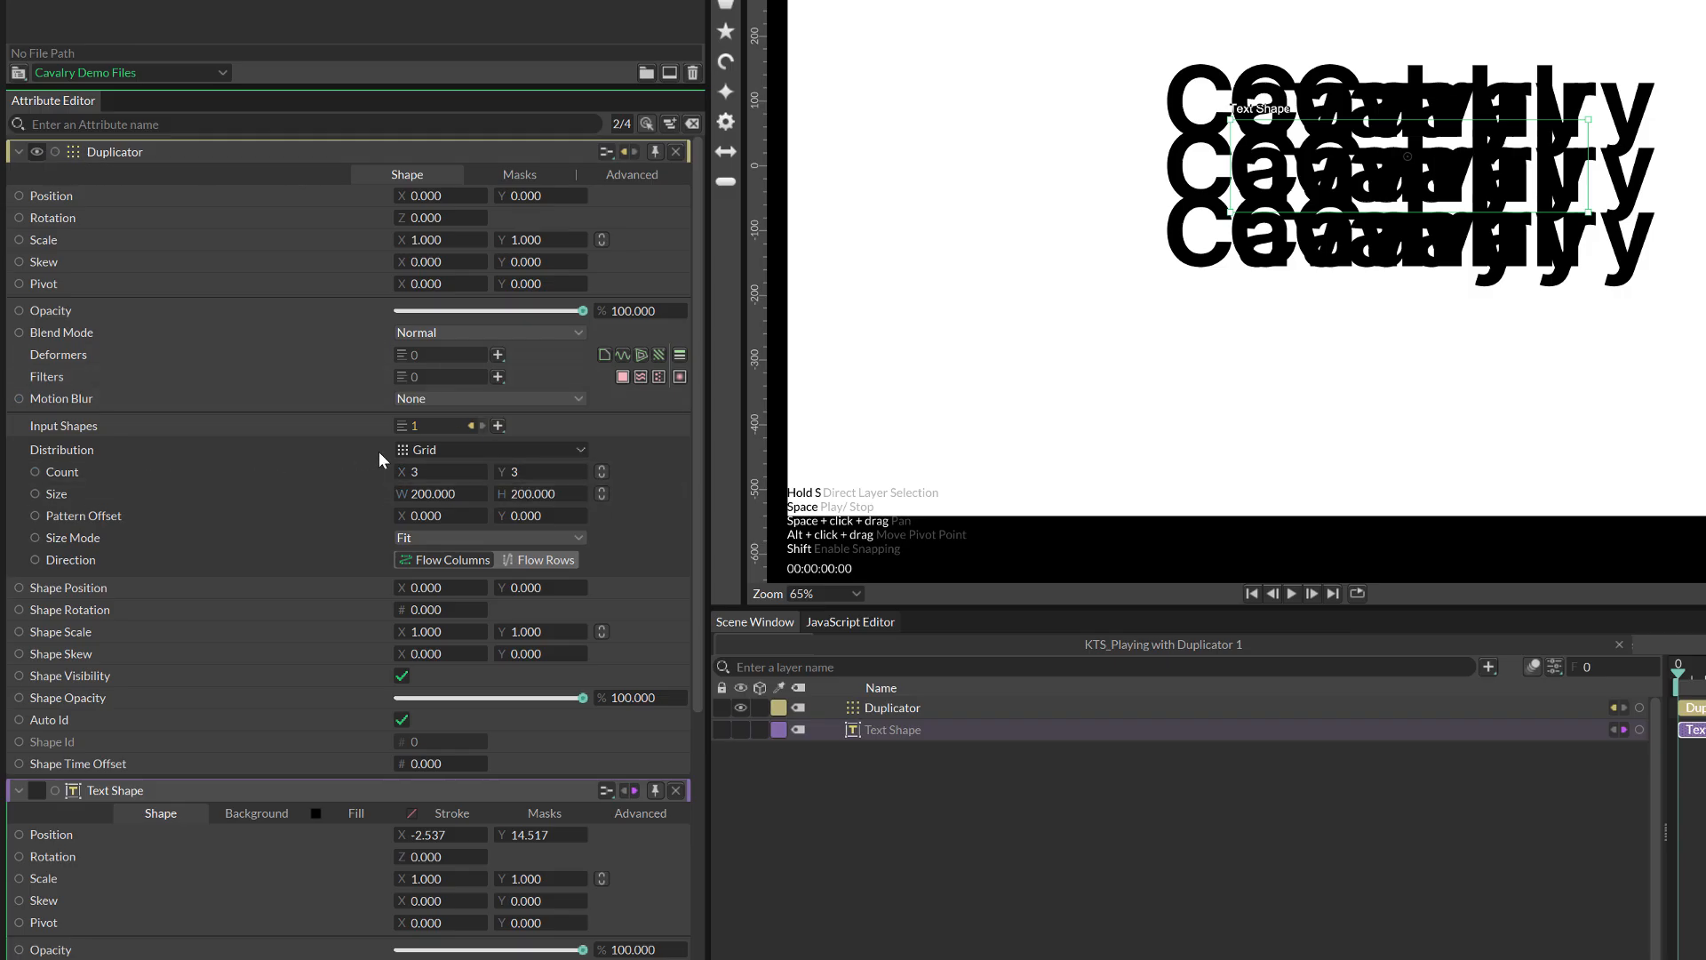
click(489, 450)
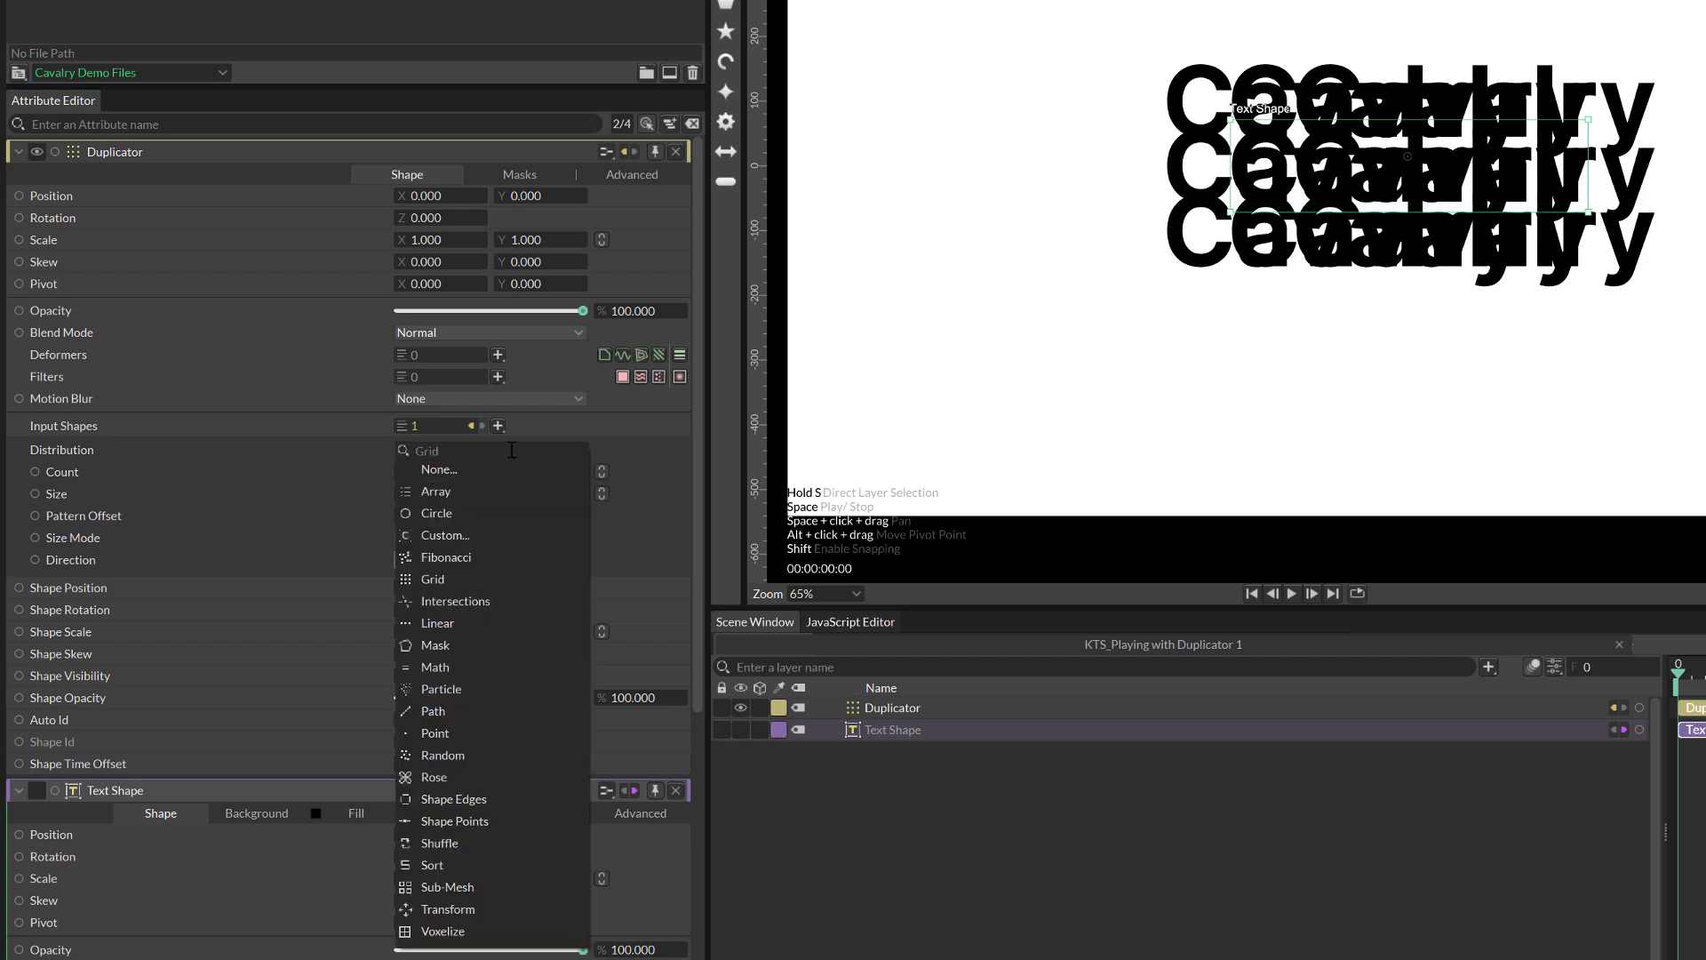
click(435, 513)
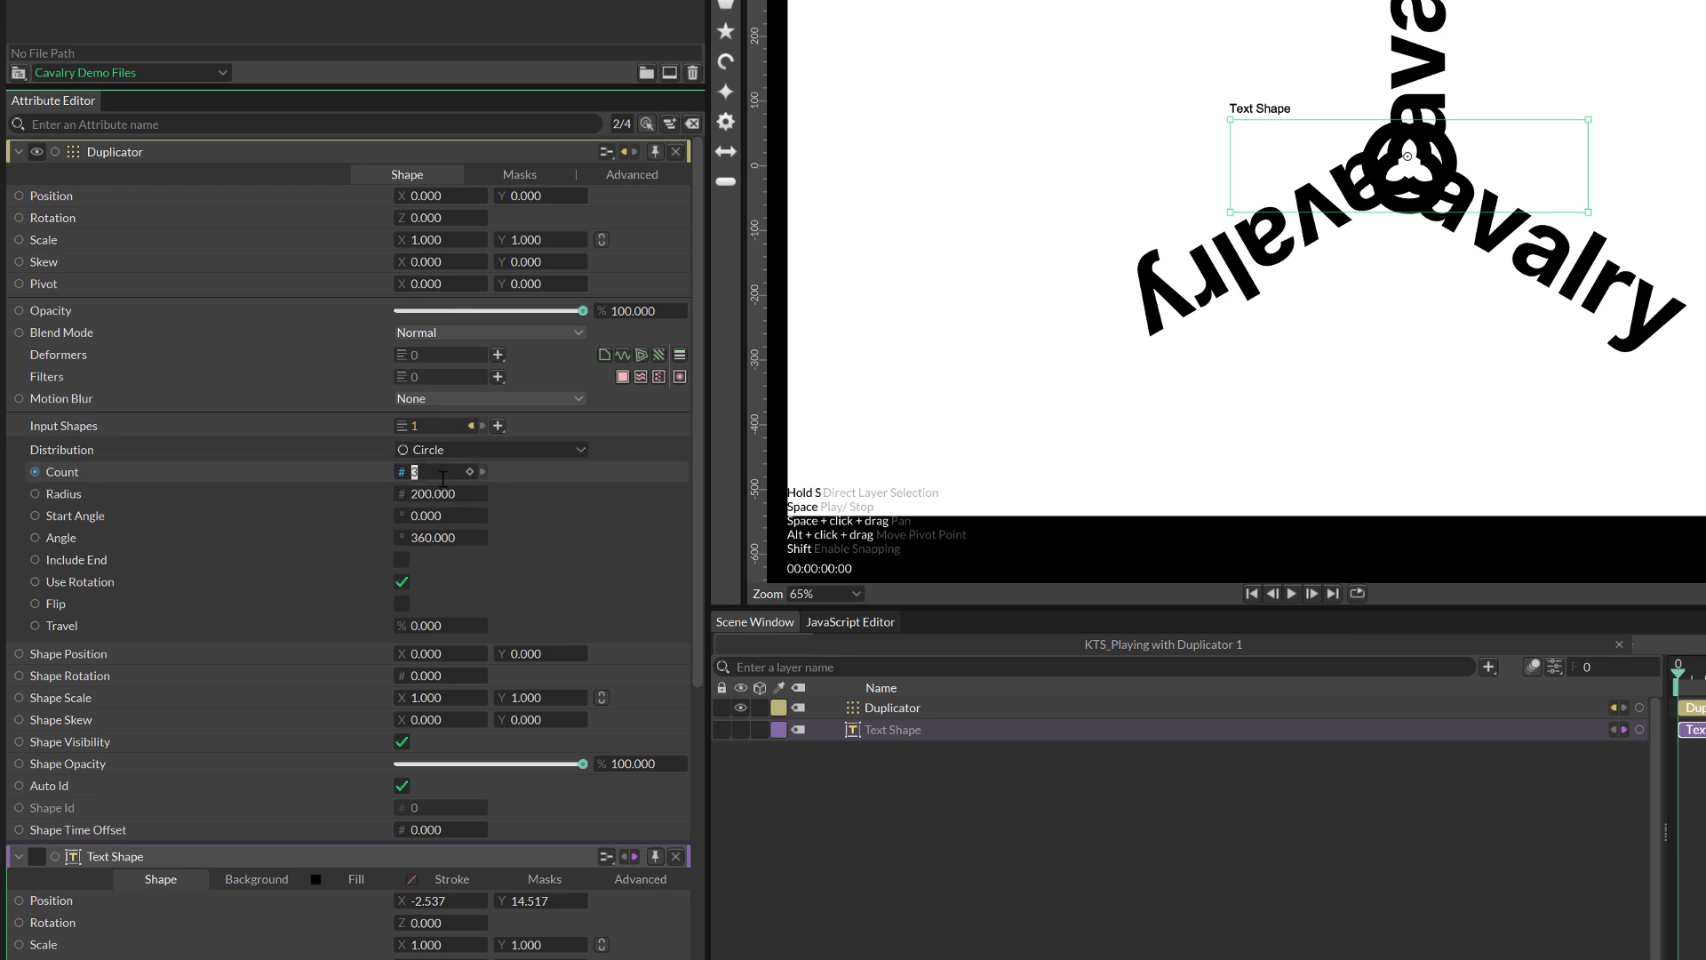
text(7)
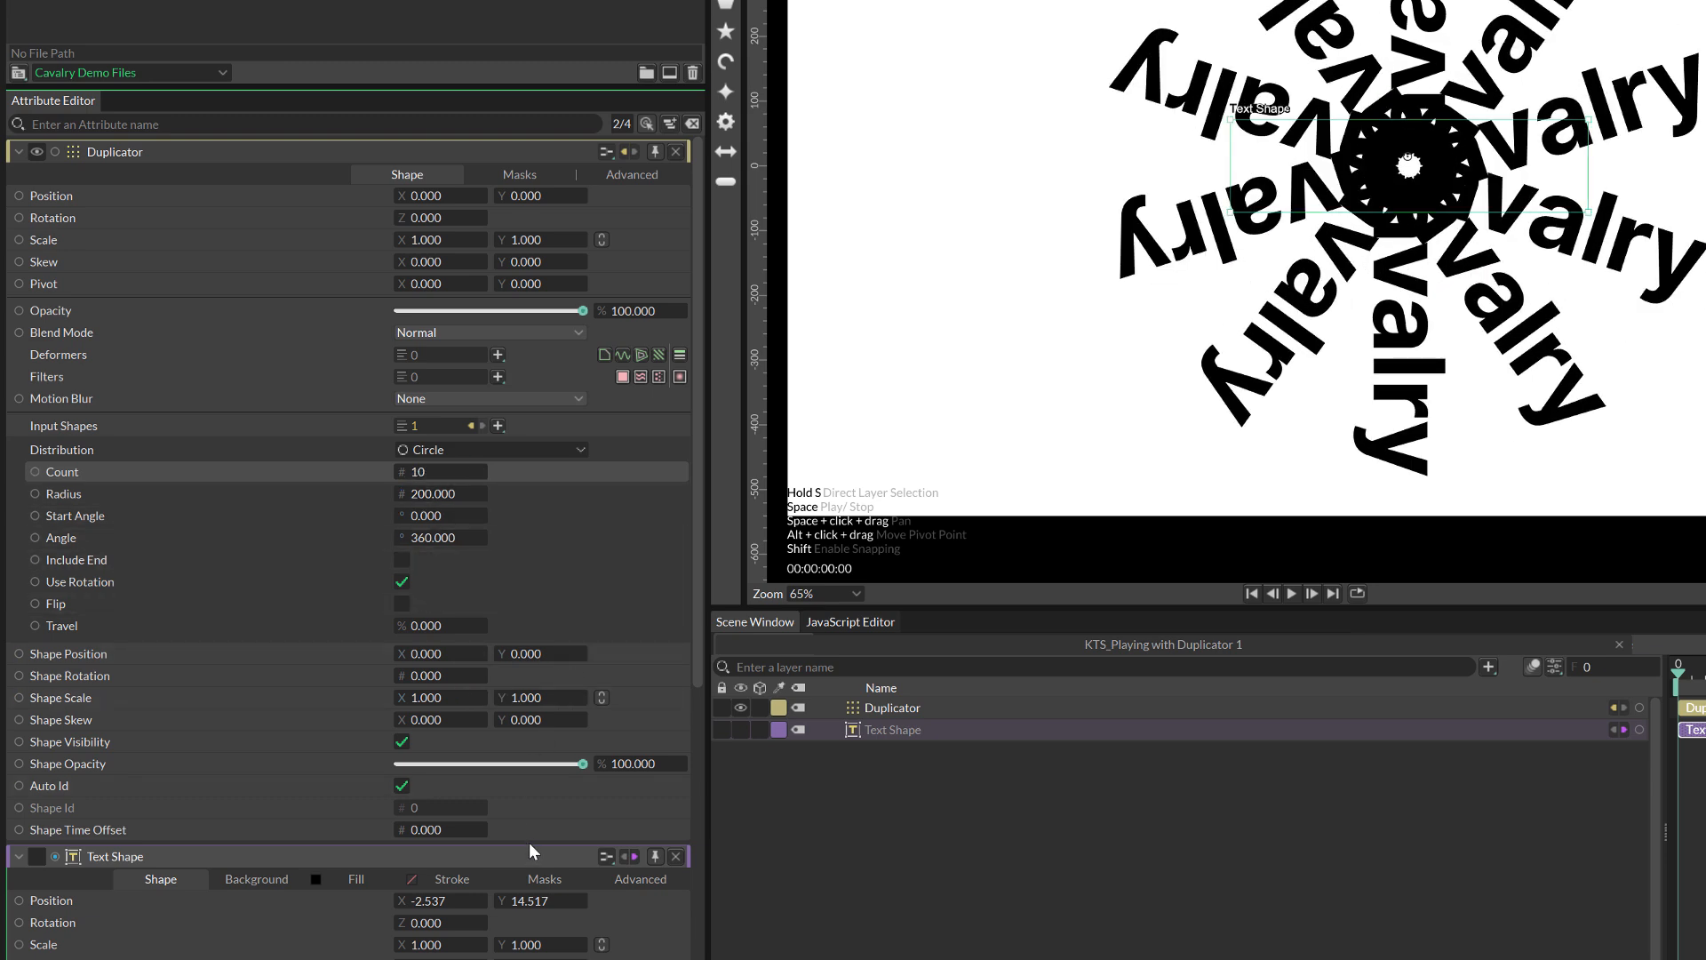
mouse_move(244, 583)
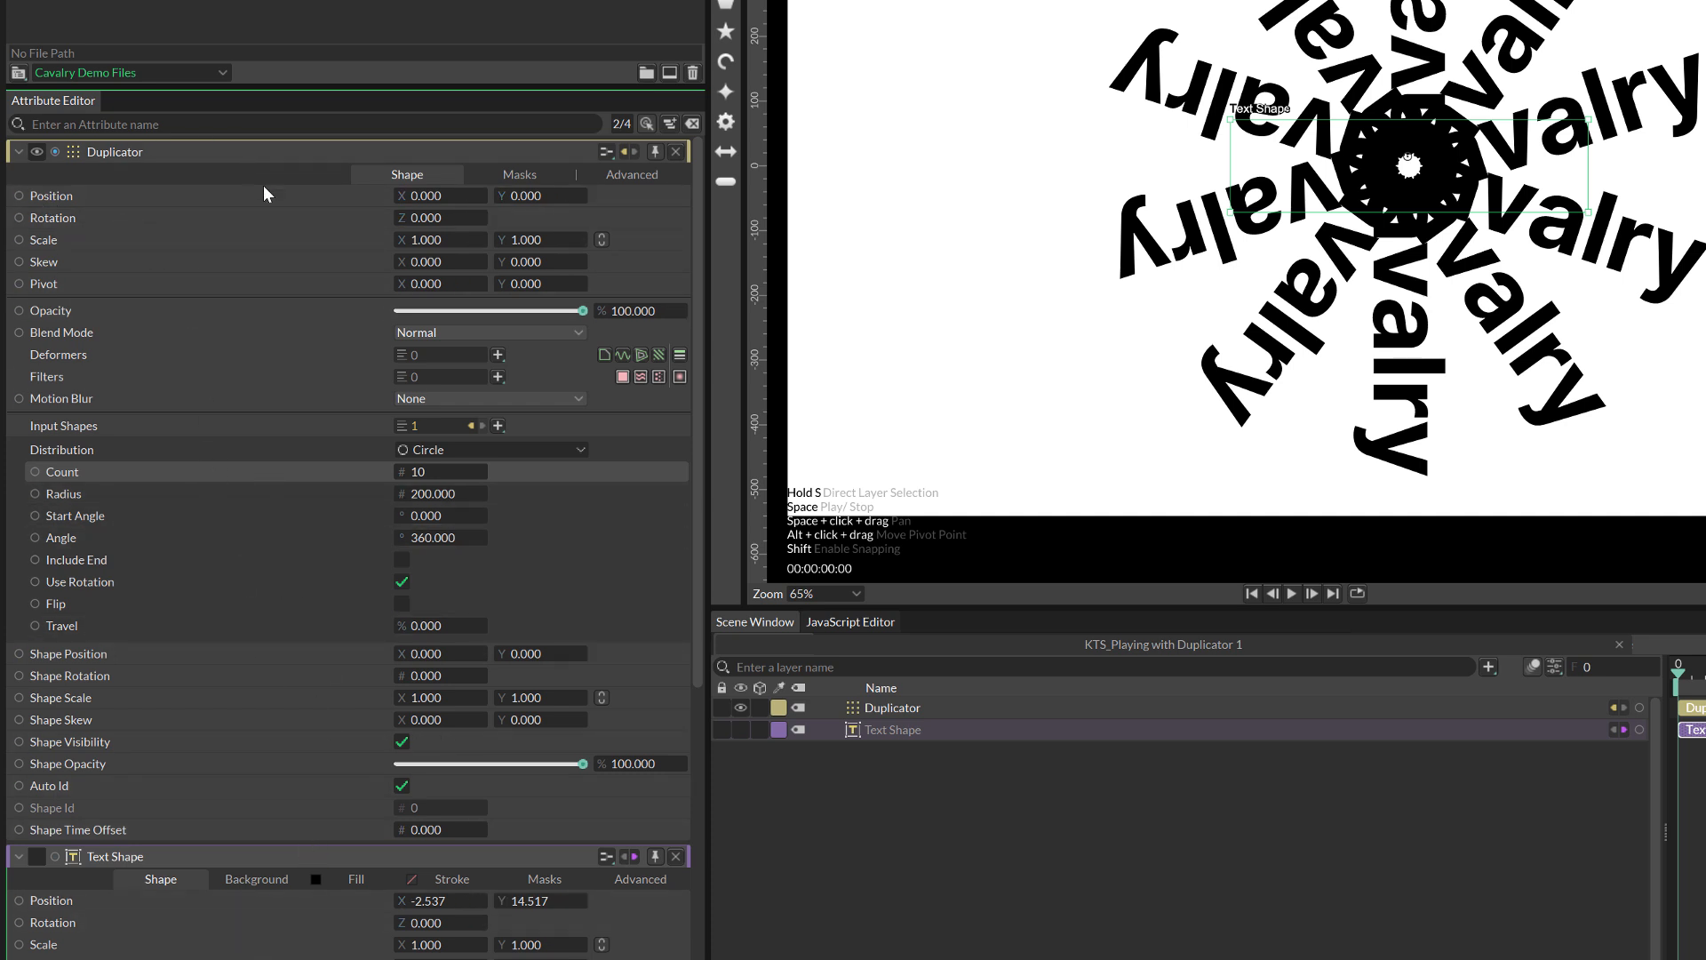
mouse_move(28, 175)
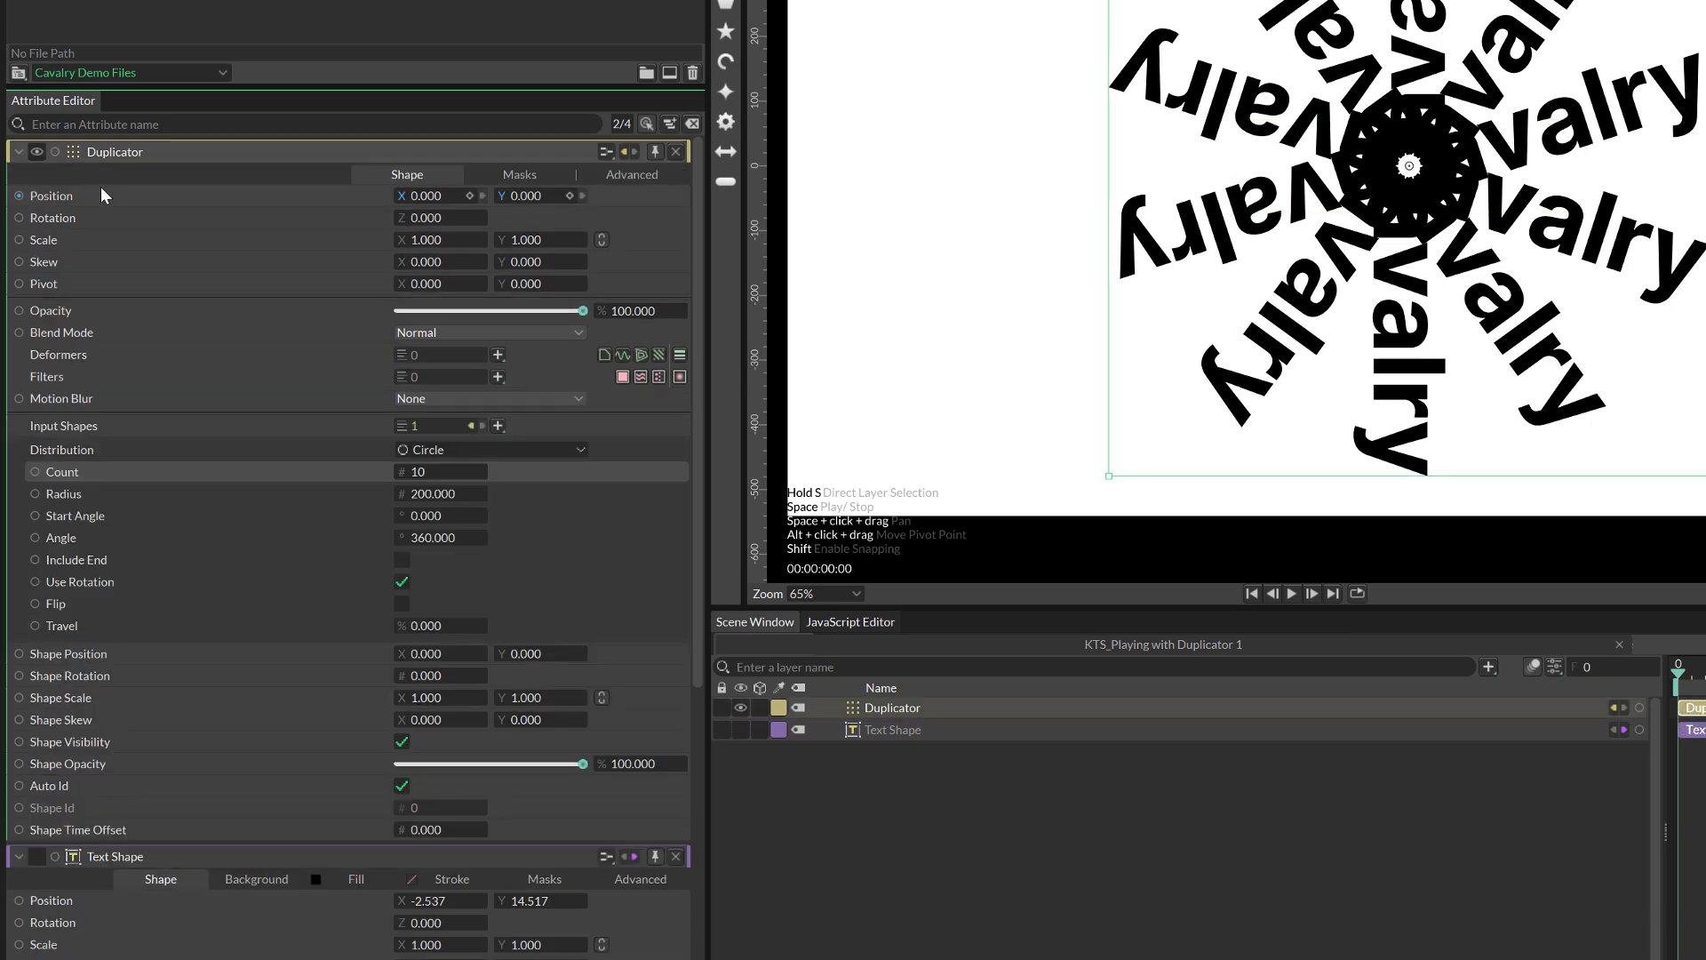
click(18, 151)
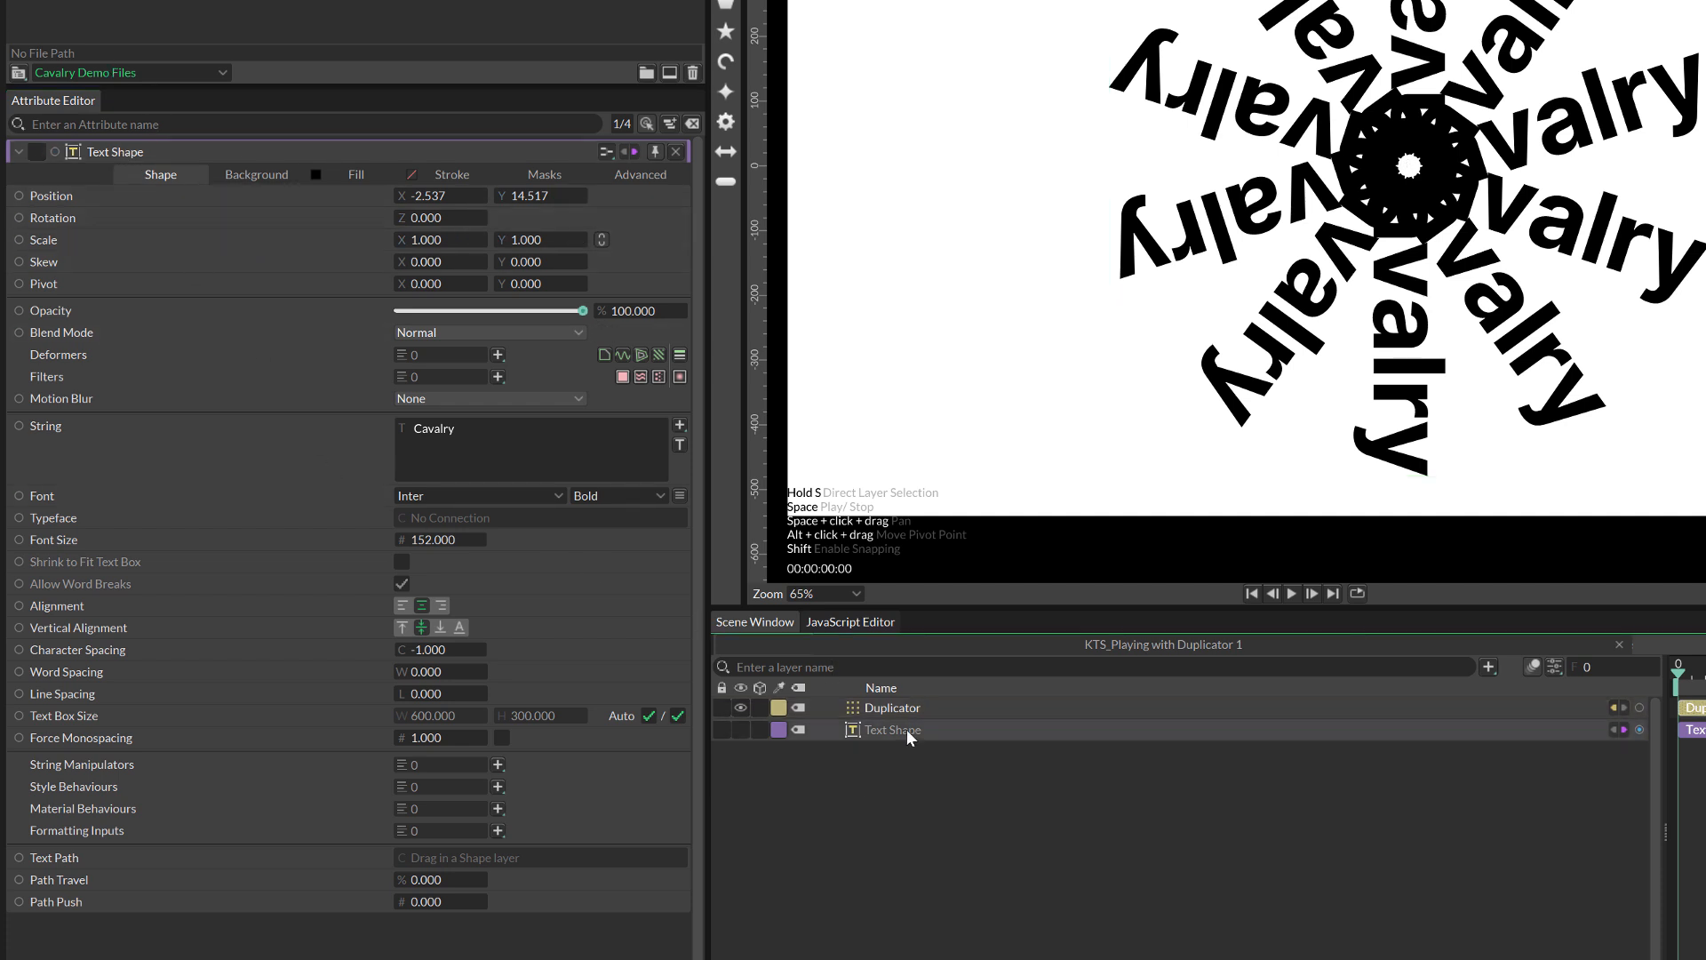
click(894, 707)
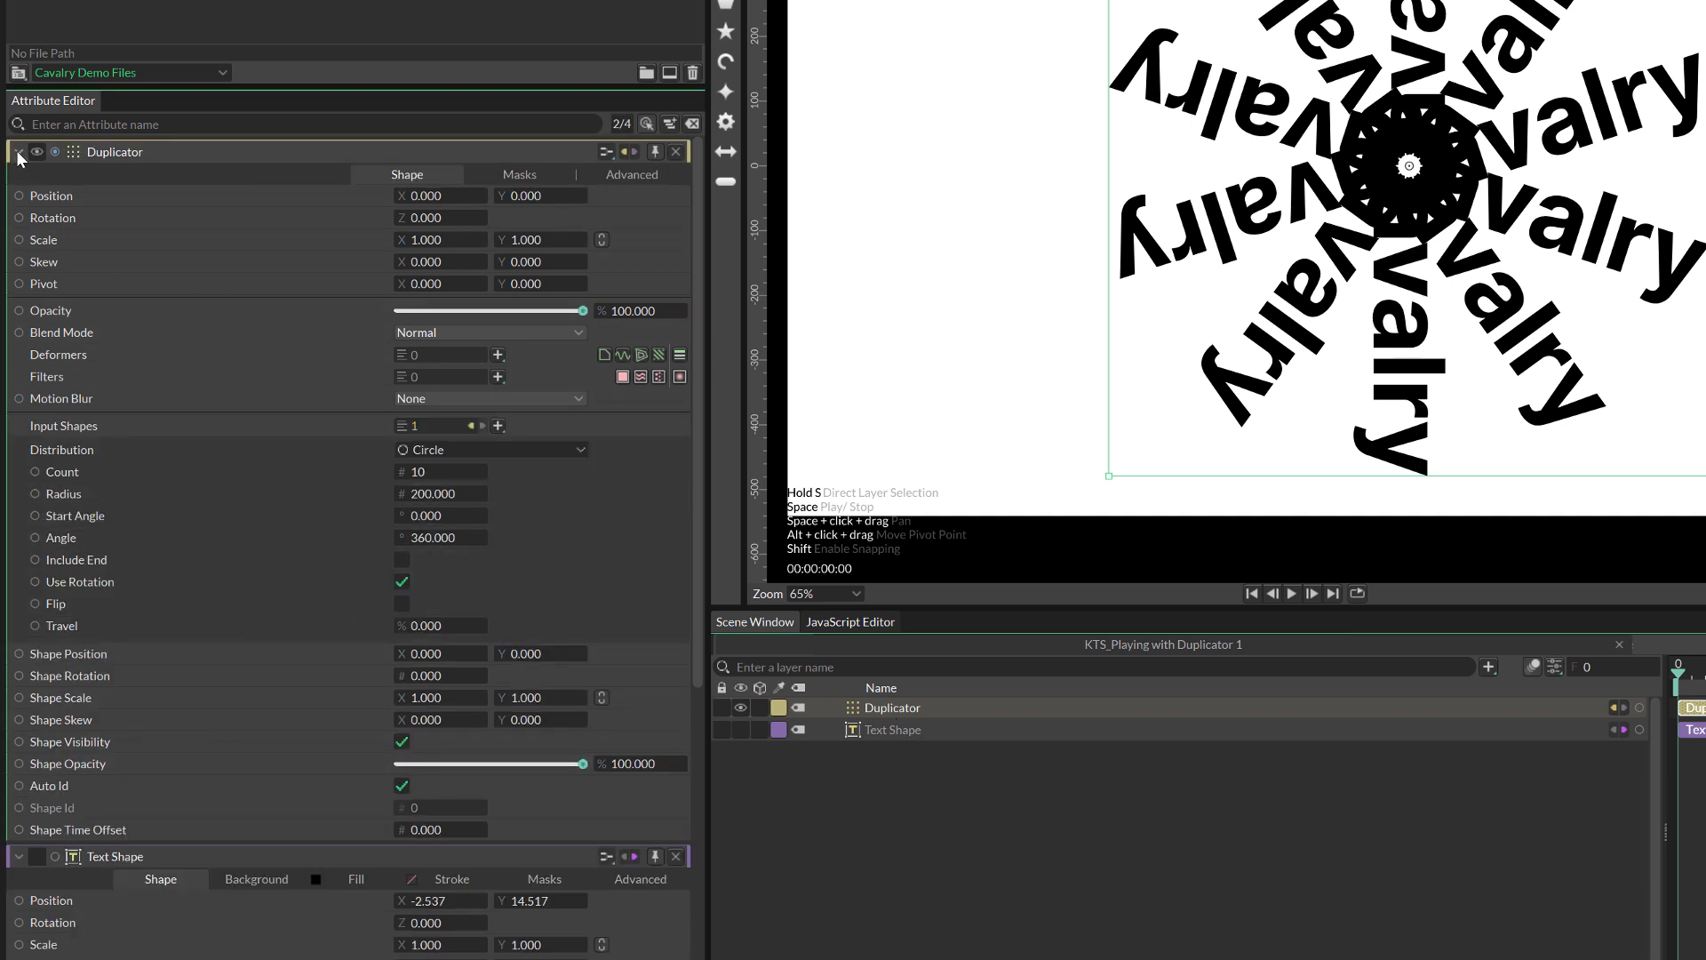
click(18, 151)
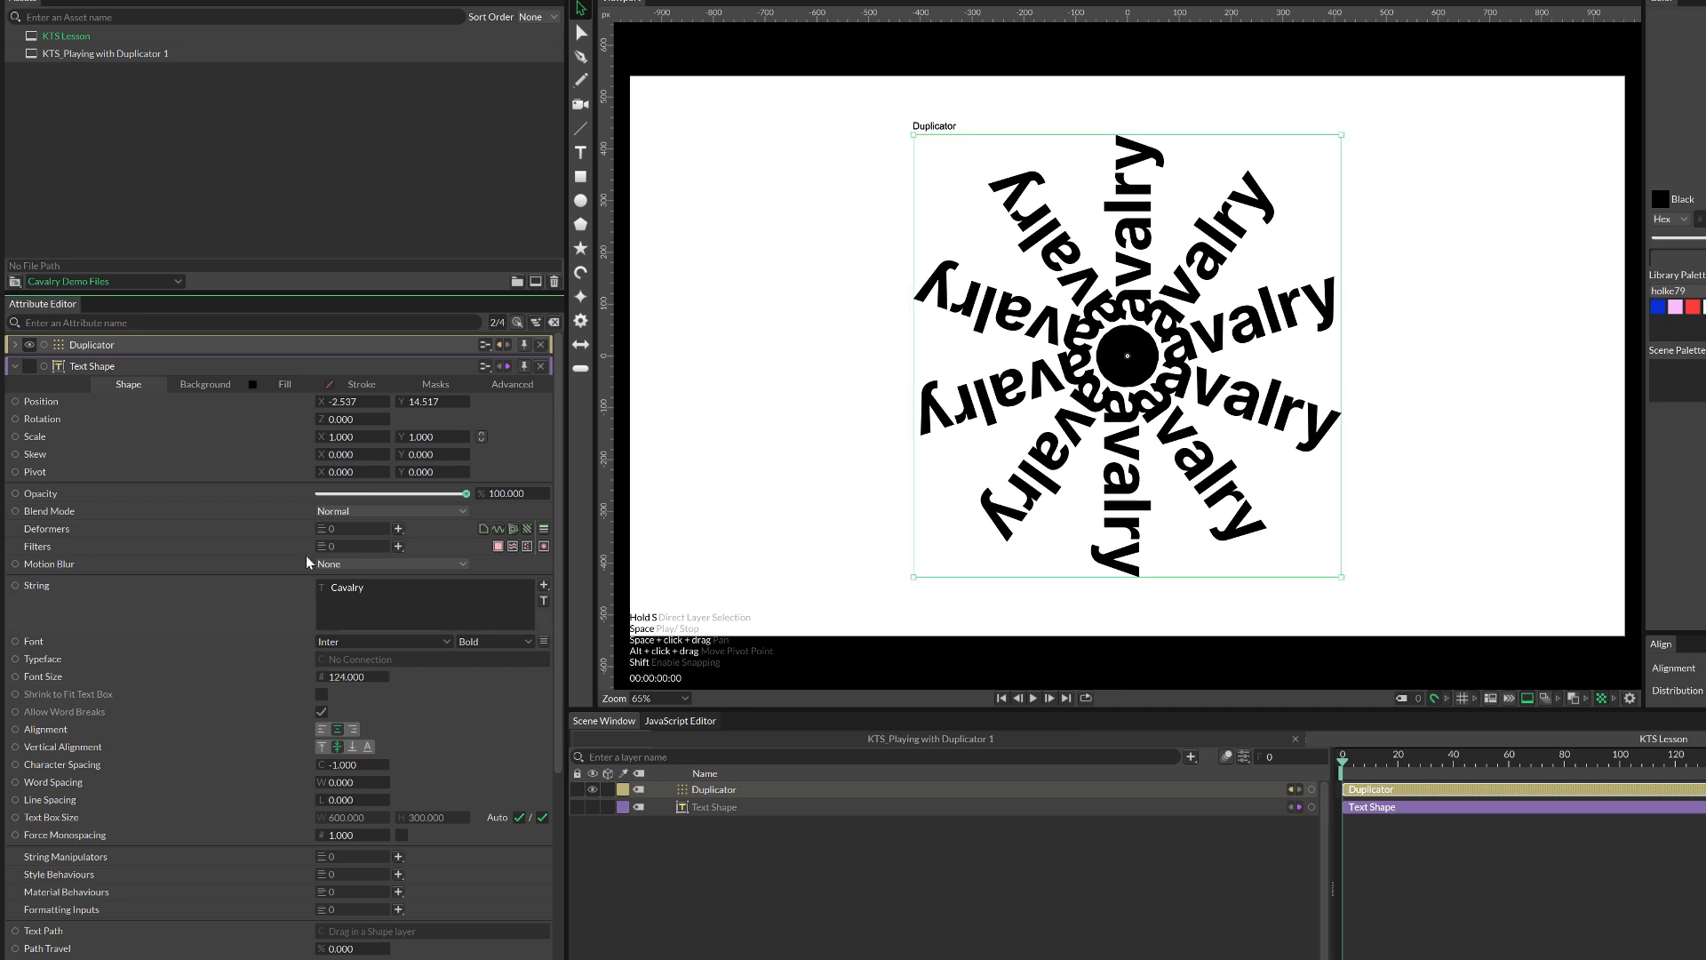
Lower the Text Shape font size to 108.
click(13, 344)
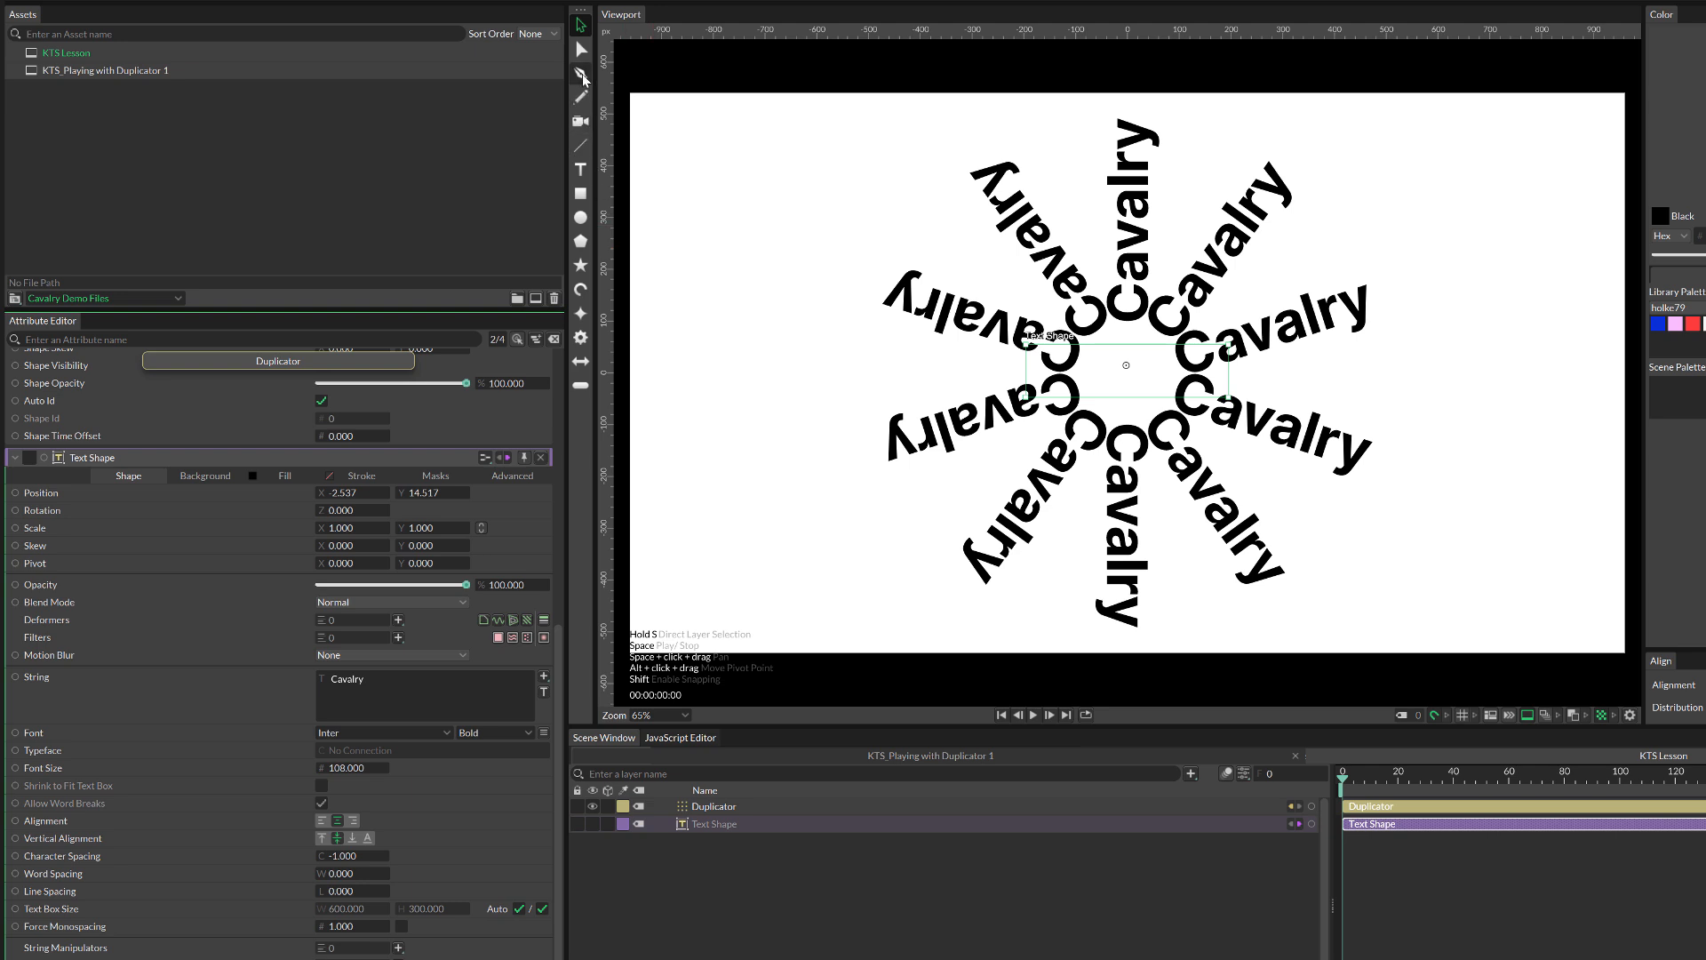
Draw a straight line with the Pen tool and select its Editable Shape layer.
click(582, 73)
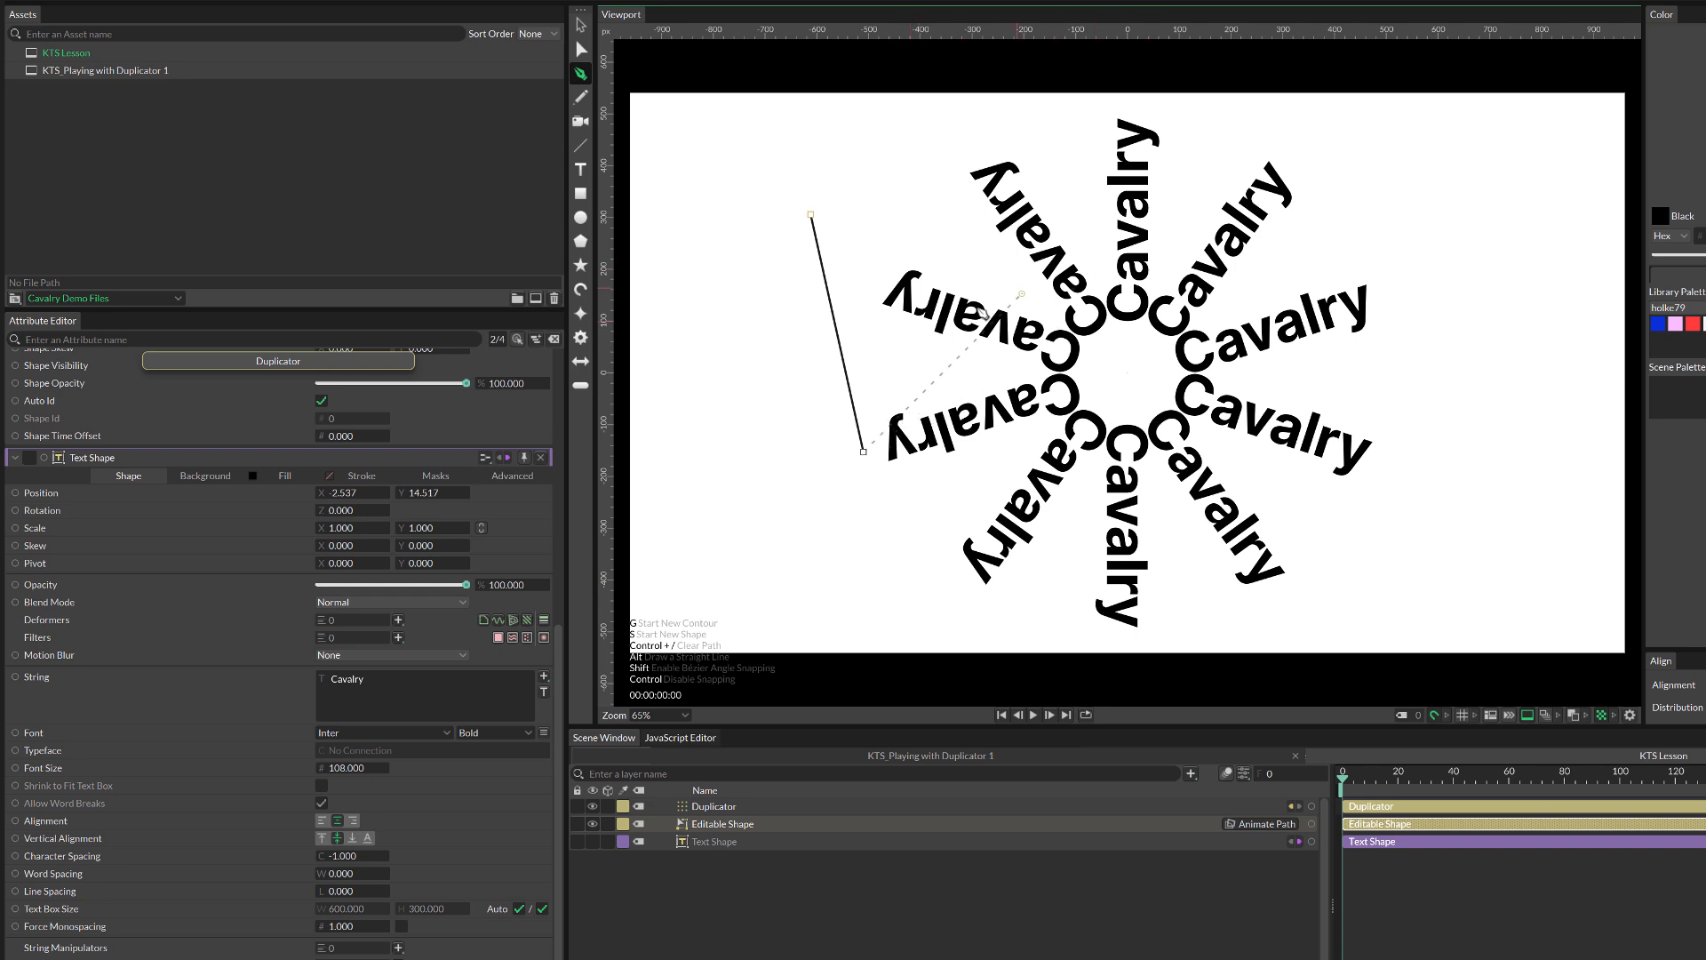
drag(979, 297, 1338, 161)
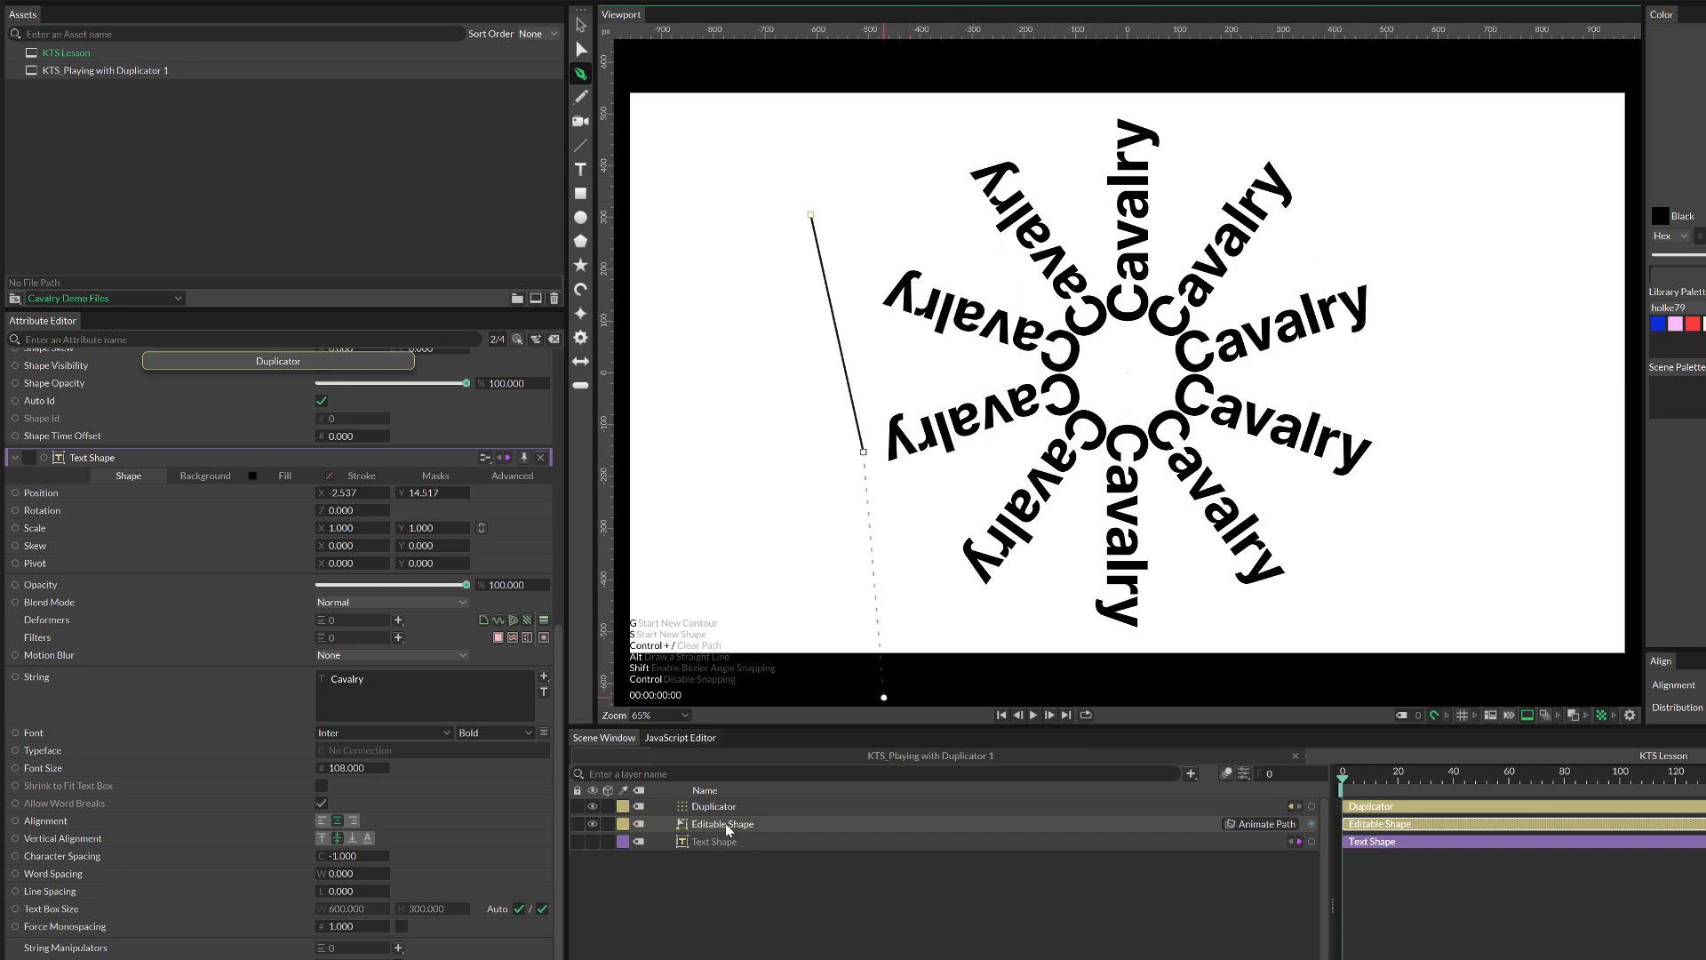
click(714, 842)
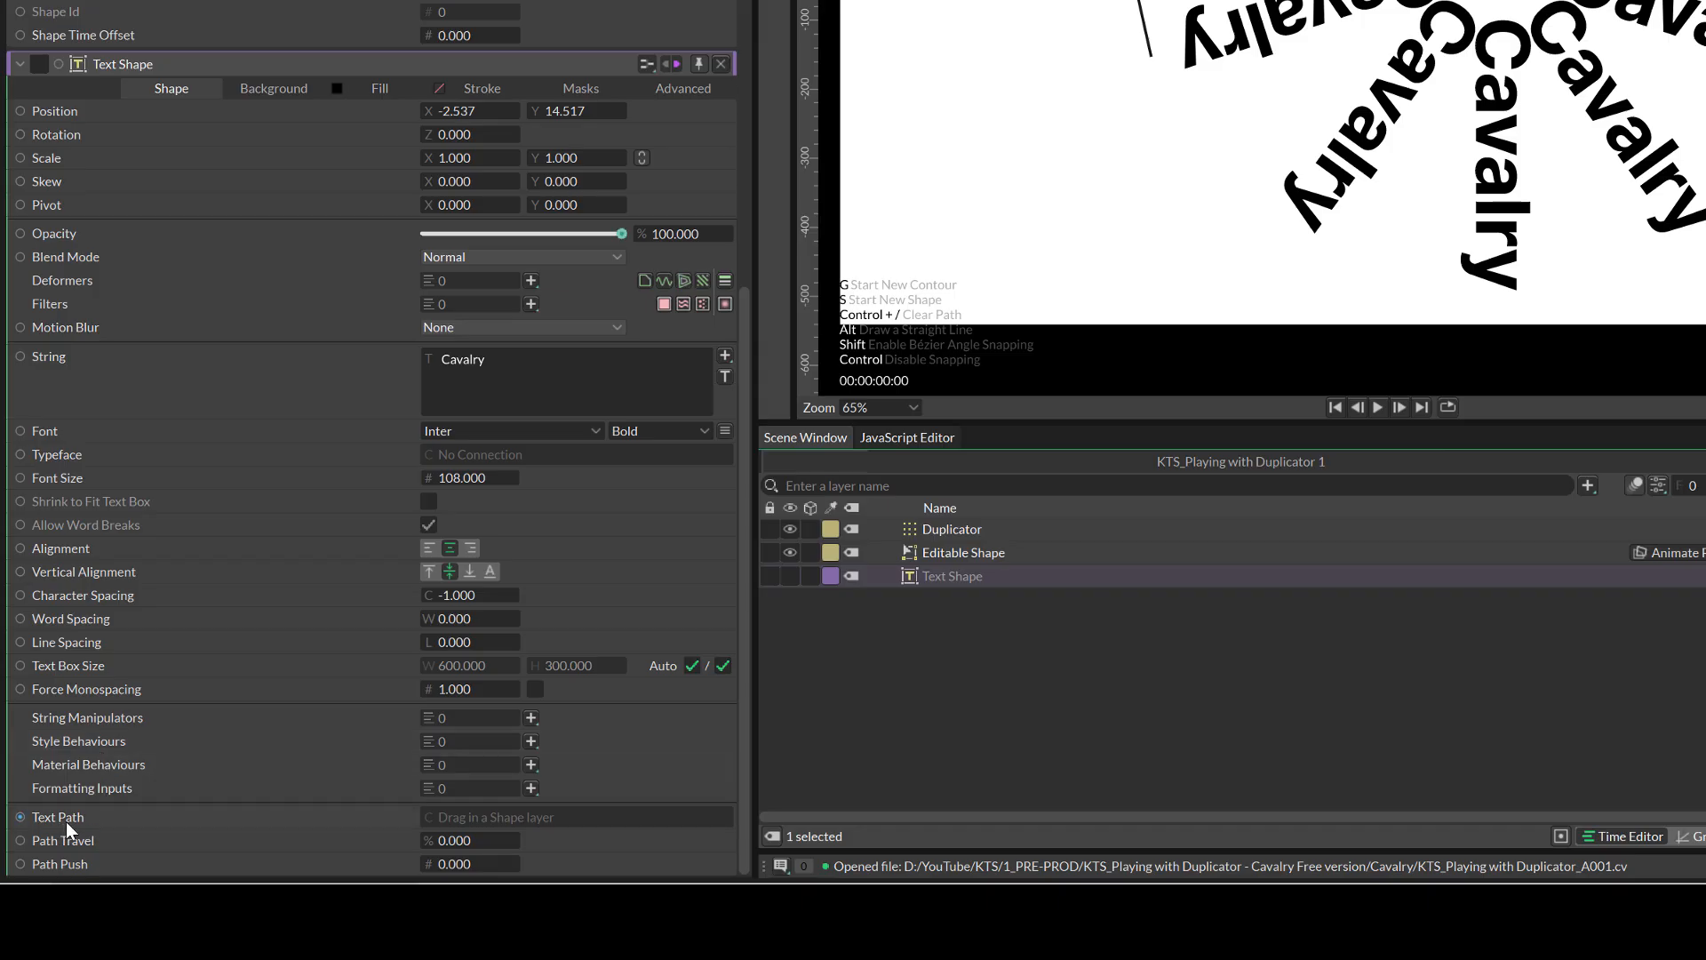
Set the Text Shape's Text Path to the Editable Shape line.
click(961, 552)
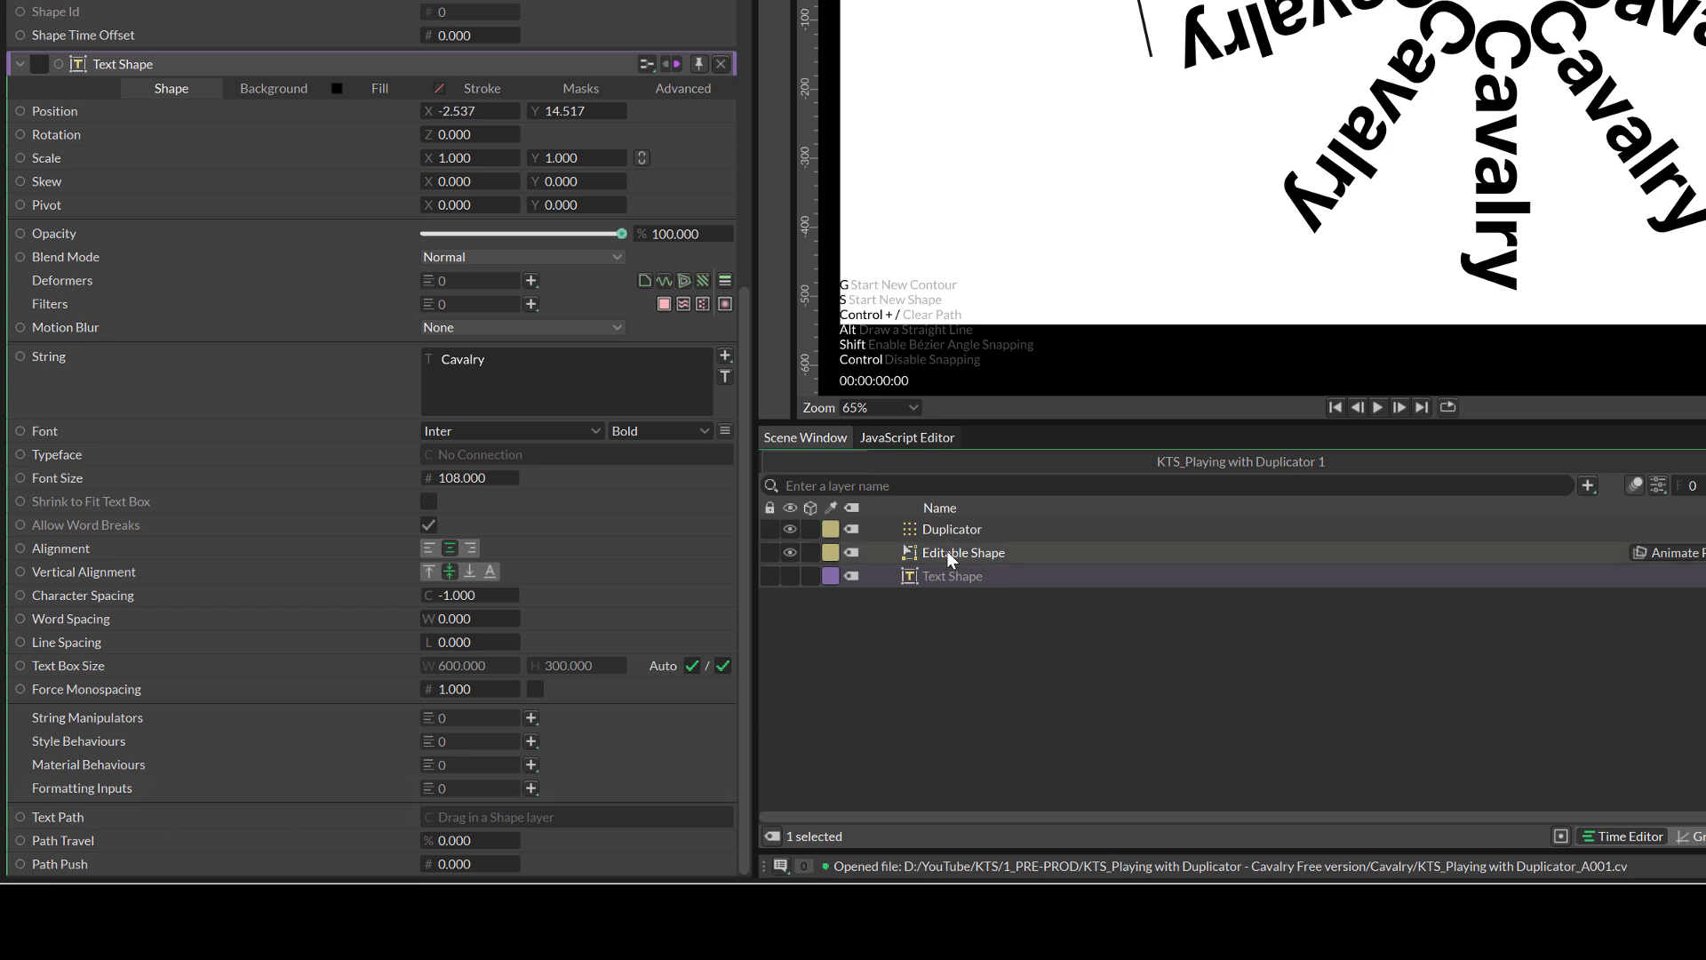
click(956, 575)
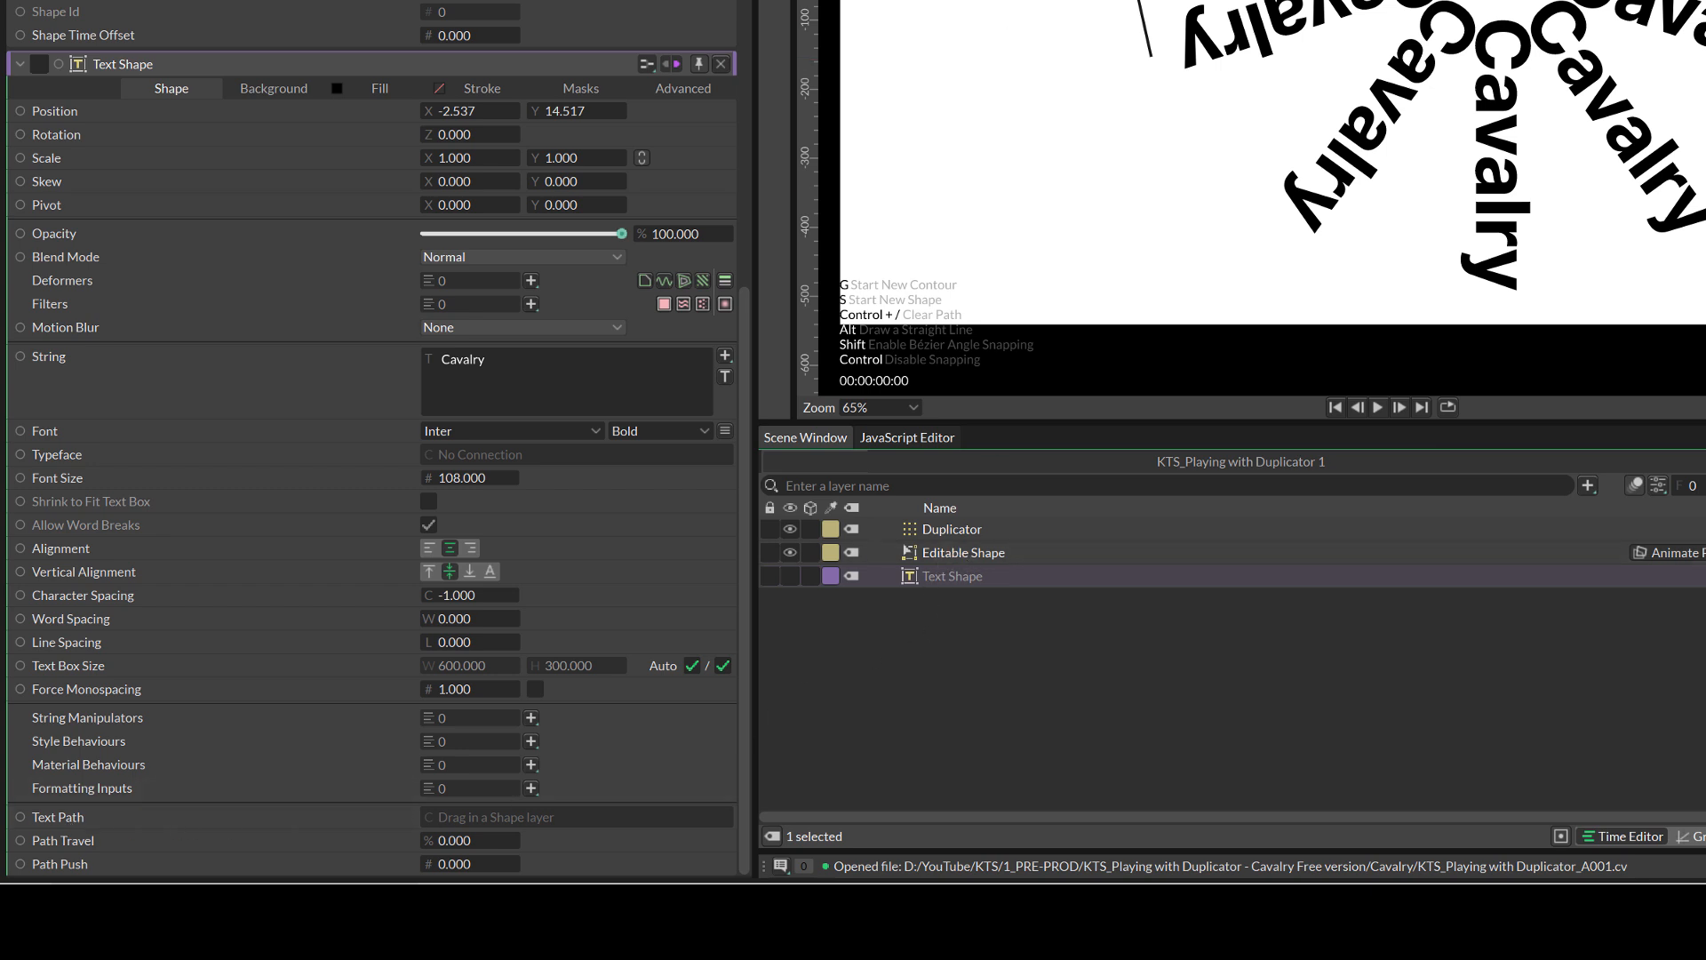
click(961, 553)
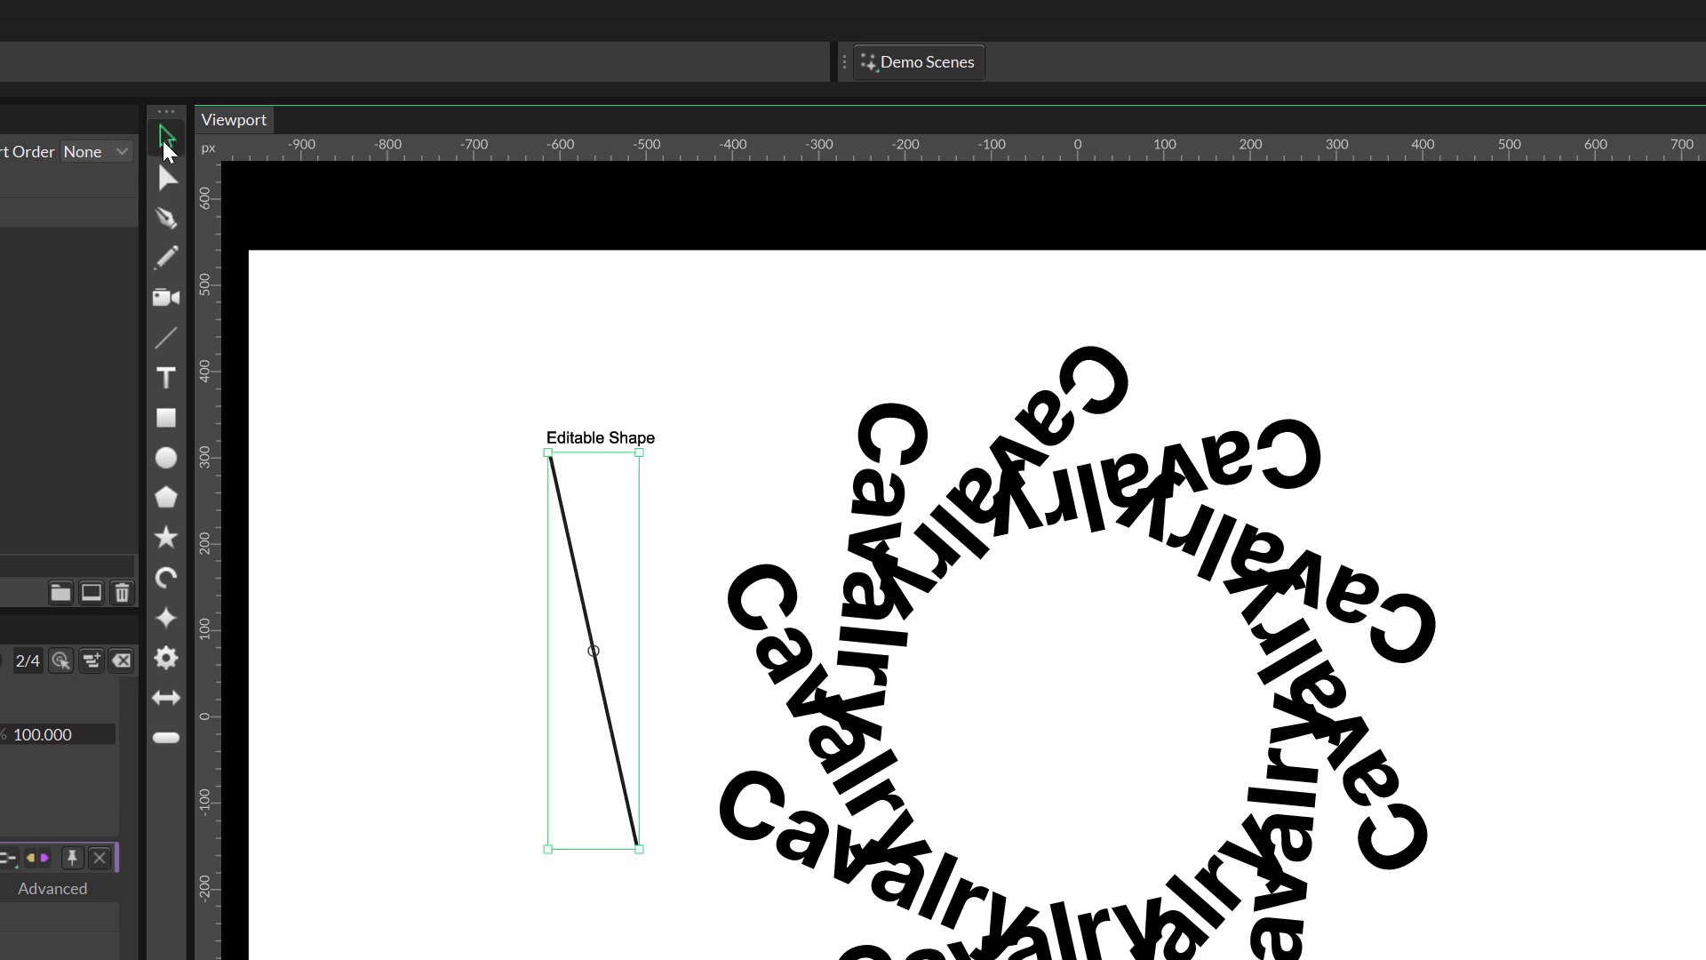
Drag the line's end points with the Edit Shape tool to reshape the text bend.
click(165, 179)
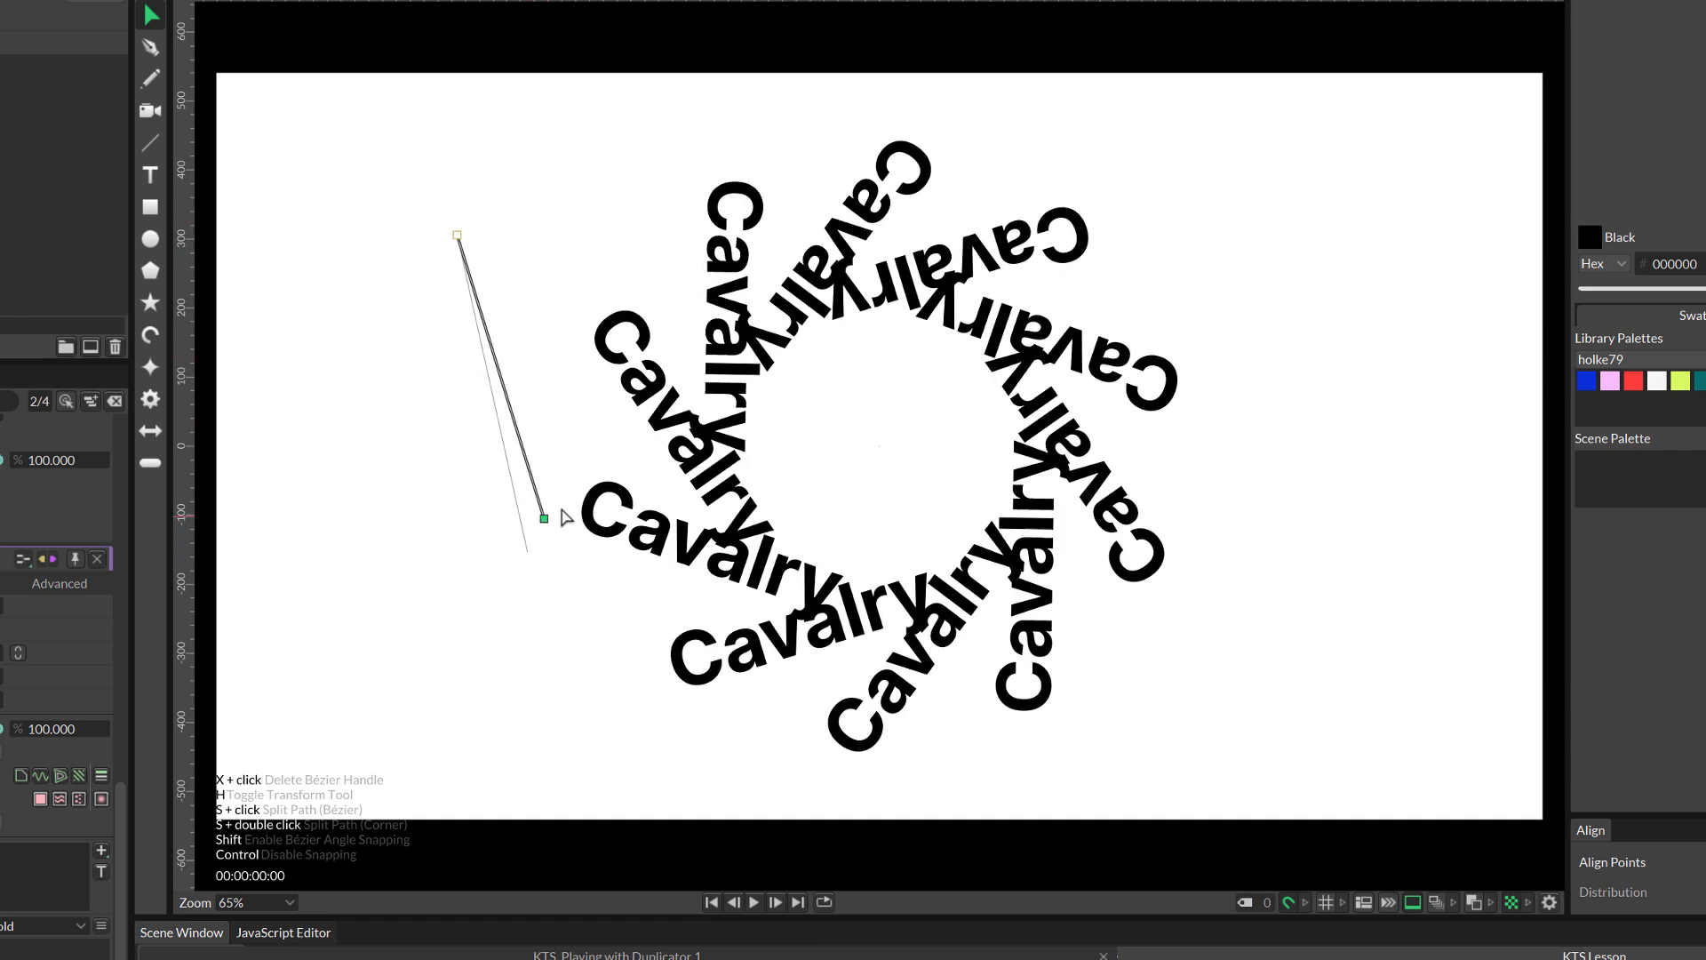
drag(543, 517, 592, 504)
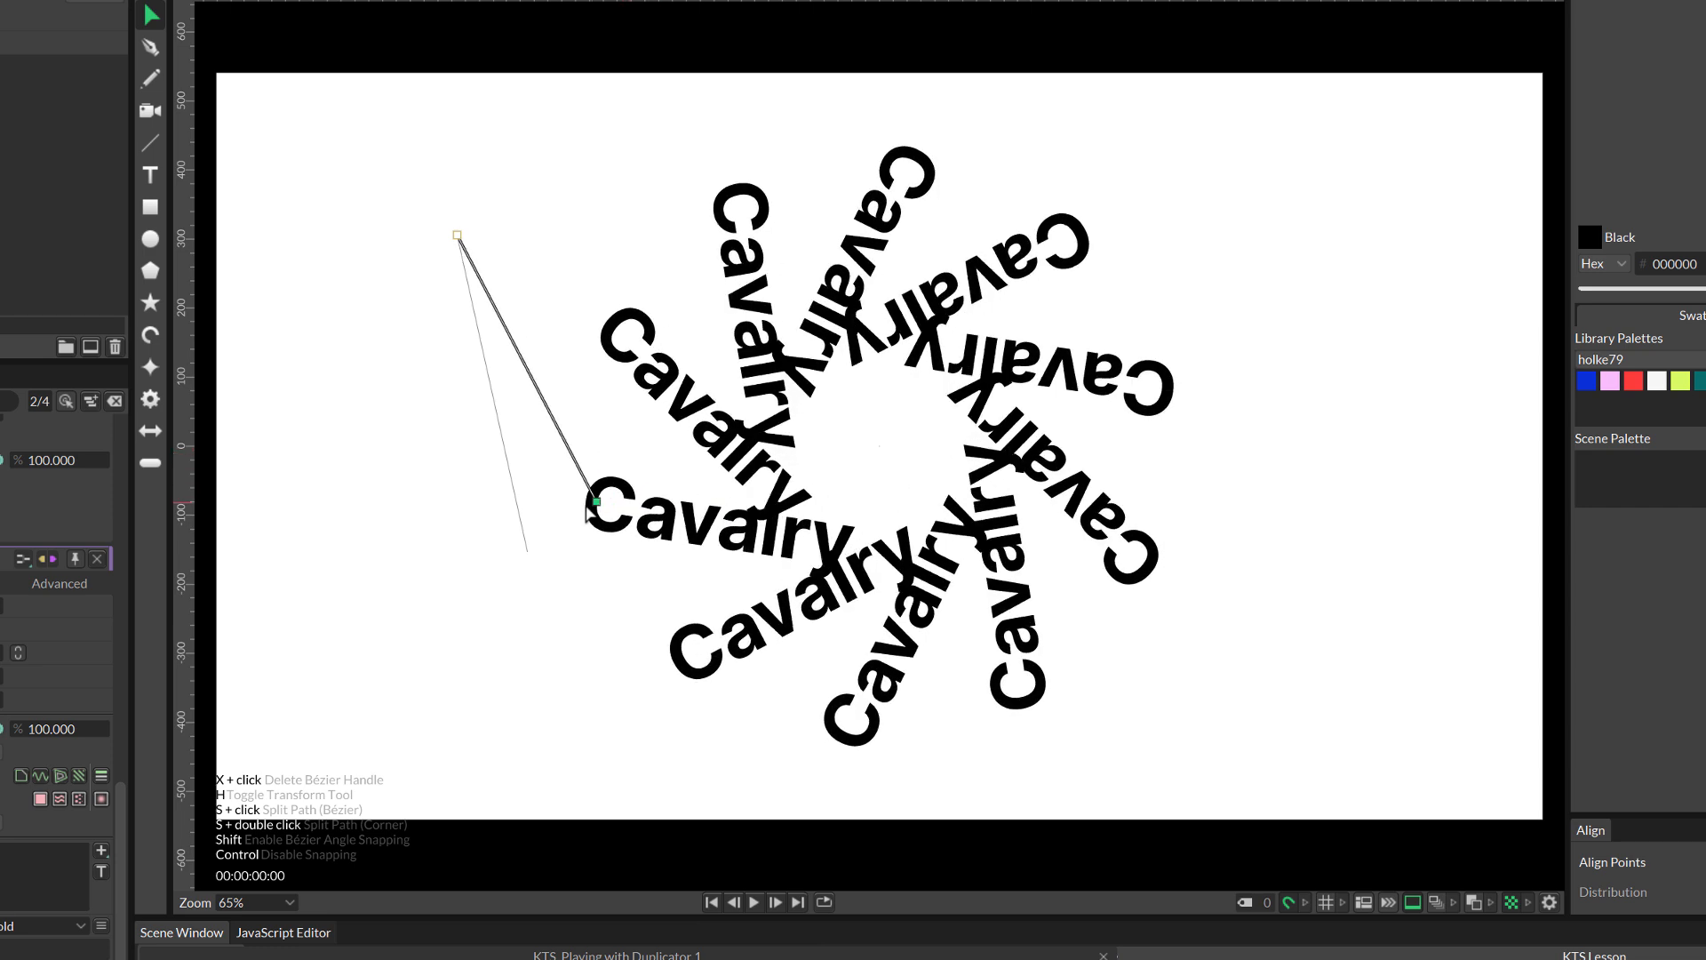
drag(592, 504, 528, 445)
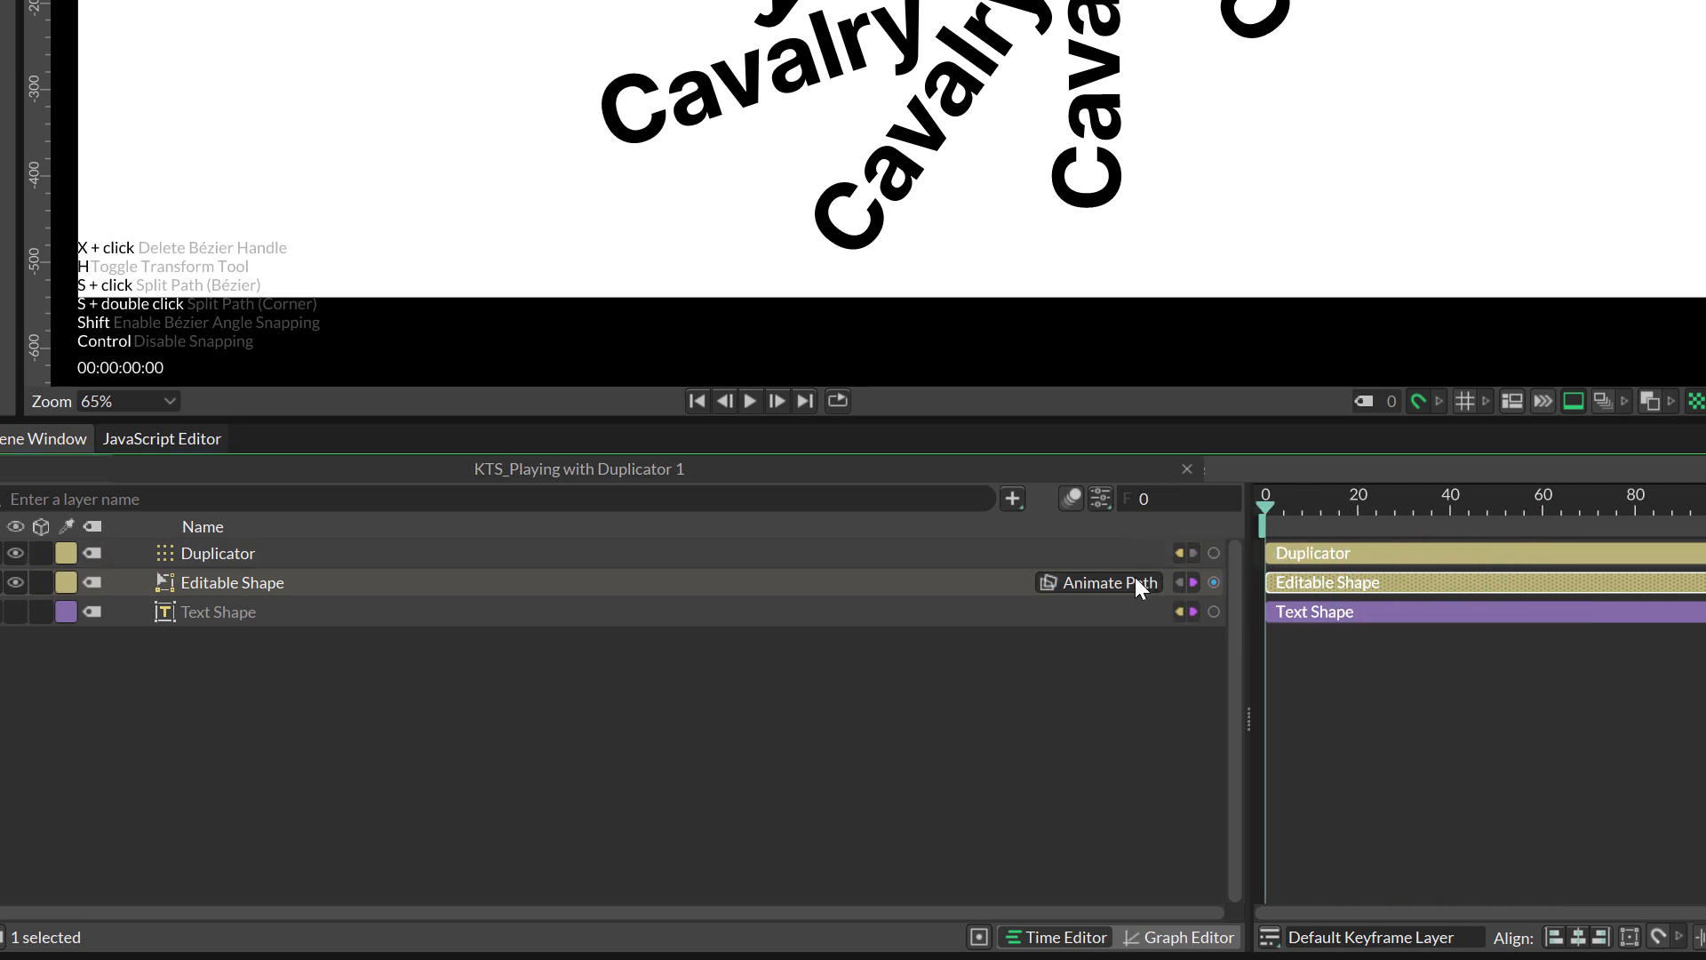
Enable Animate Path on the line and set path keyframes at frames 0, 40 and 80.
click(1108, 582)
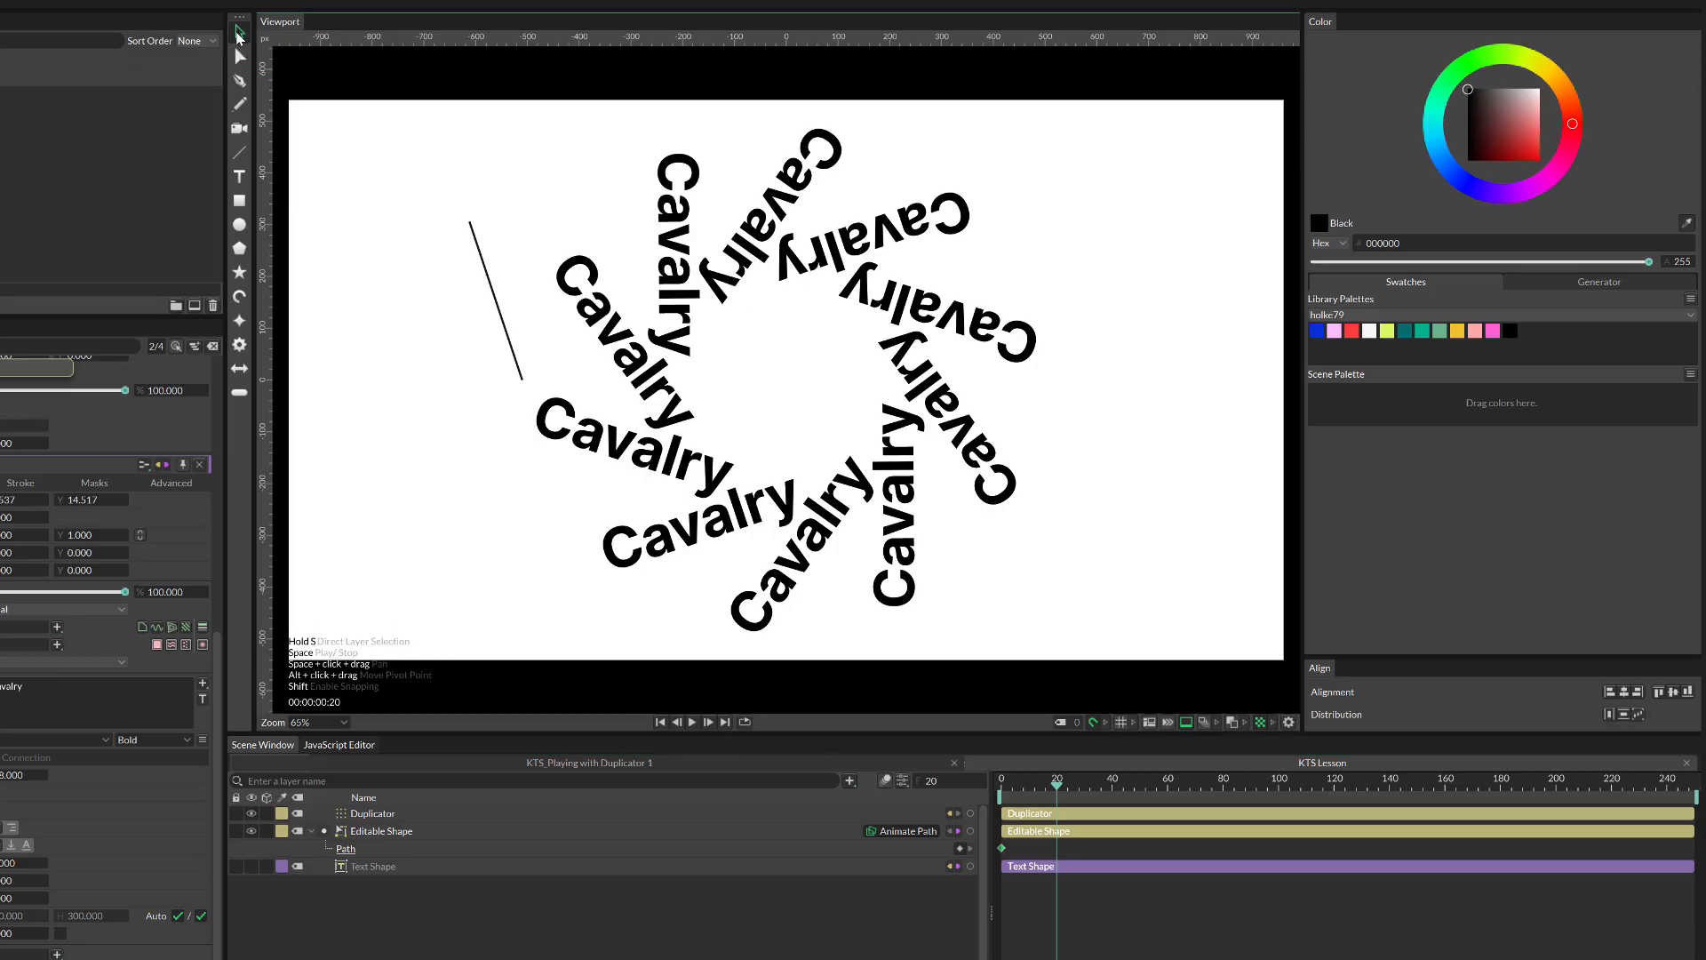
click(238, 81)
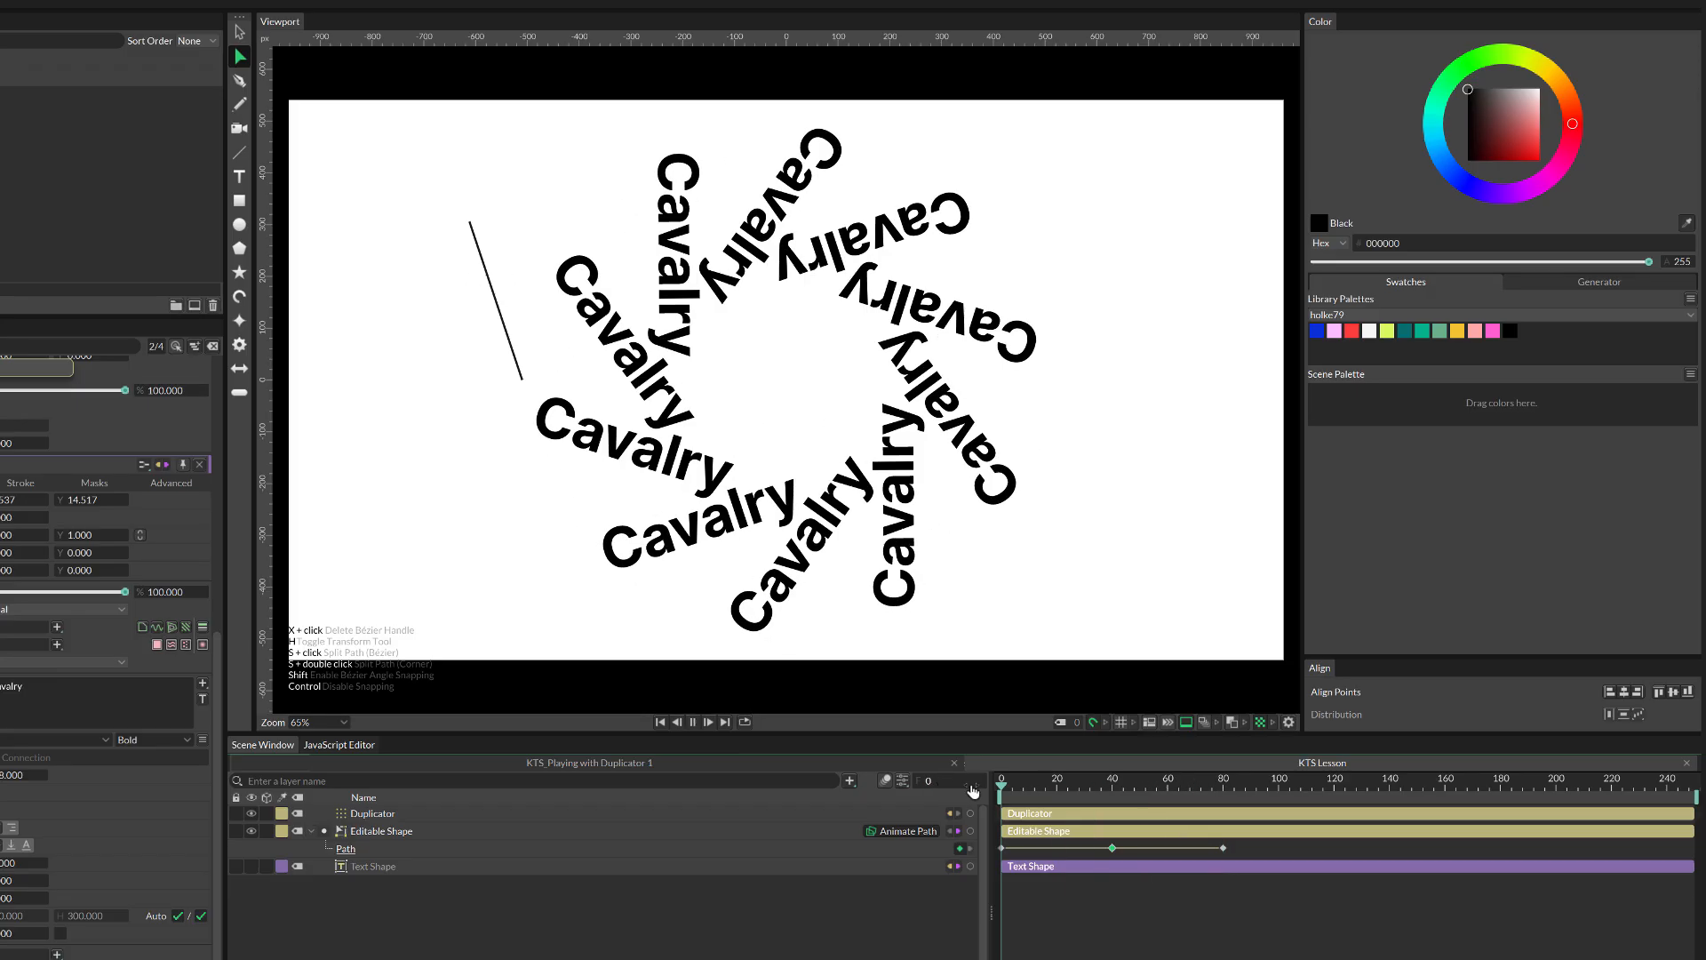
click(707, 722)
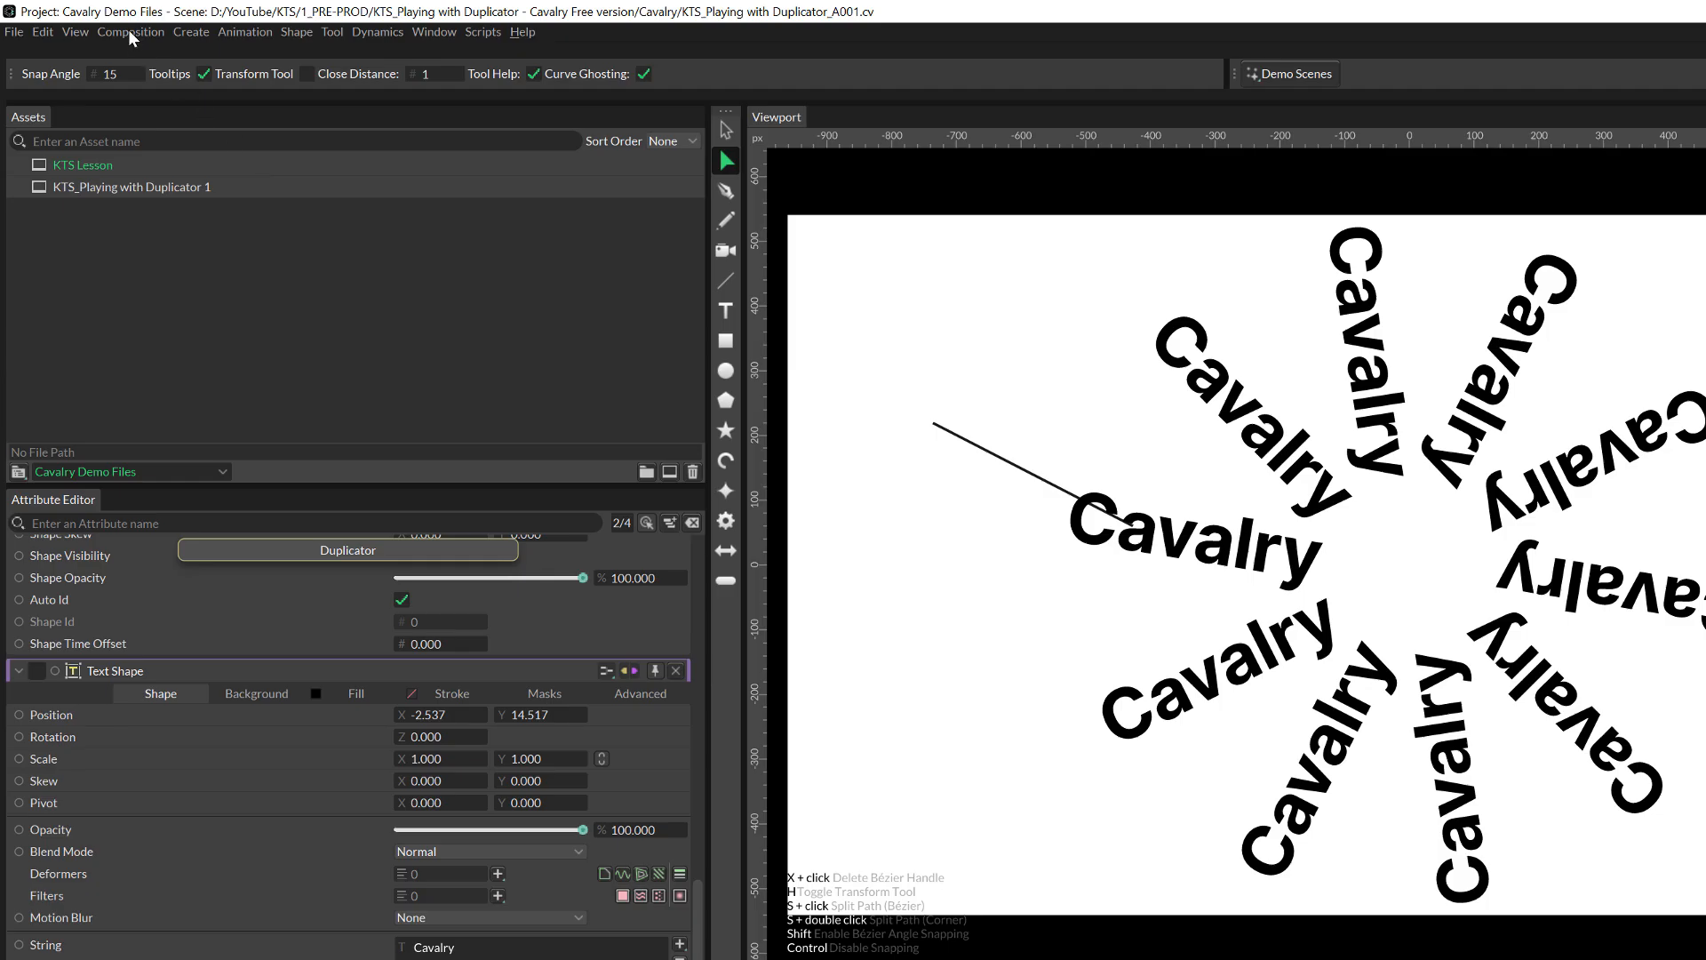
Set the composition's Frame Range end to 80 in Composition Settings.
click(130, 32)
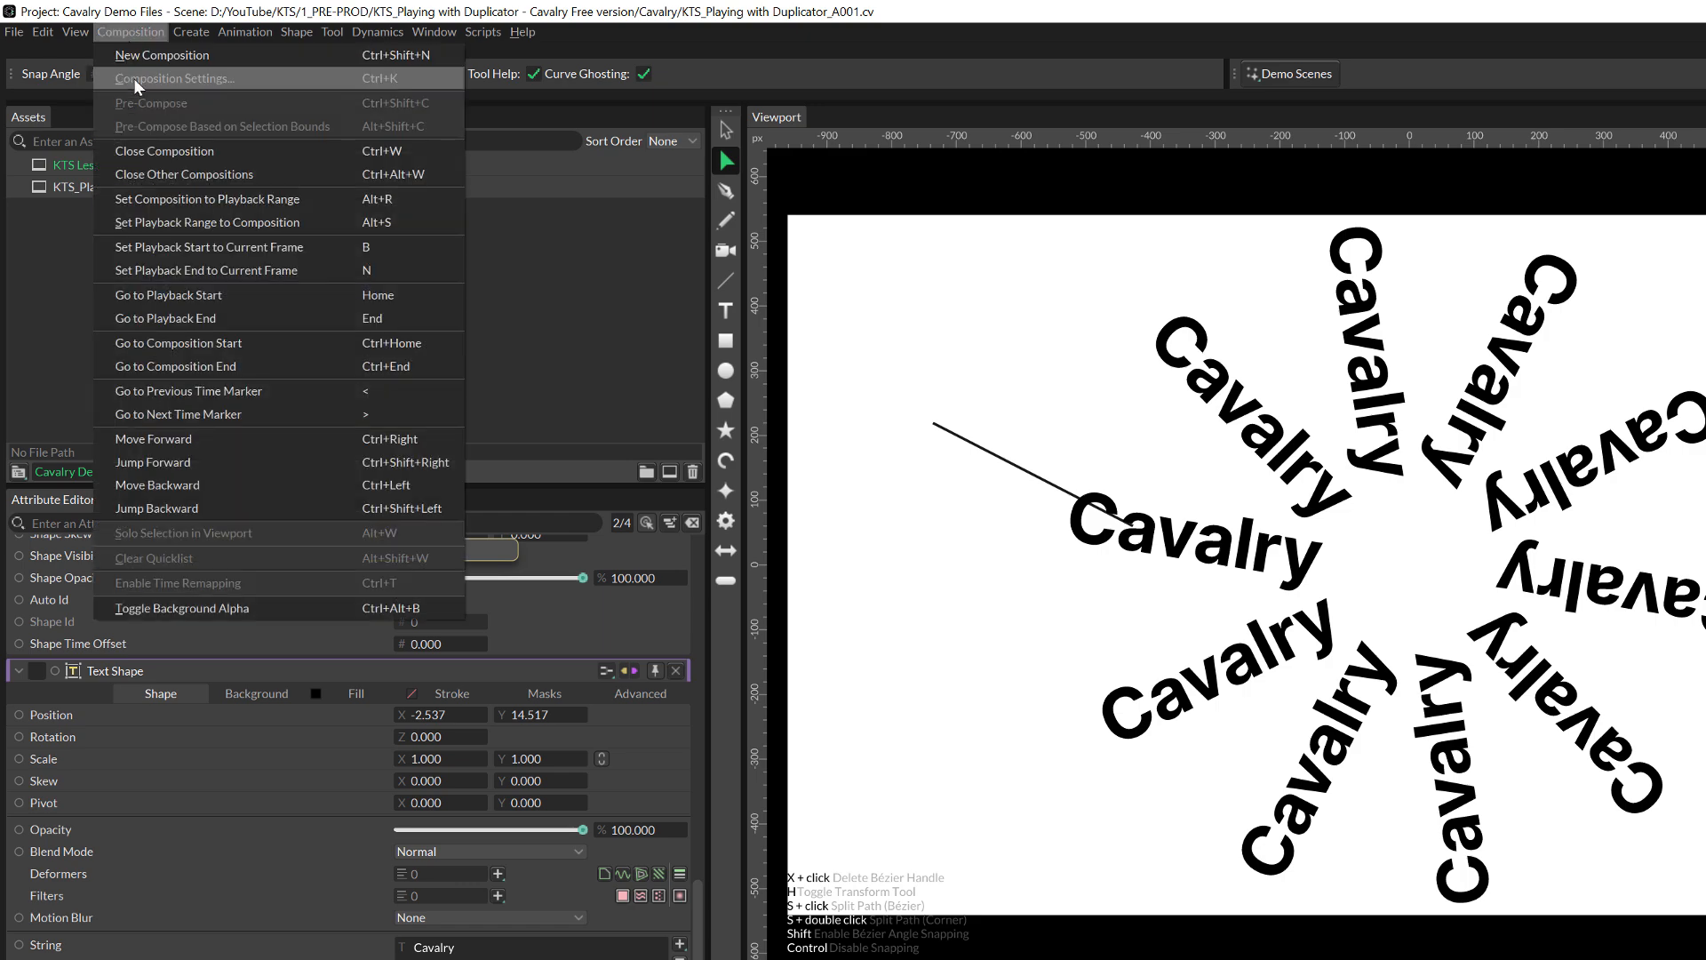
click(175, 78)
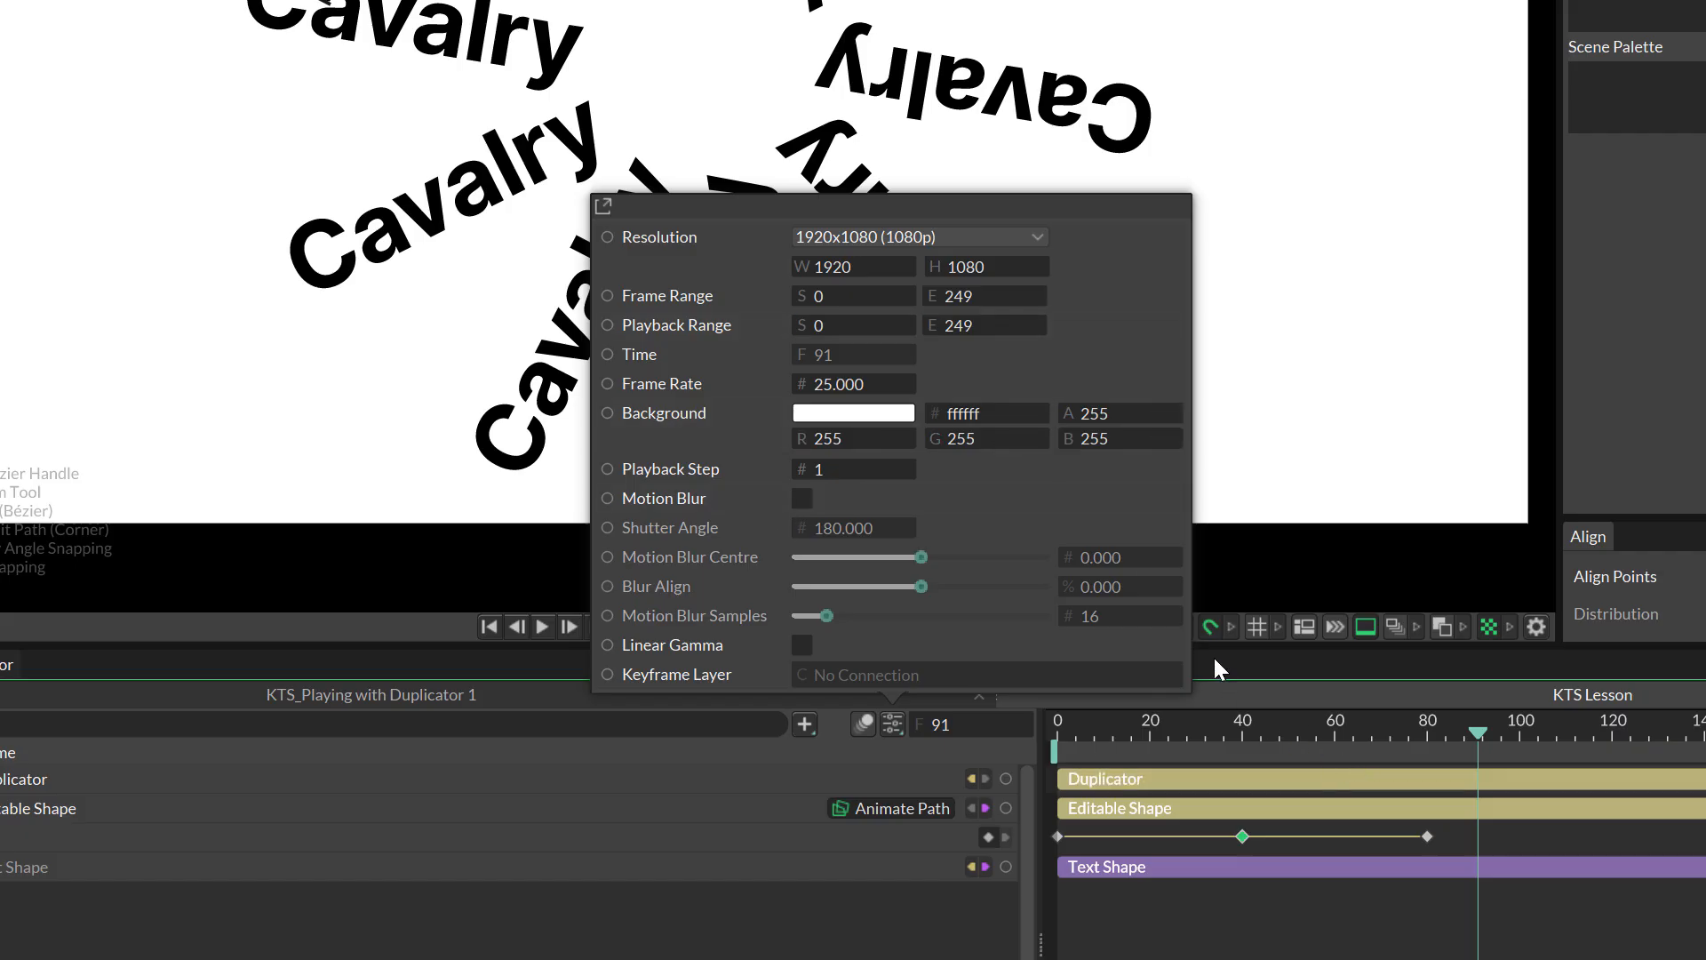
click(853, 383)
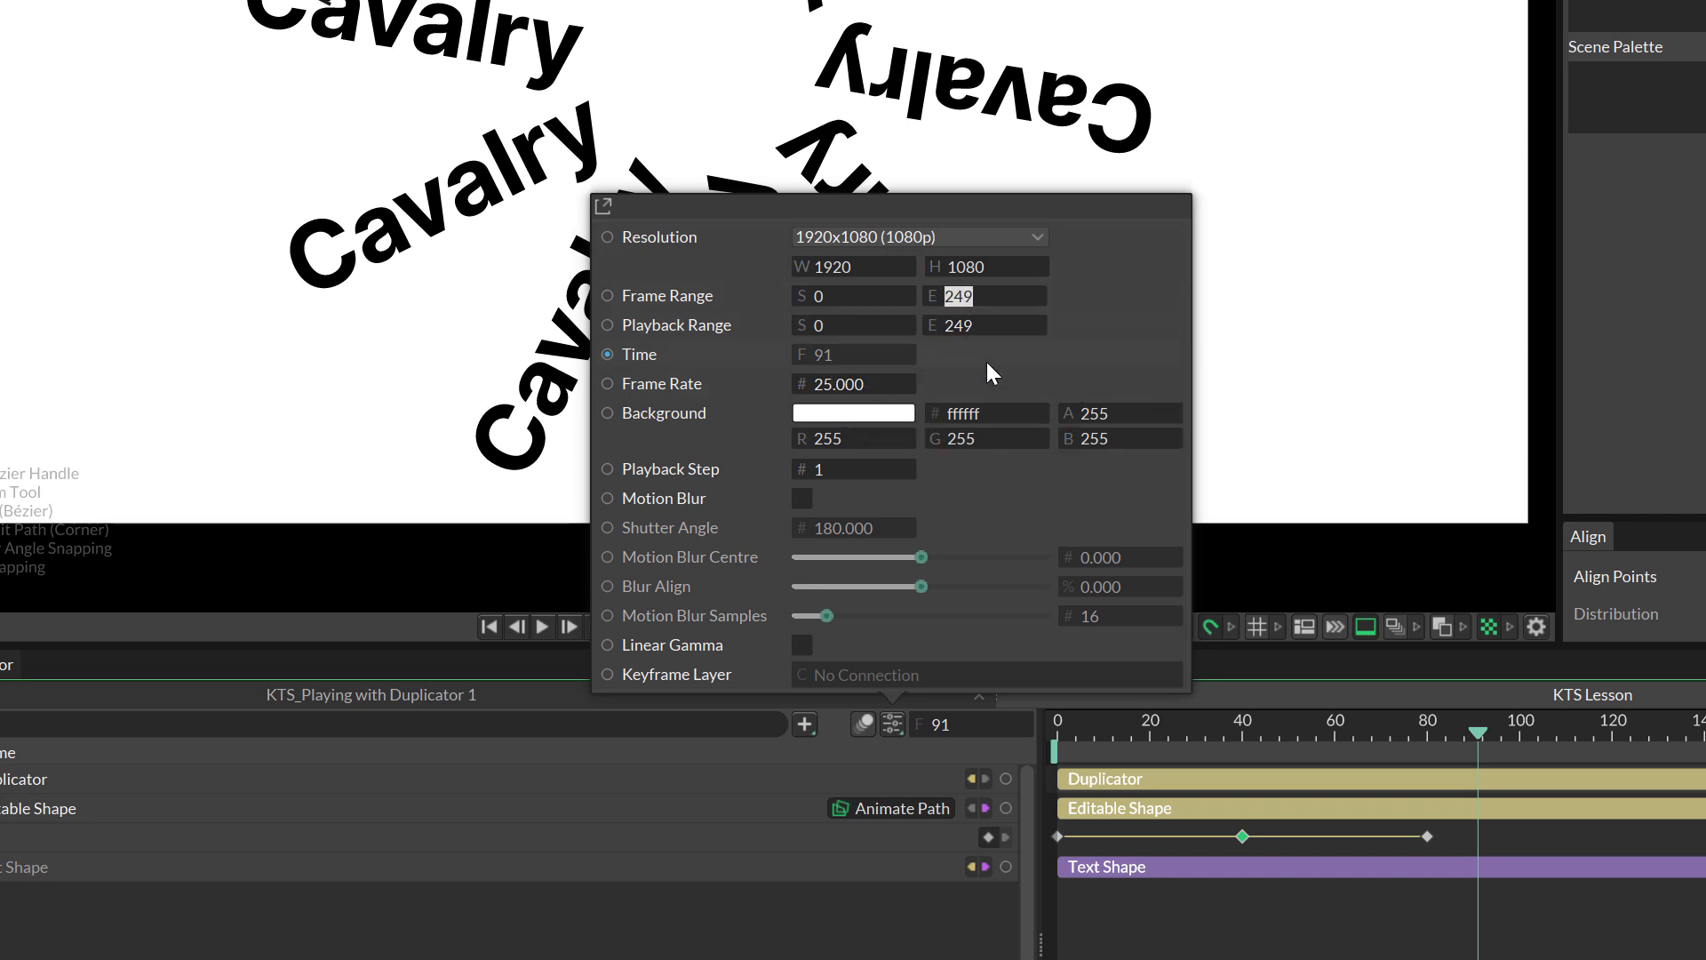
text(80)
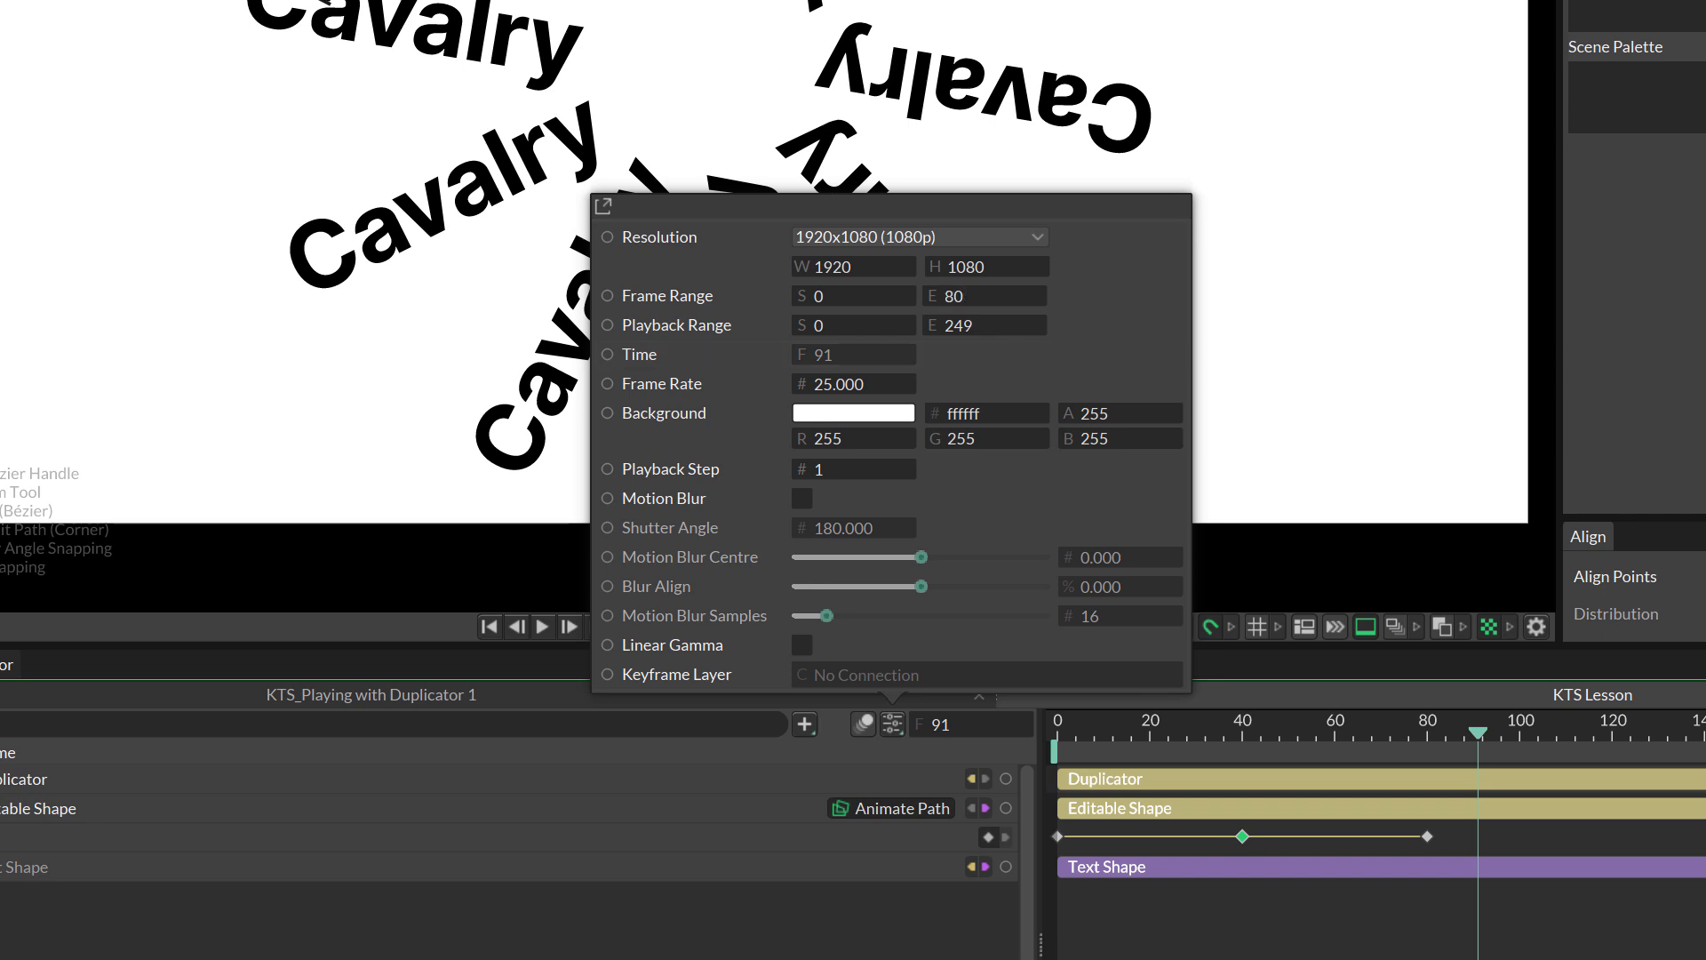
click(607, 295)
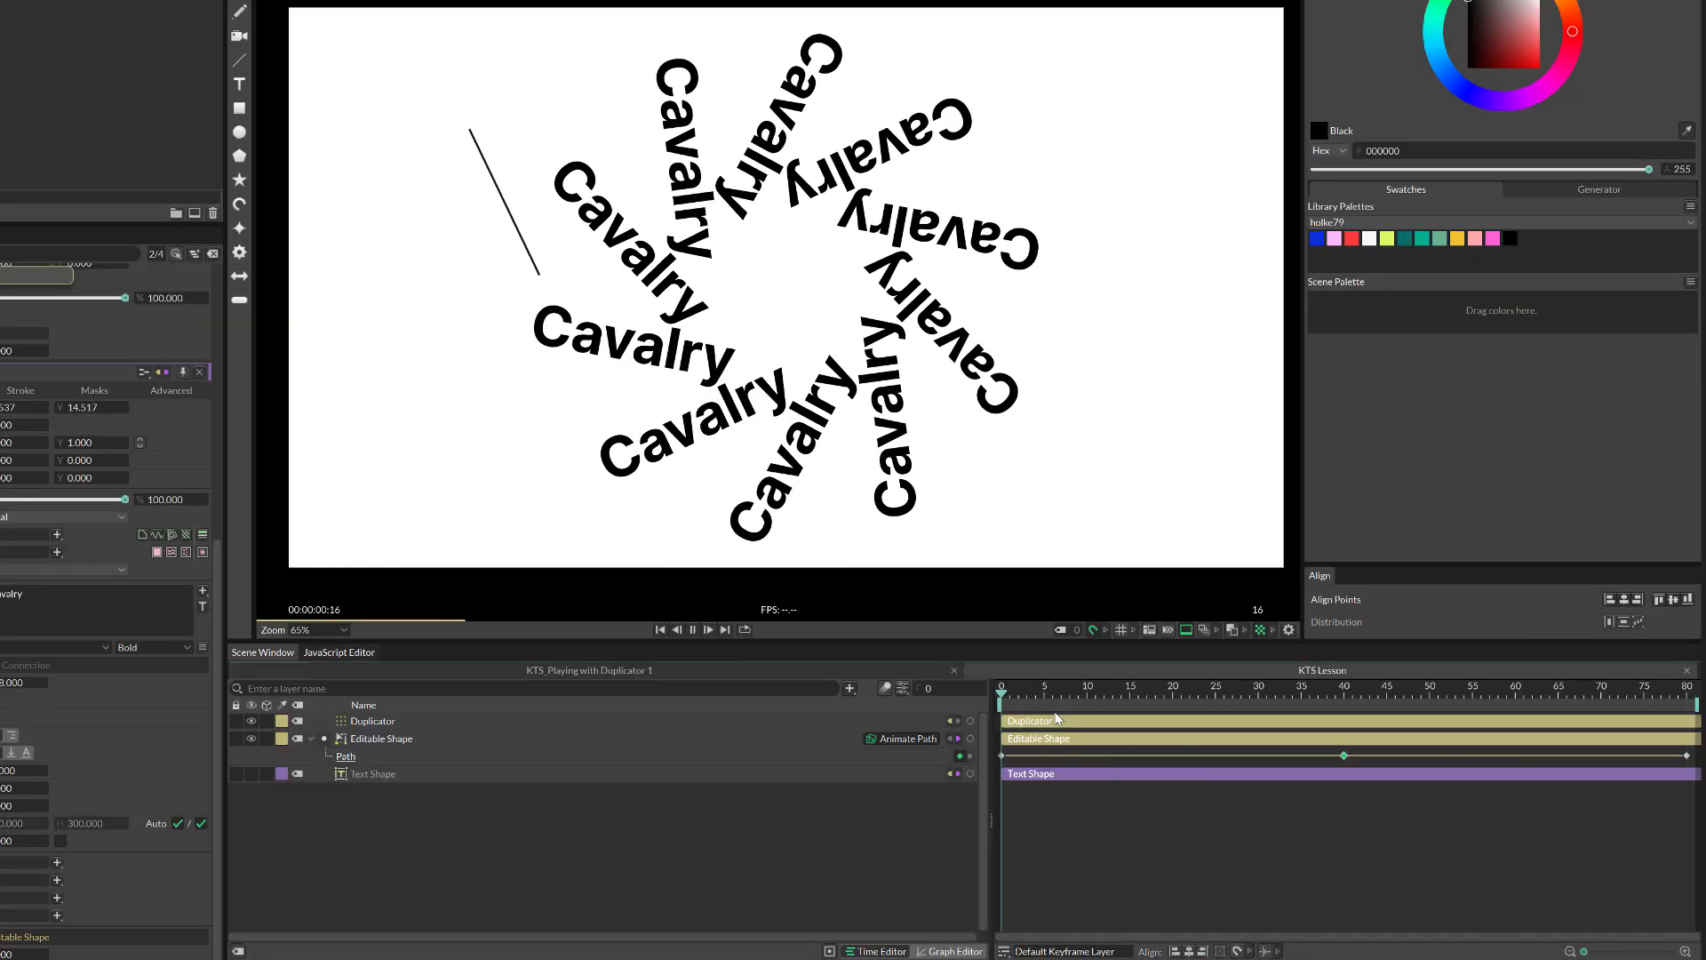
Switch to the Graph Editor to view the path animation curves.
click(707, 630)
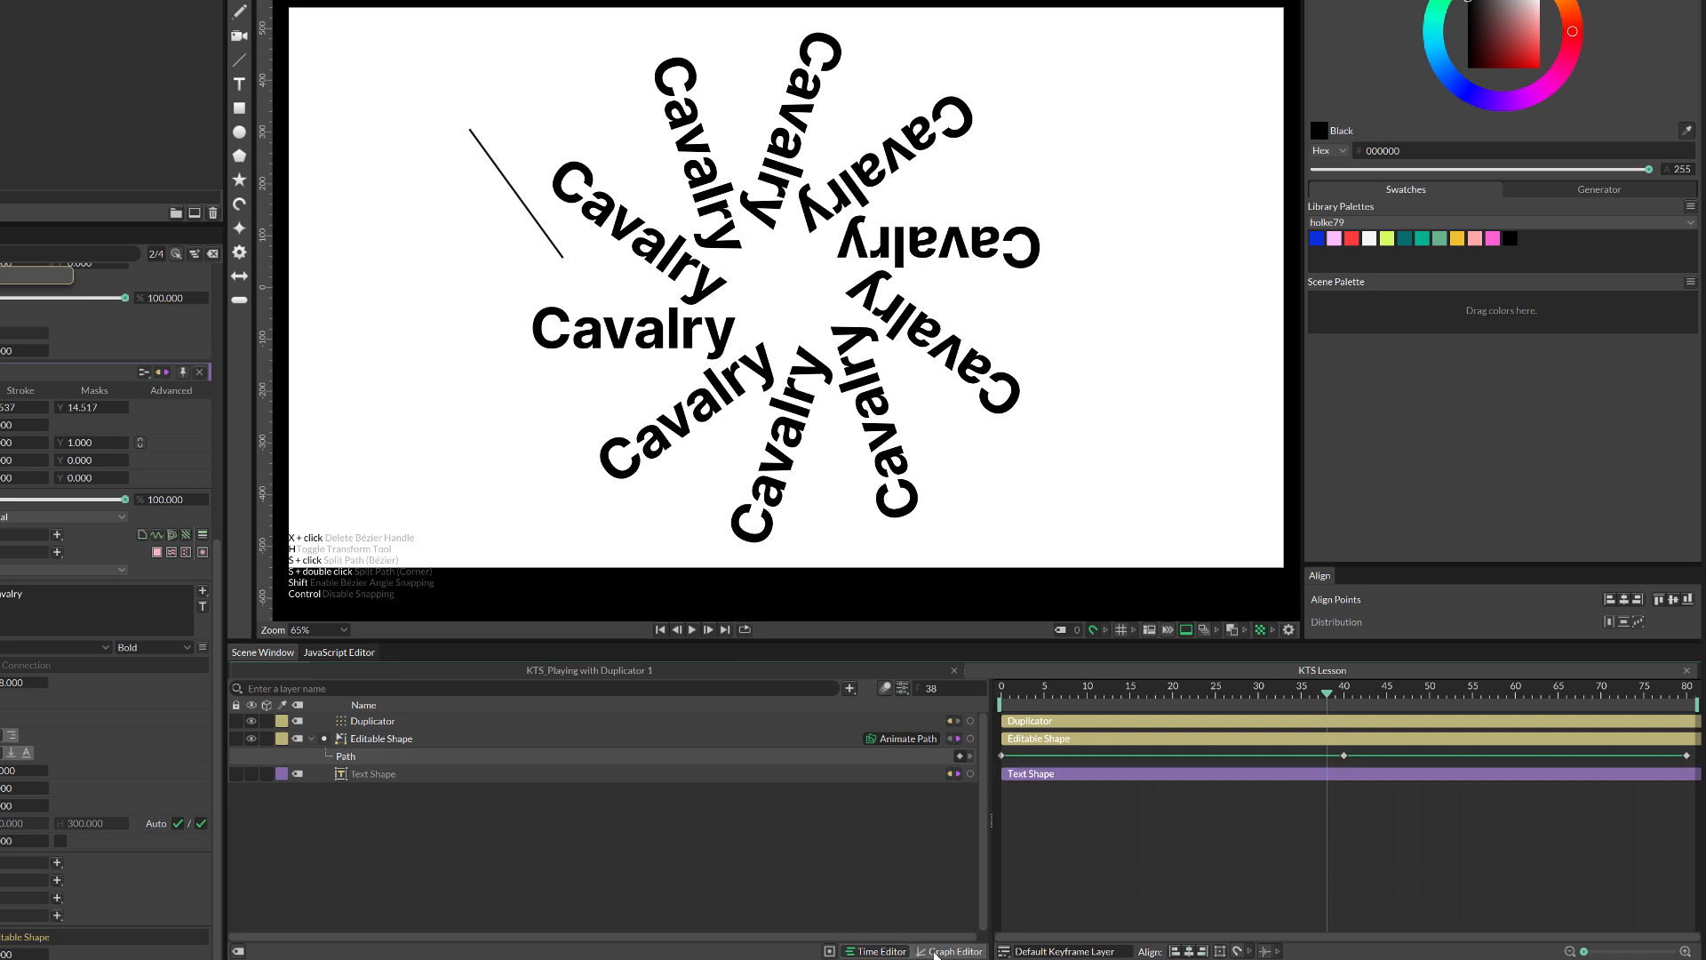
click(955, 951)
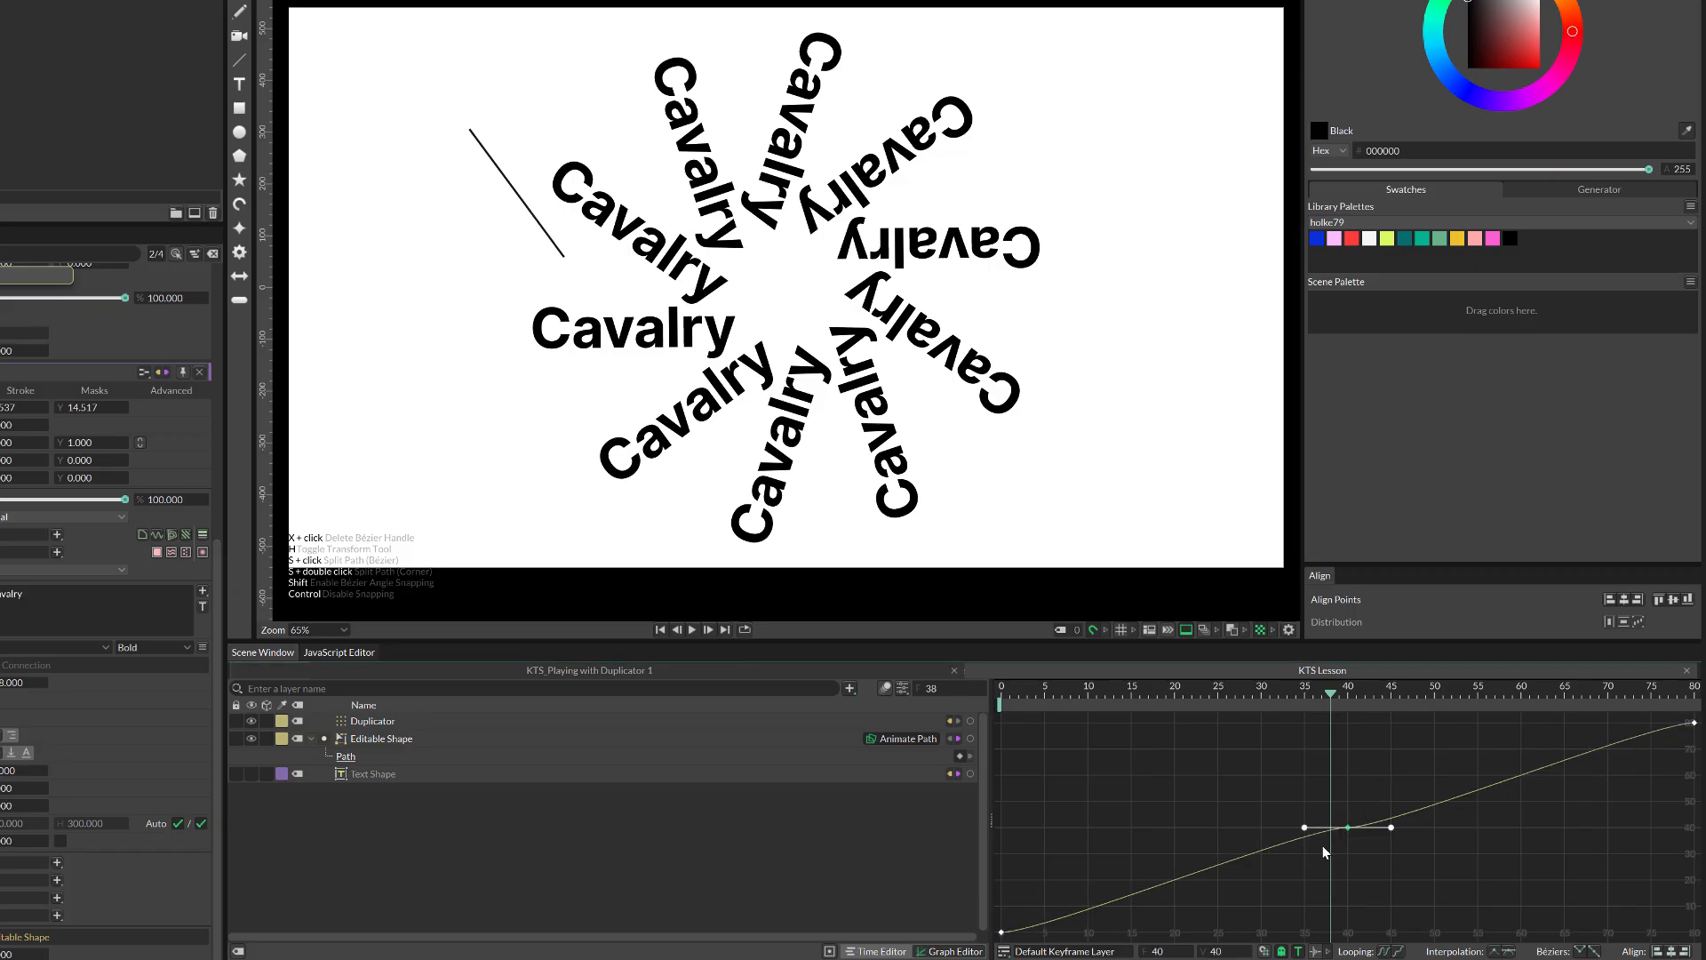
Stretch the middle keyframe's Bézier handles outward, then select the first keyframe for easing.
drag(1304, 828, 1252, 831)
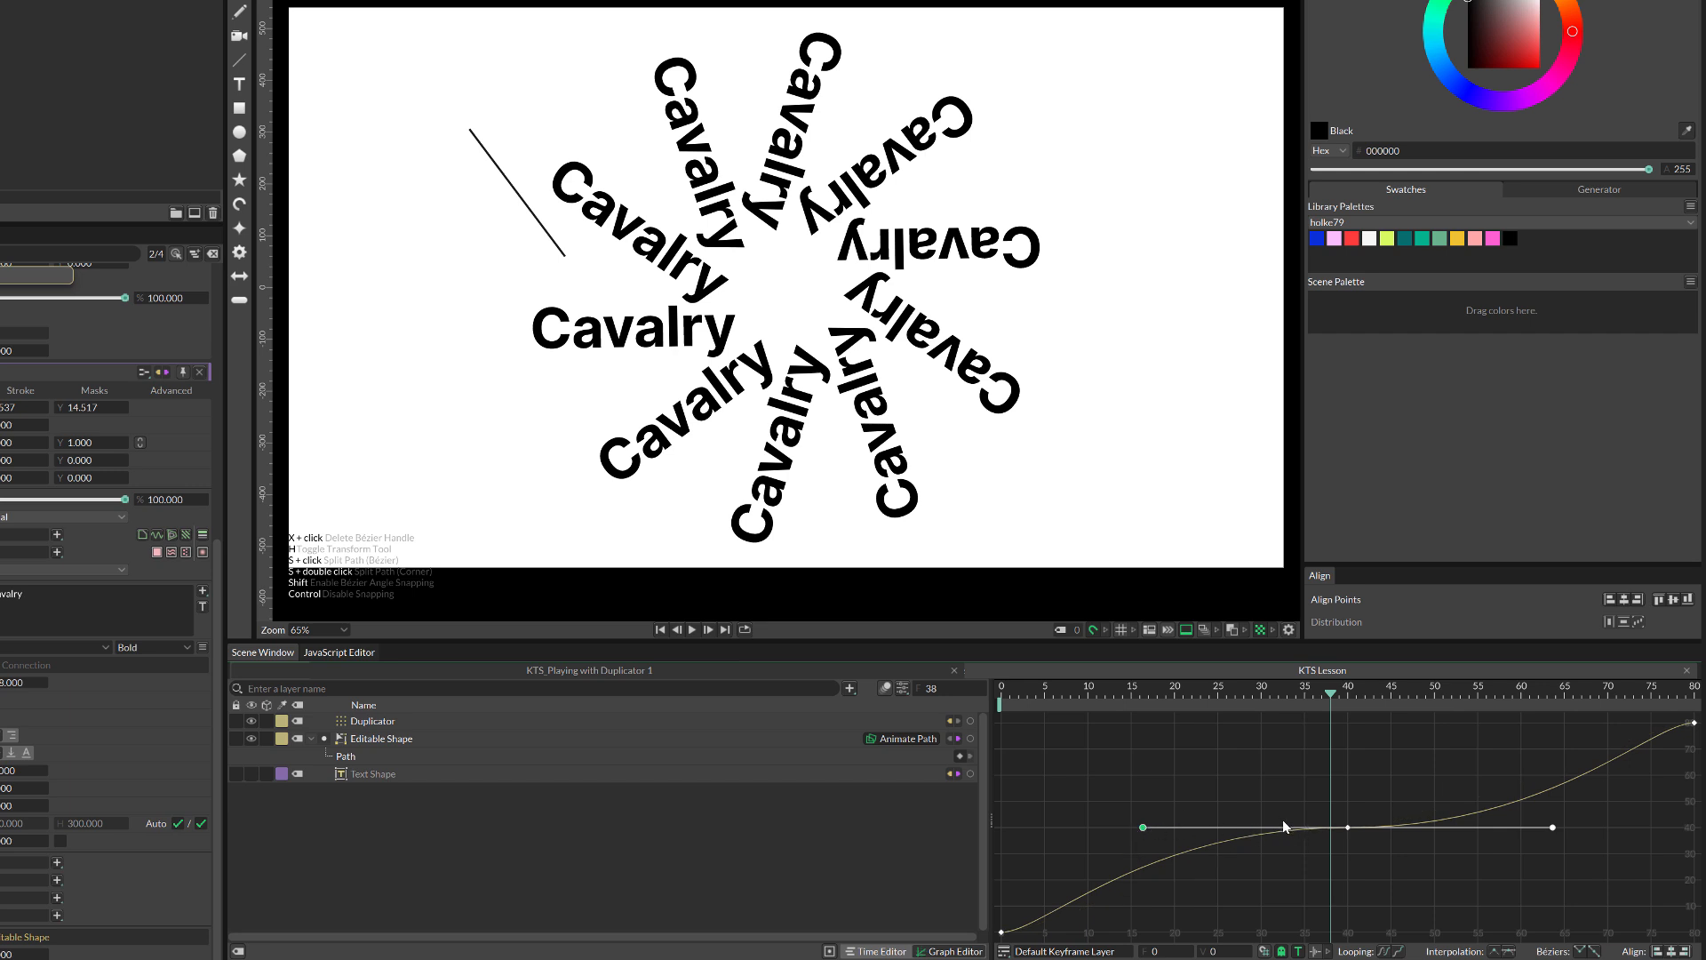
mouse_move(1018, 905)
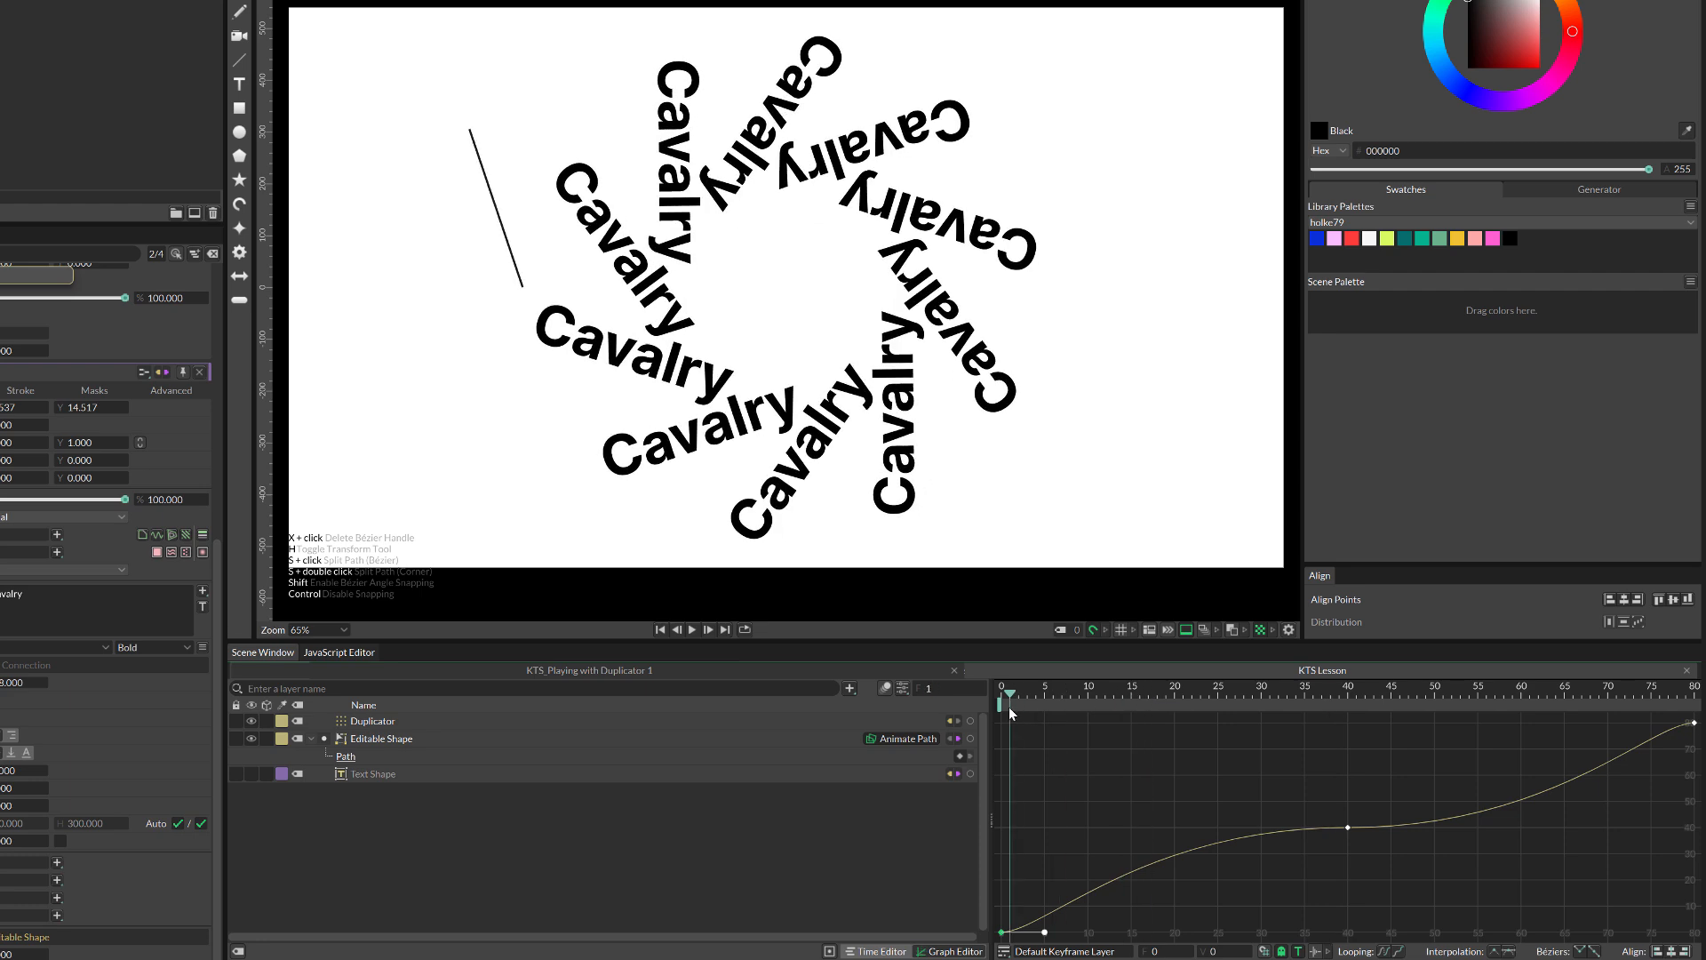
click(693, 629)
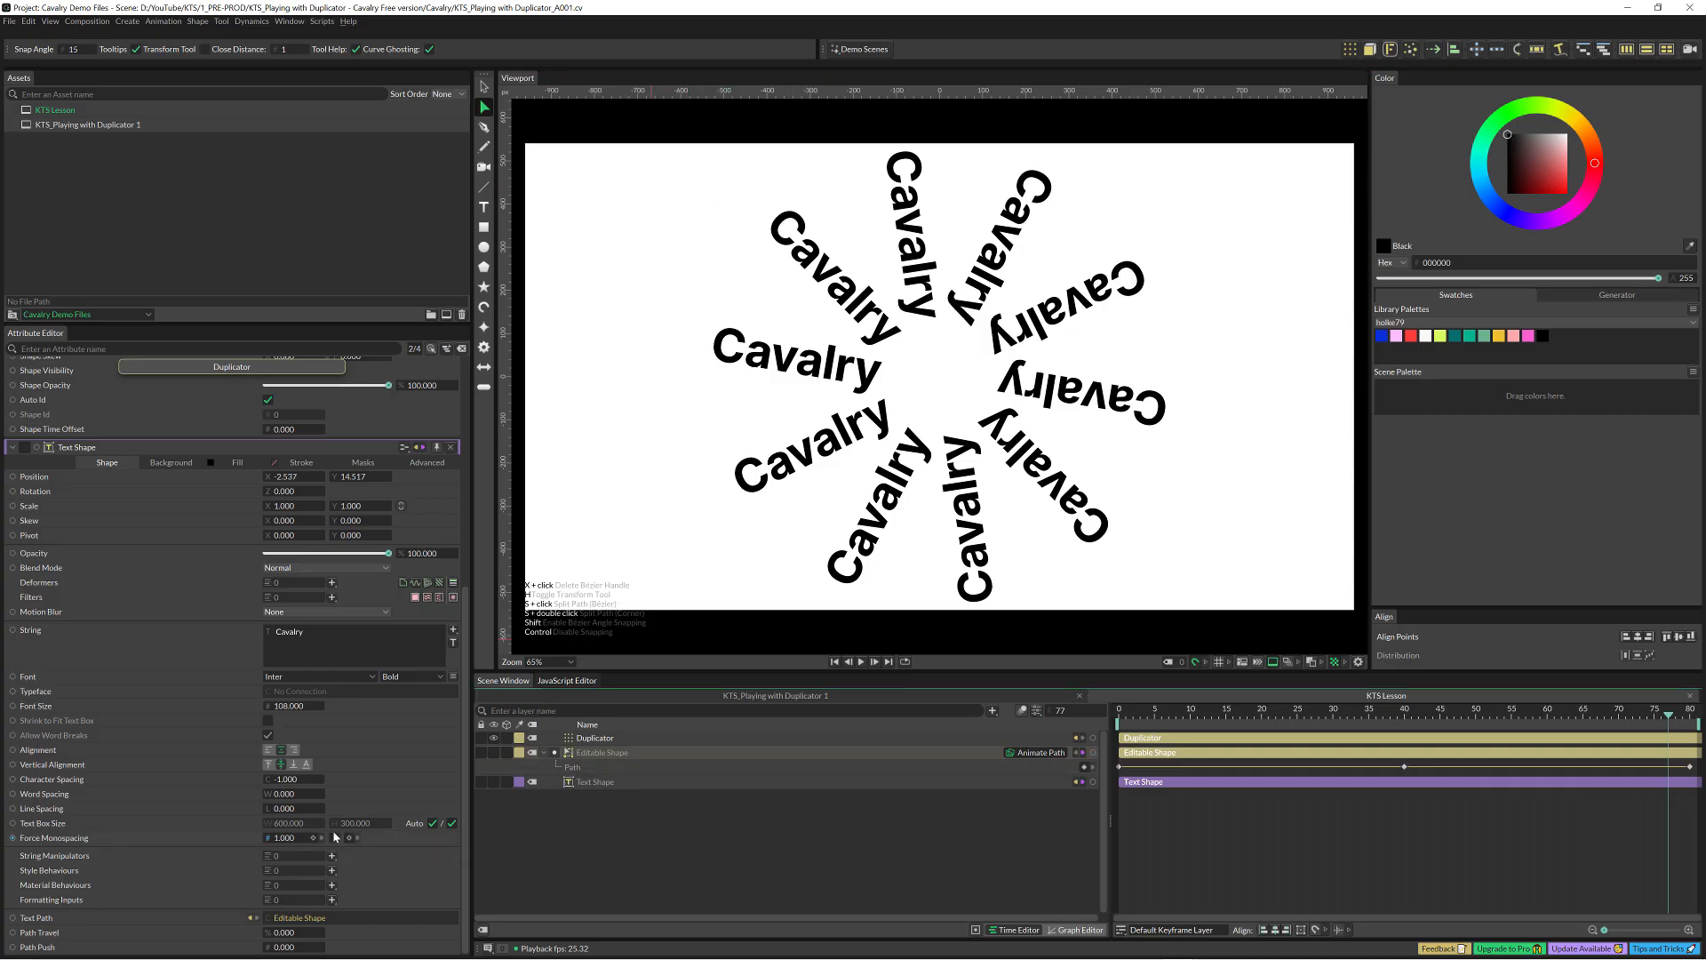
click(595, 781)
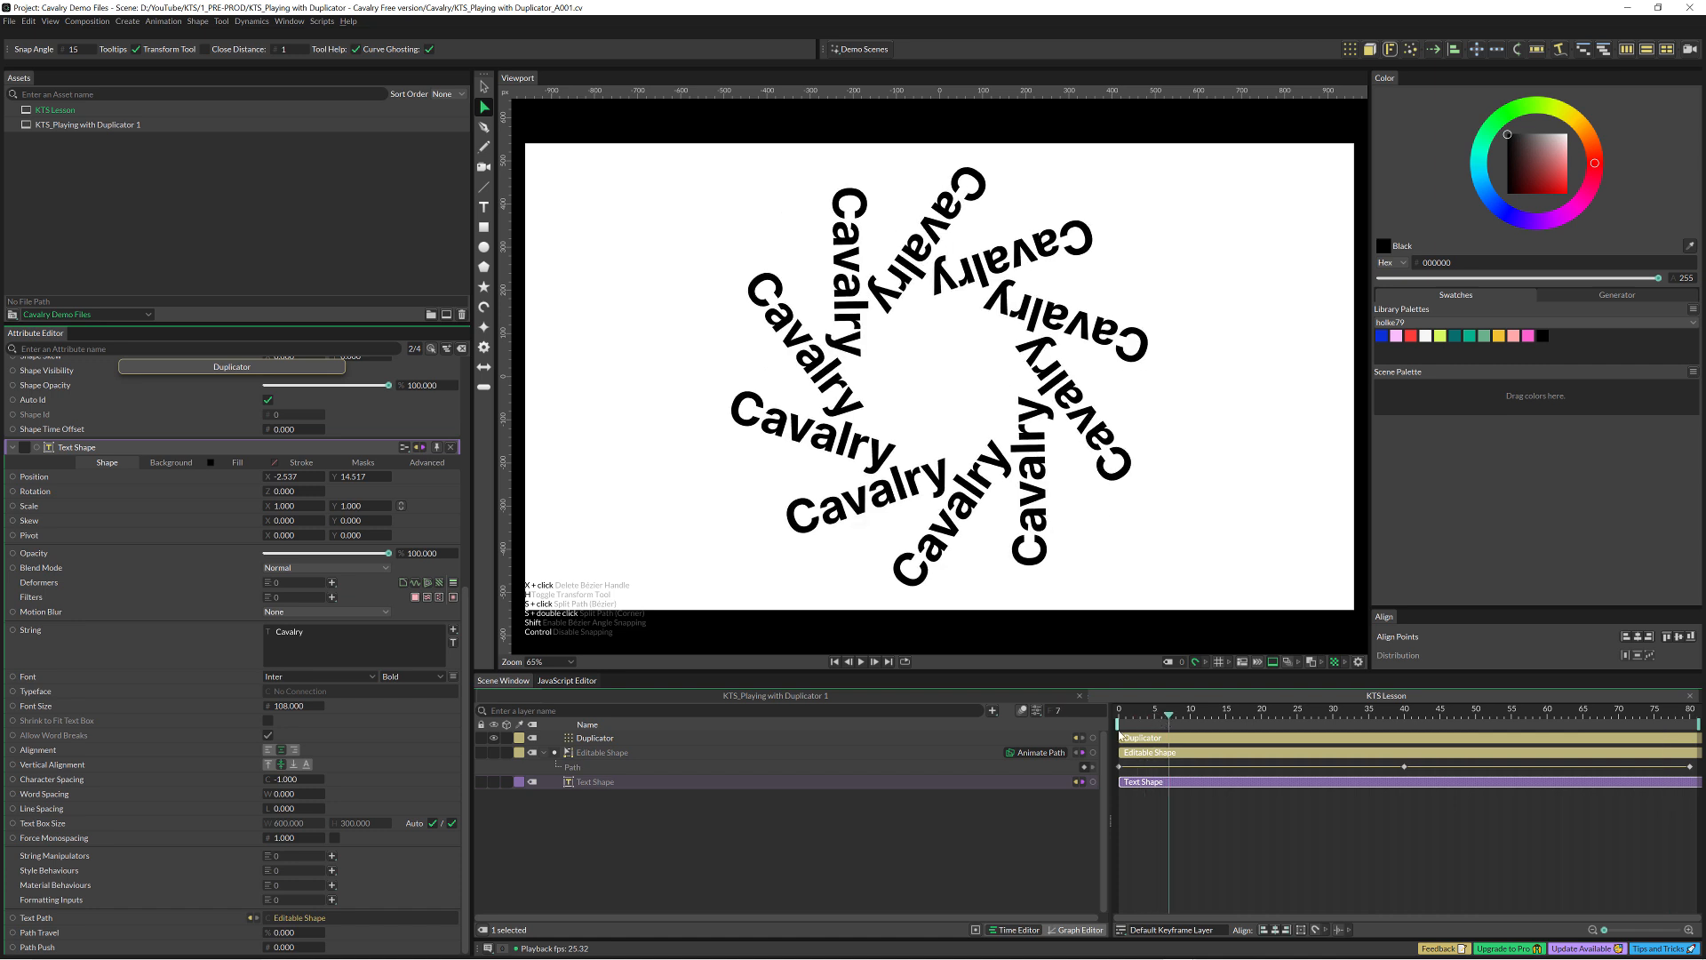
click(861, 661)
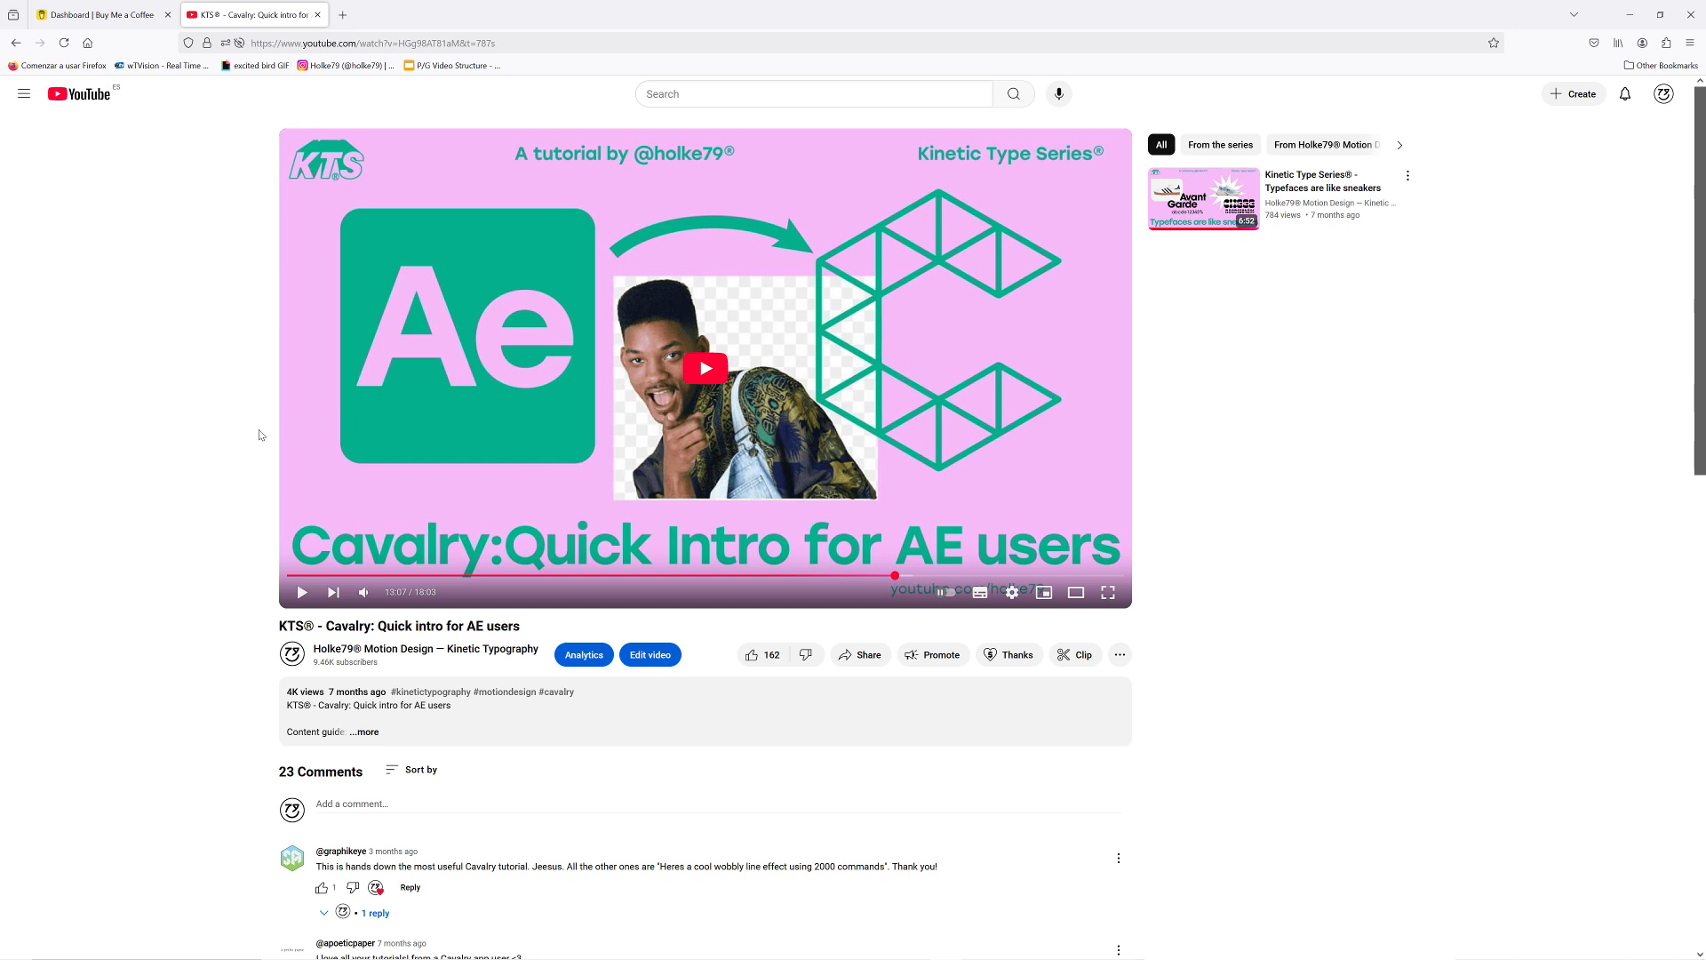
mouse_move(911, 247)
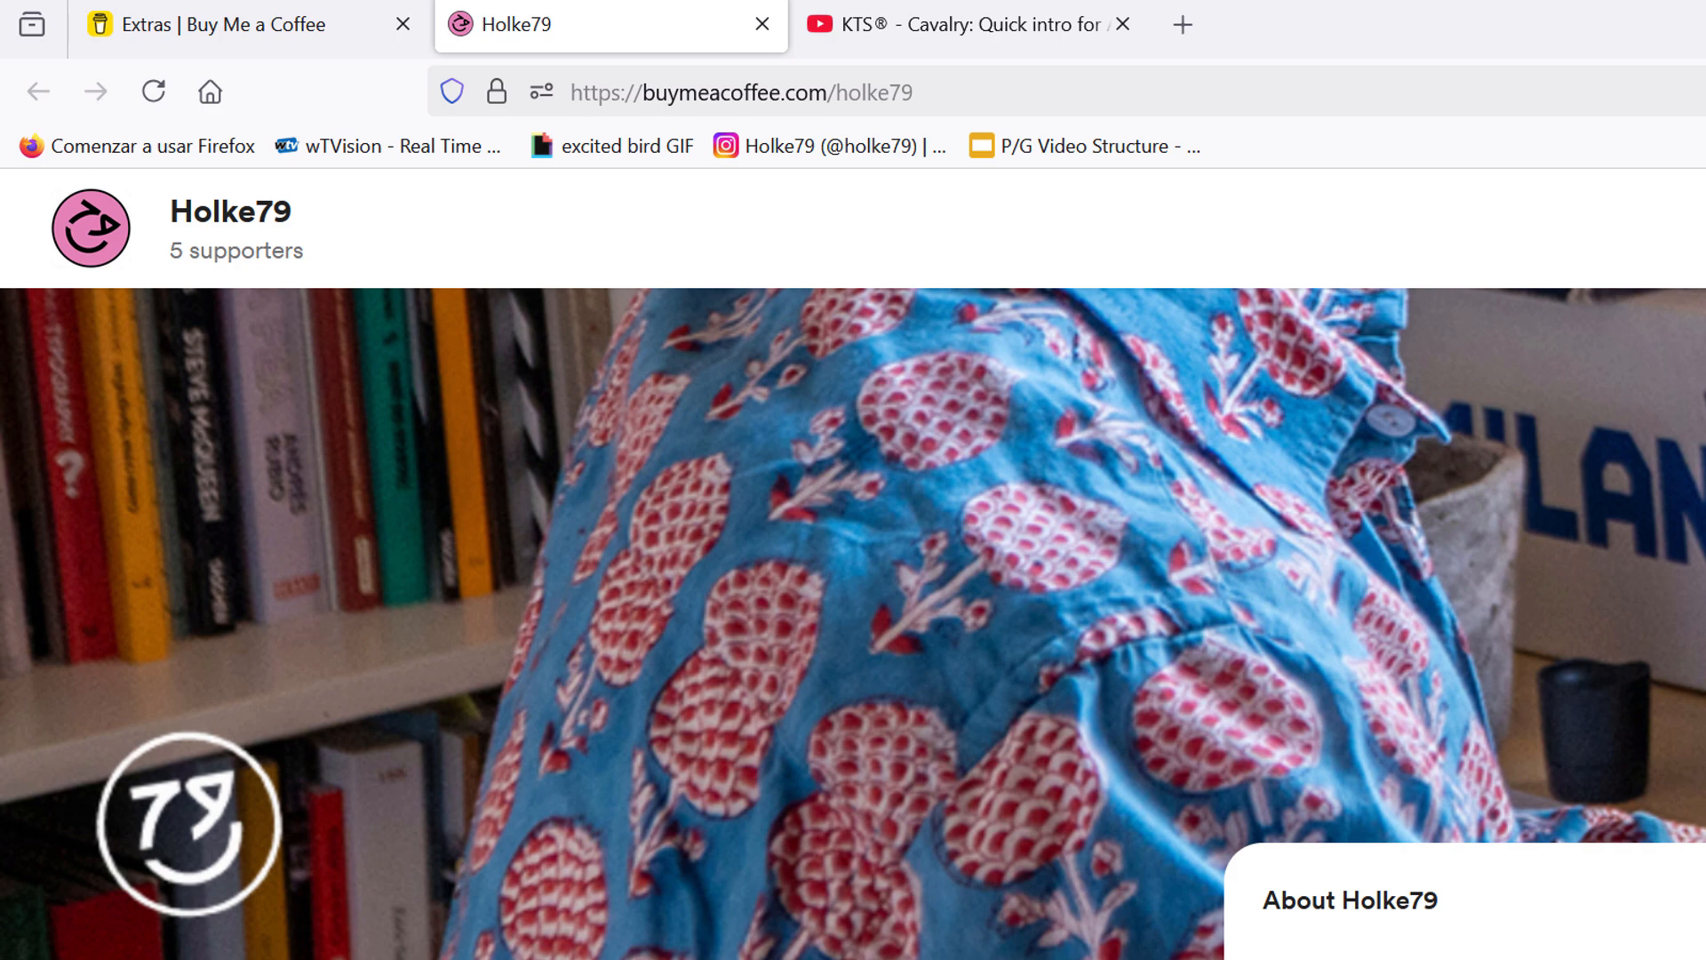
Scroll Holke79's Buy Me a Coffee page down to the About section and coffee form.
scroll(down, 3)
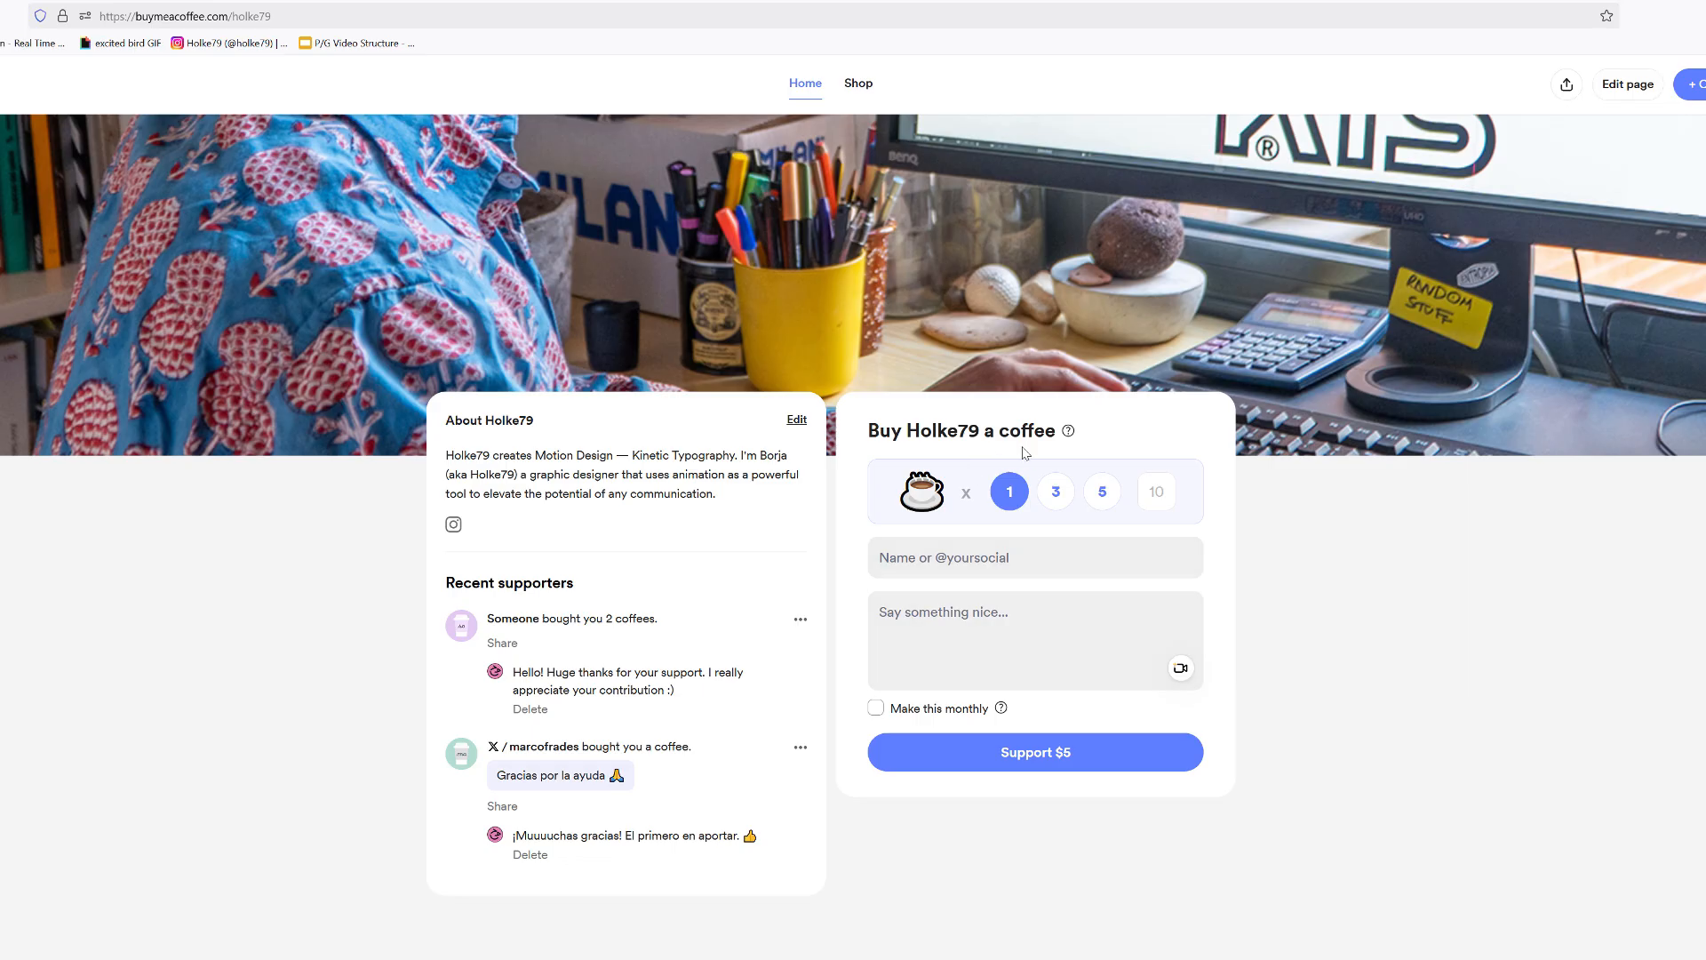
mouse_move(858, 84)
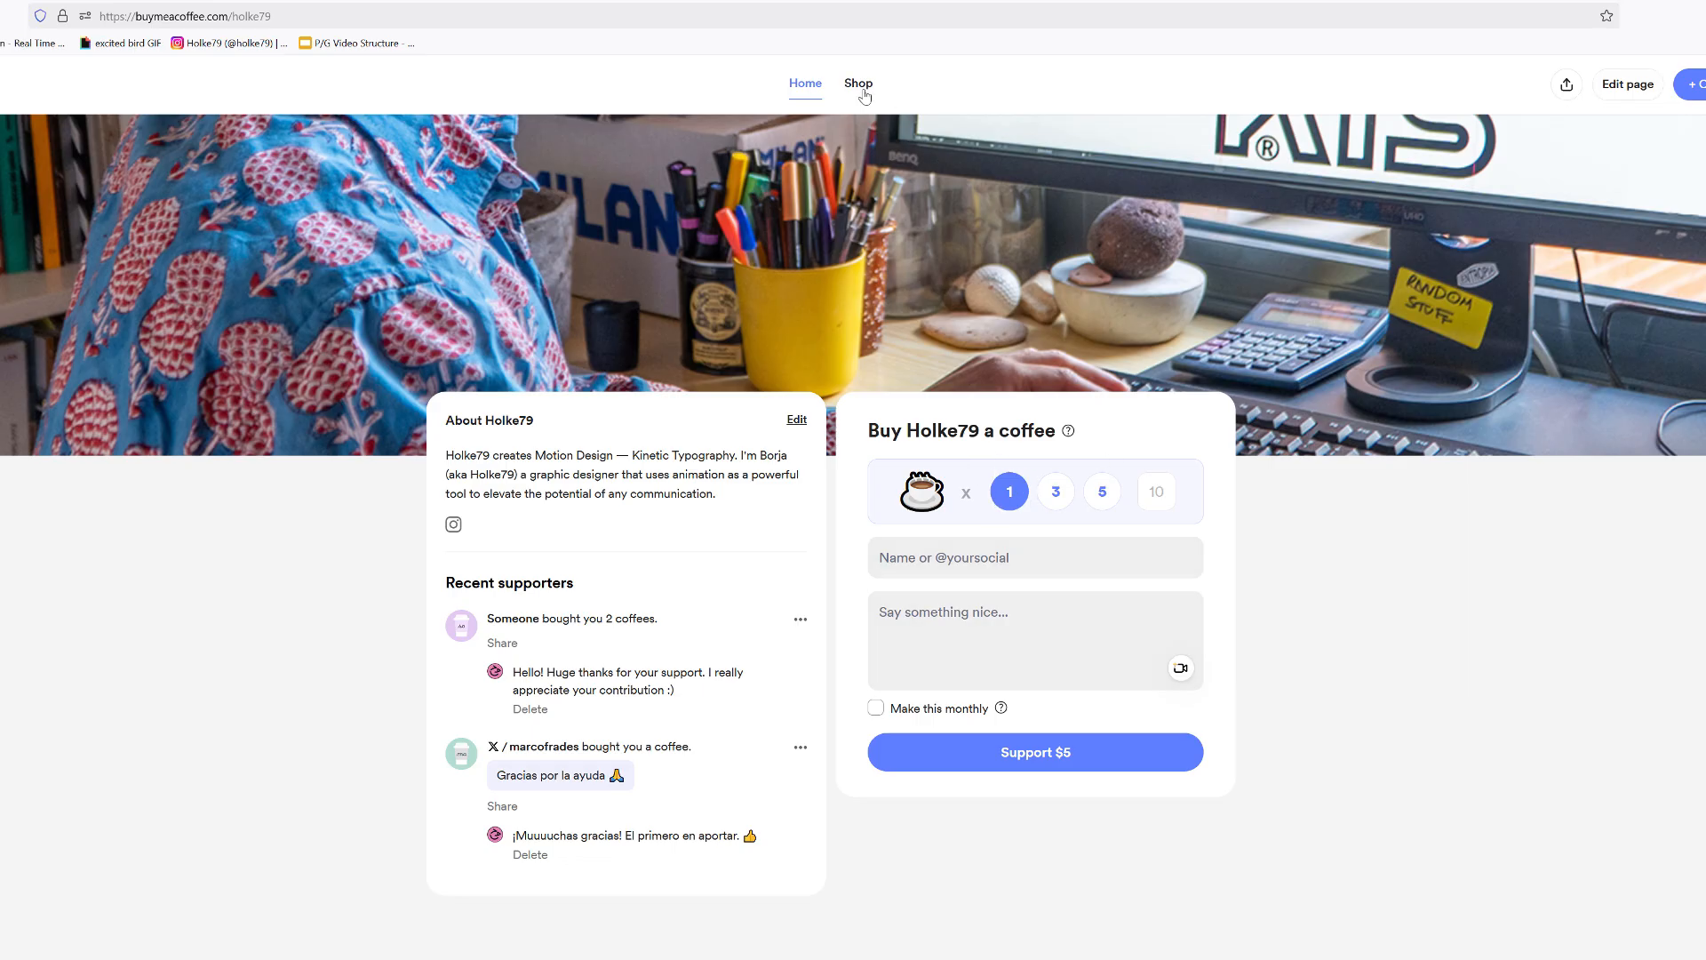